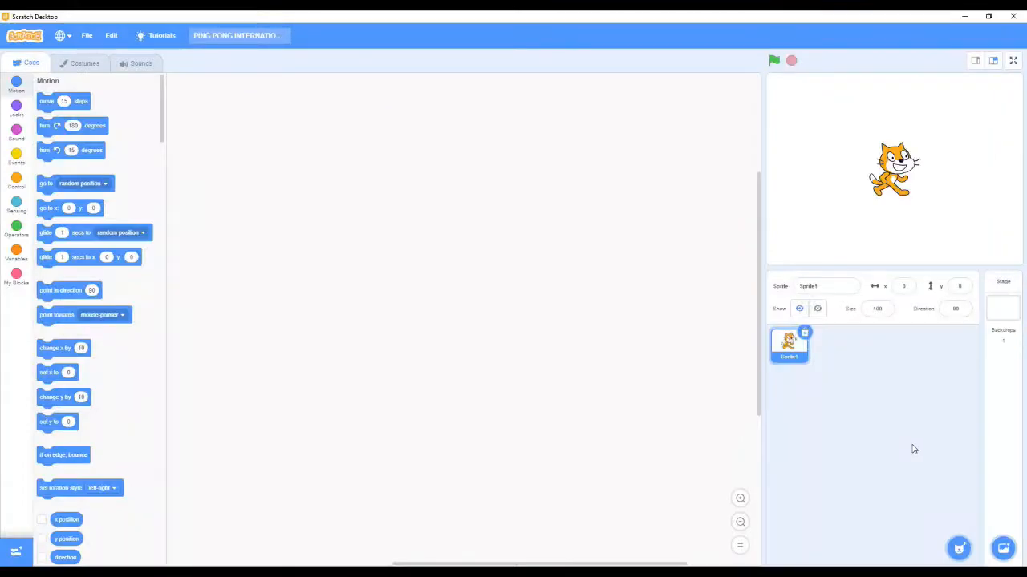
pyautogui.moveTo(674, 349)
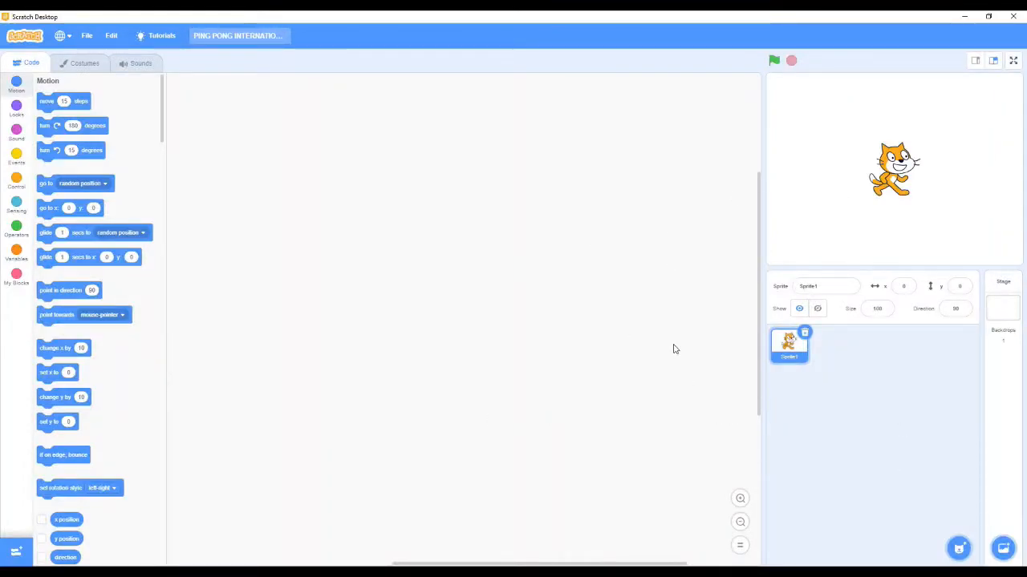
pyautogui.moveTo(277, 469)
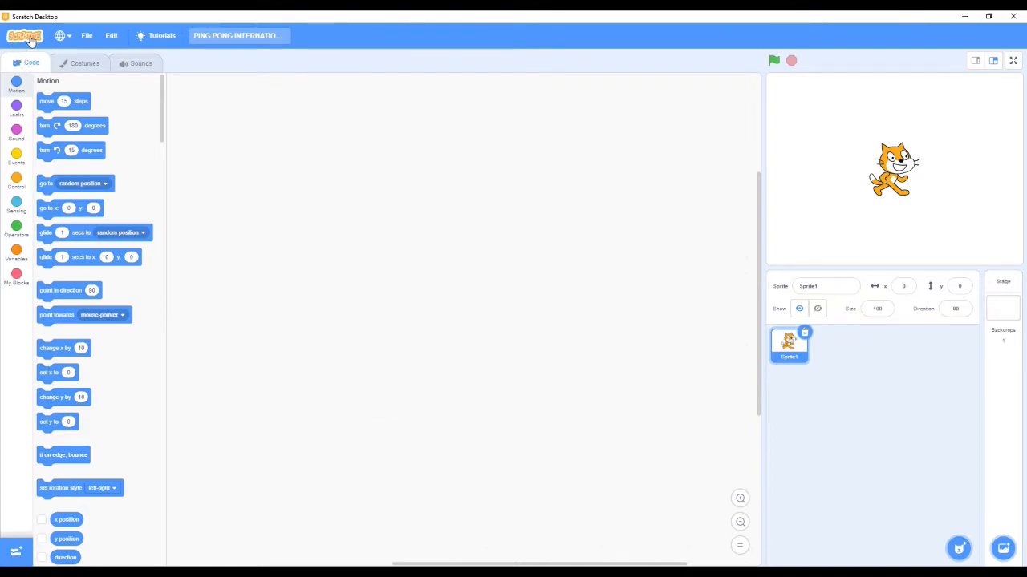
# Delete the default cat sprite and add the Ball sprite from the sprite library.
pyautogui.click(239, 35)
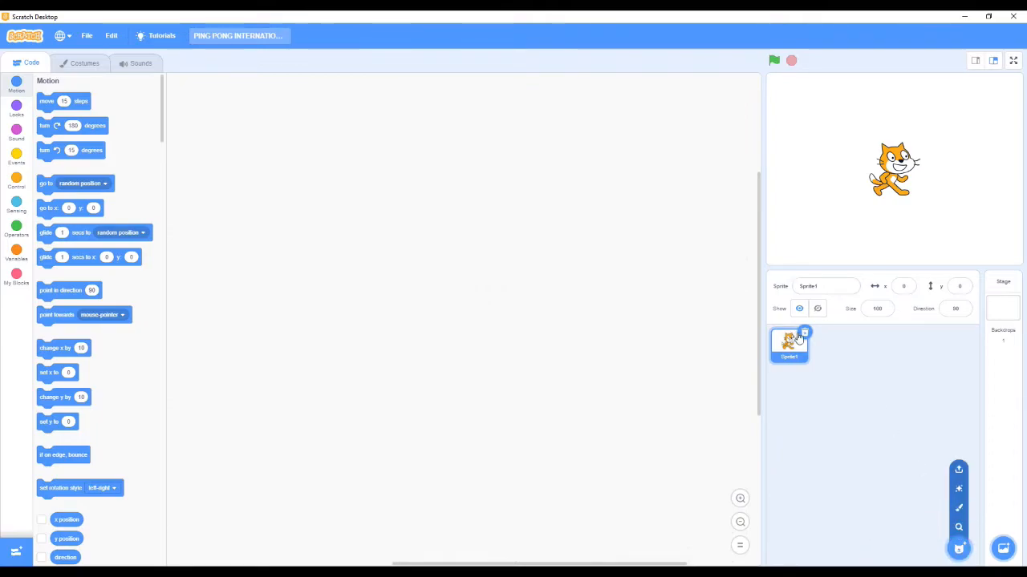
pyautogui.click(1003, 305)
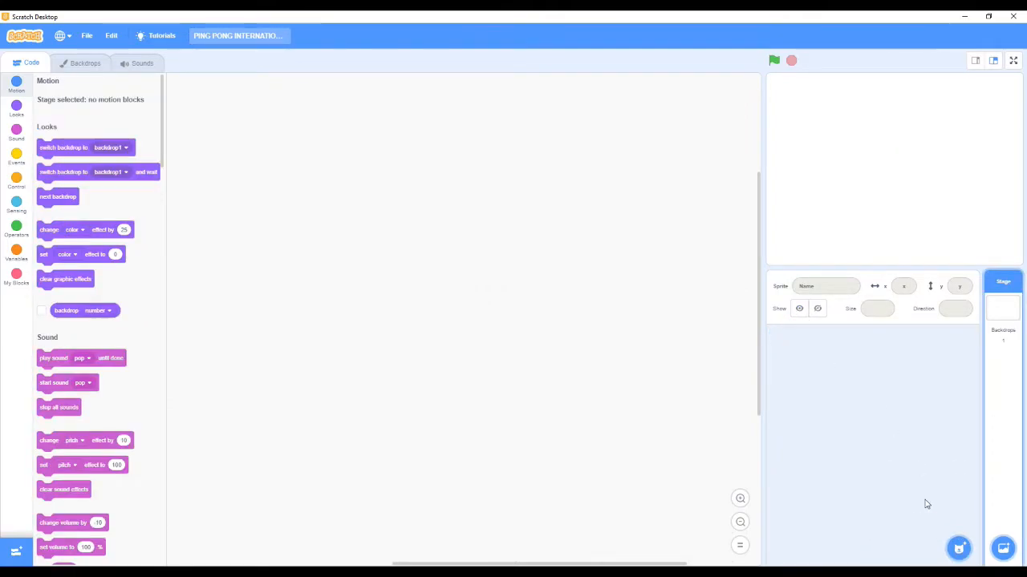
pyautogui.click(959, 548)
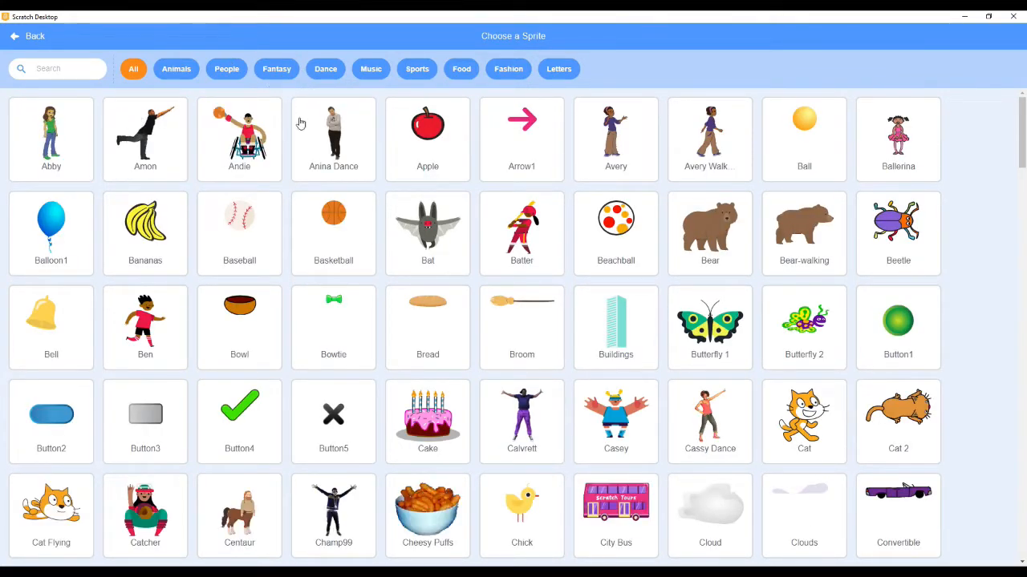
pyautogui.moveTo(325, 213)
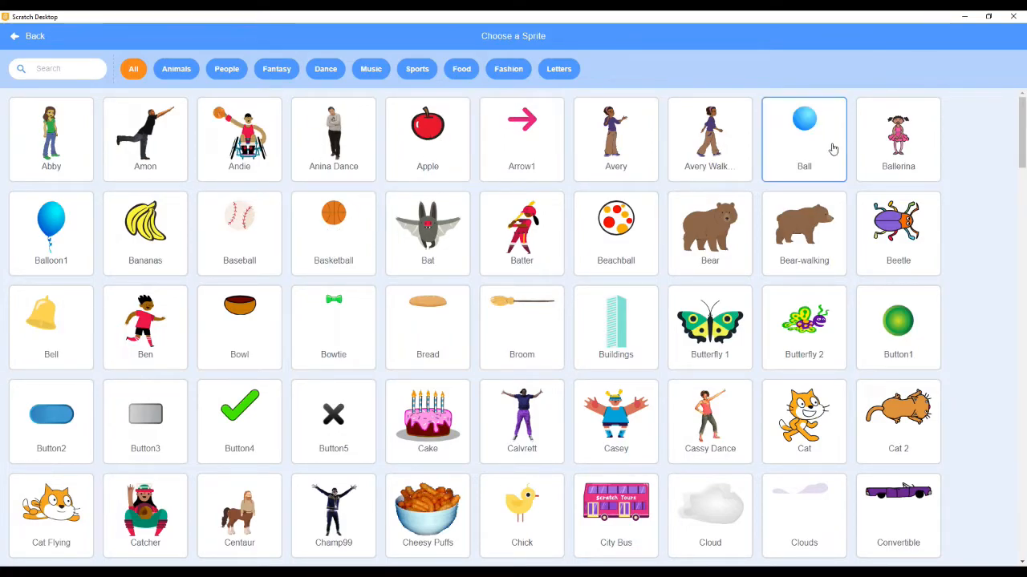
pyautogui.click(804, 138)
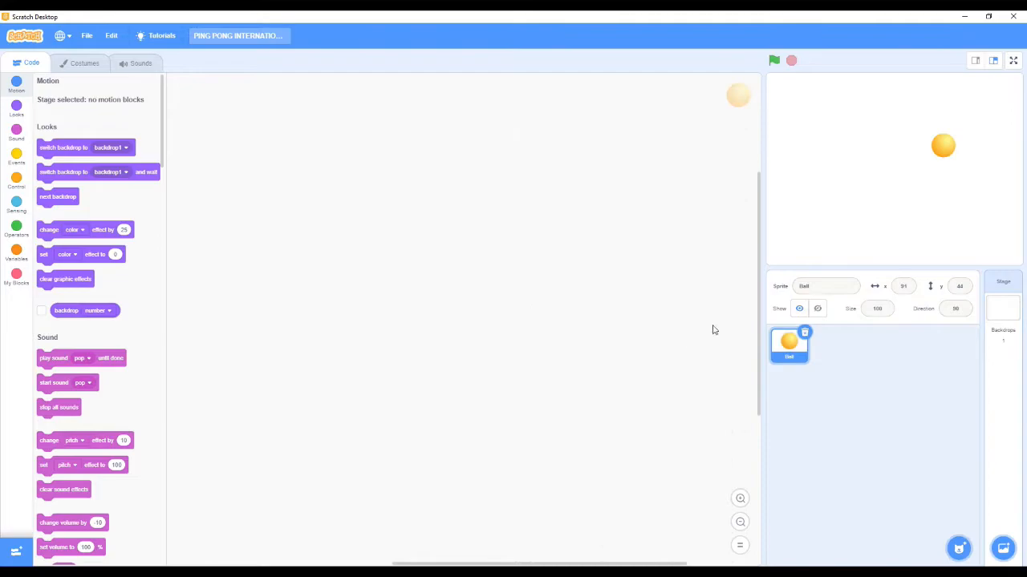
# Give the Ball its blue ball-b costume, then return to its scripts.
pyautogui.click(85, 63)
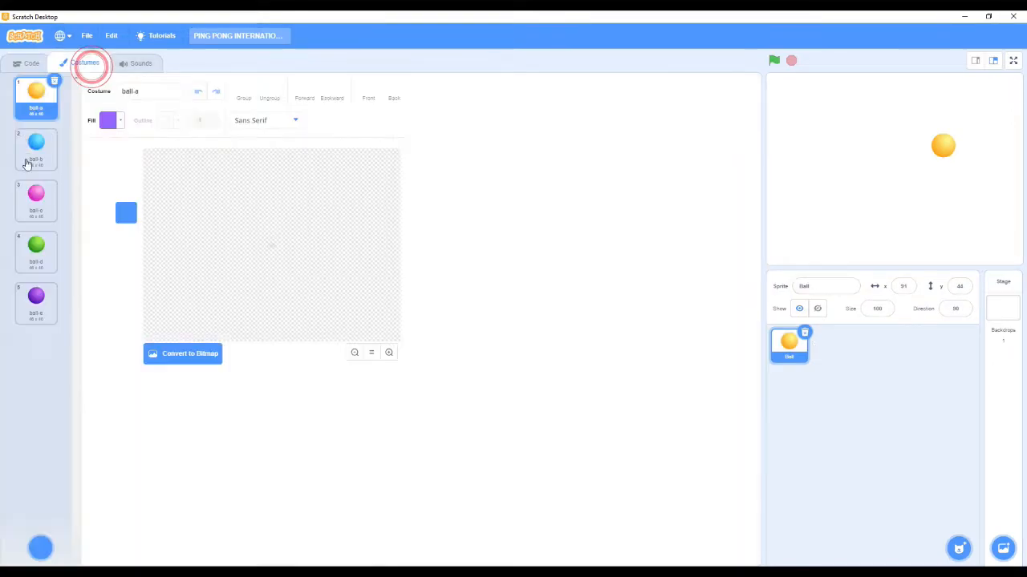
pyautogui.click(36, 149)
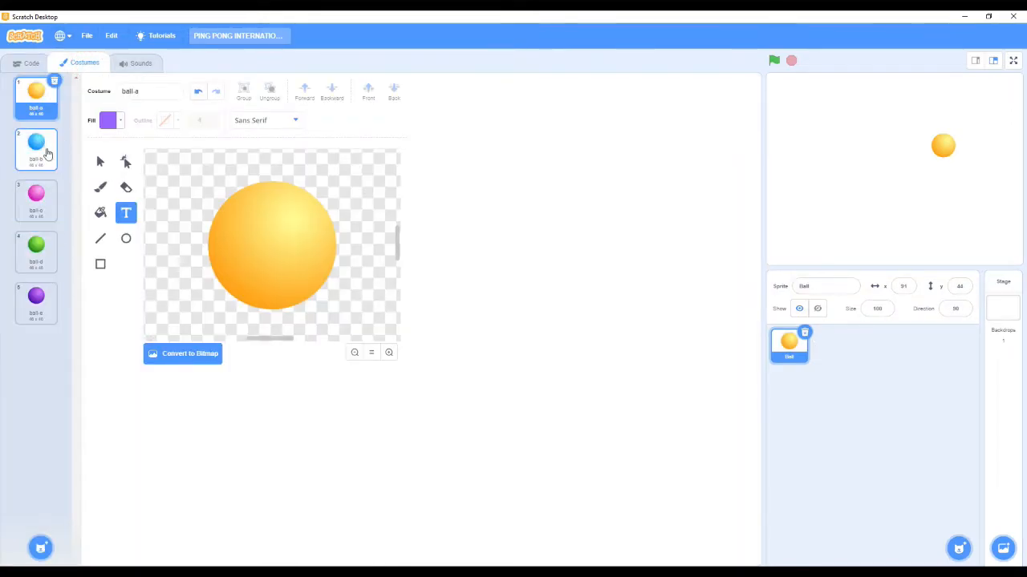
pyautogui.click(36, 148)
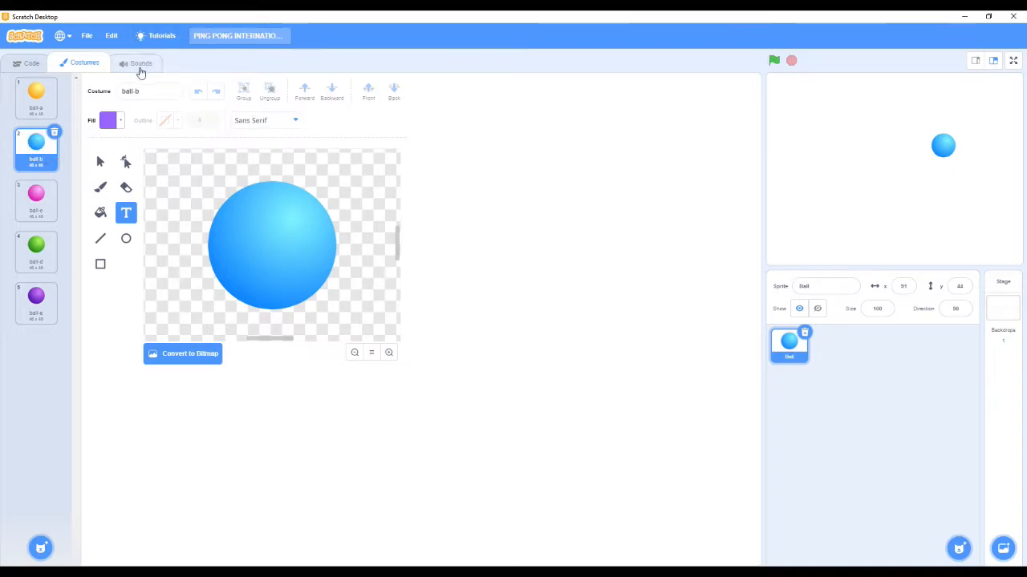
pyautogui.click(31, 63)
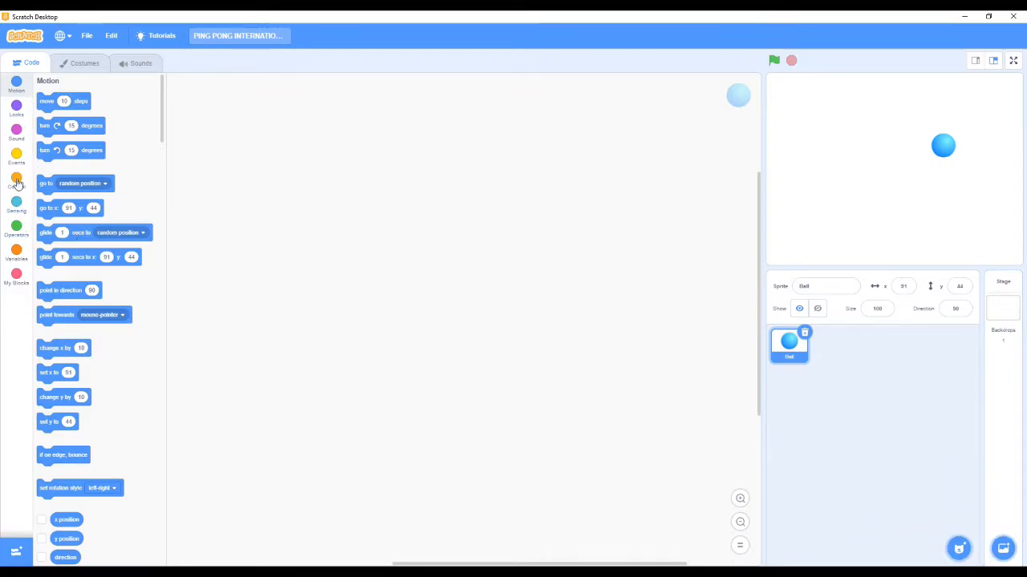
# Start the Ball script with 'when flag clicked' and 'point in direction 45'.
pyautogui.click(16, 158)
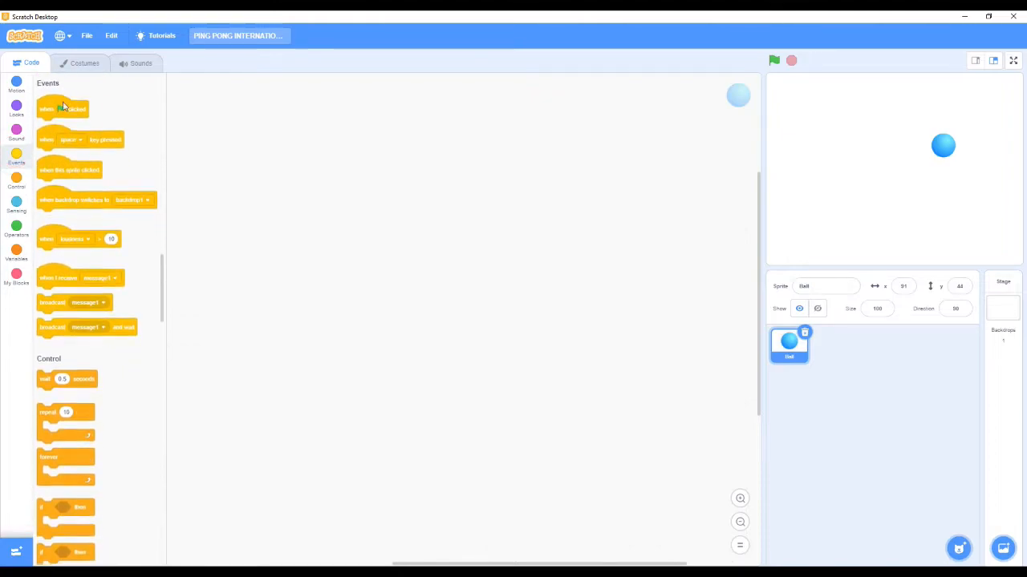
pyautogui.moveTo(62, 109); pyautogui.dragTo(355, 282)
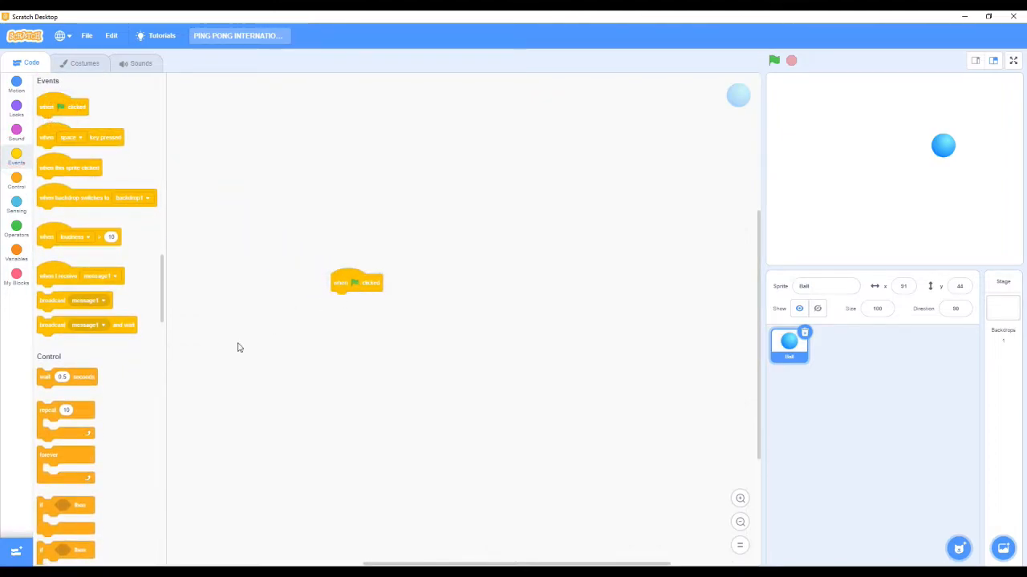
pyautogui.moveTo(133, 440)
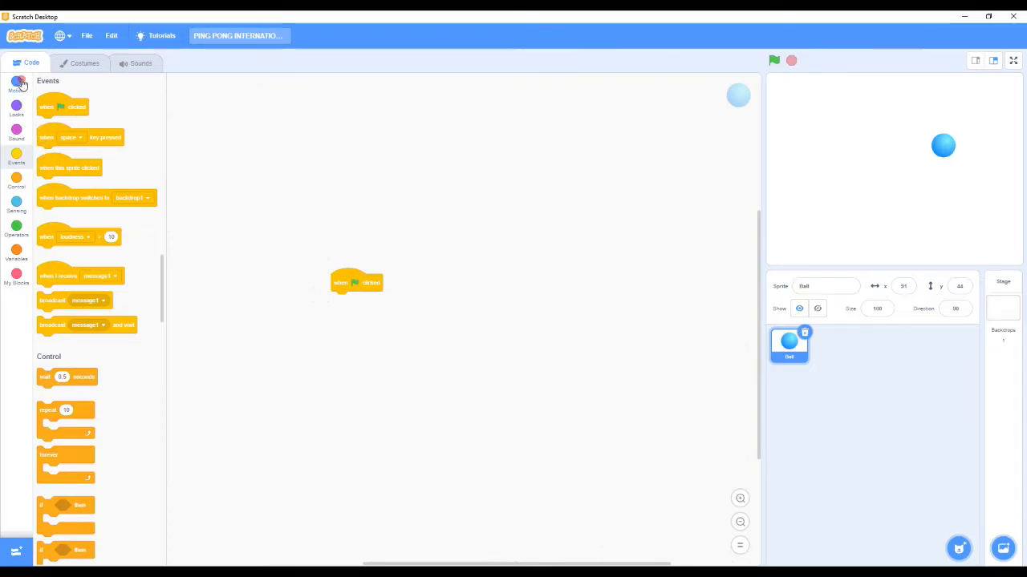
pyautogui.click(16, 83)
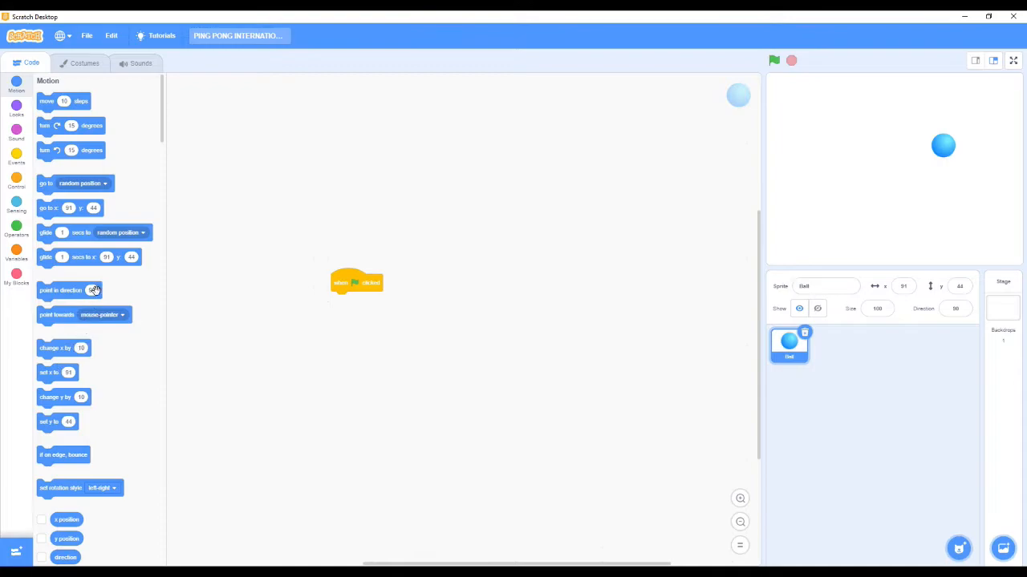
pyautogui.click(92, 290)
pyautogui.write('45')
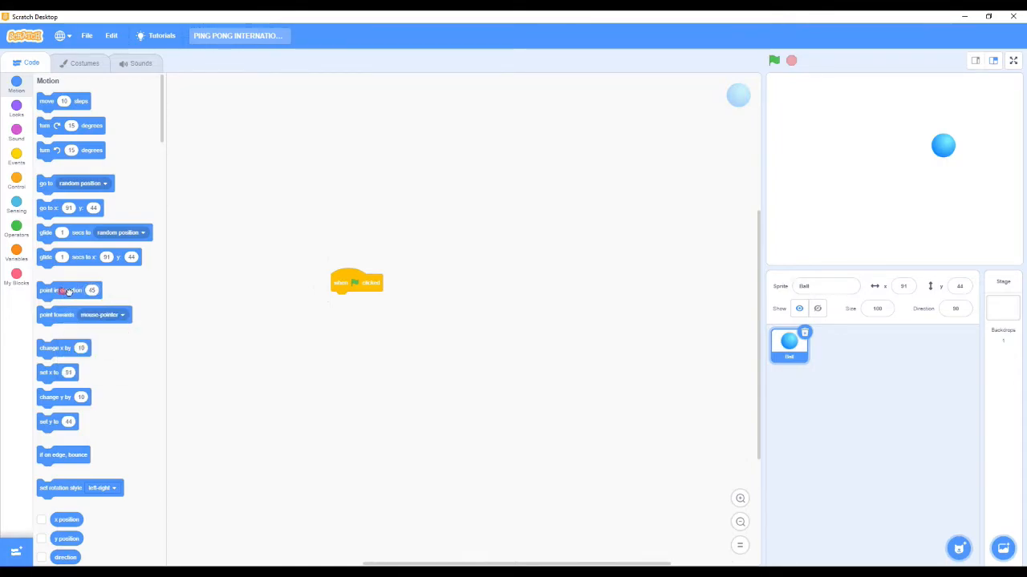
pyautogui.moveTo(69, 291); pyautogui.dragTo(363, 300)
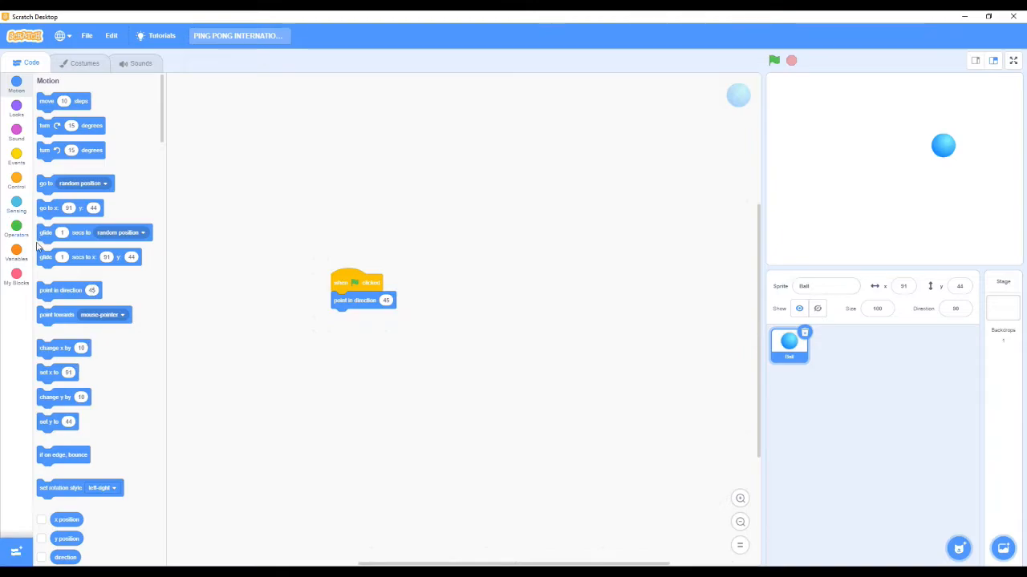
# Add a forever loop with 'move 15 steps' and 'if on edge, bounce', then run it.
pyautogui.click(16, 181)
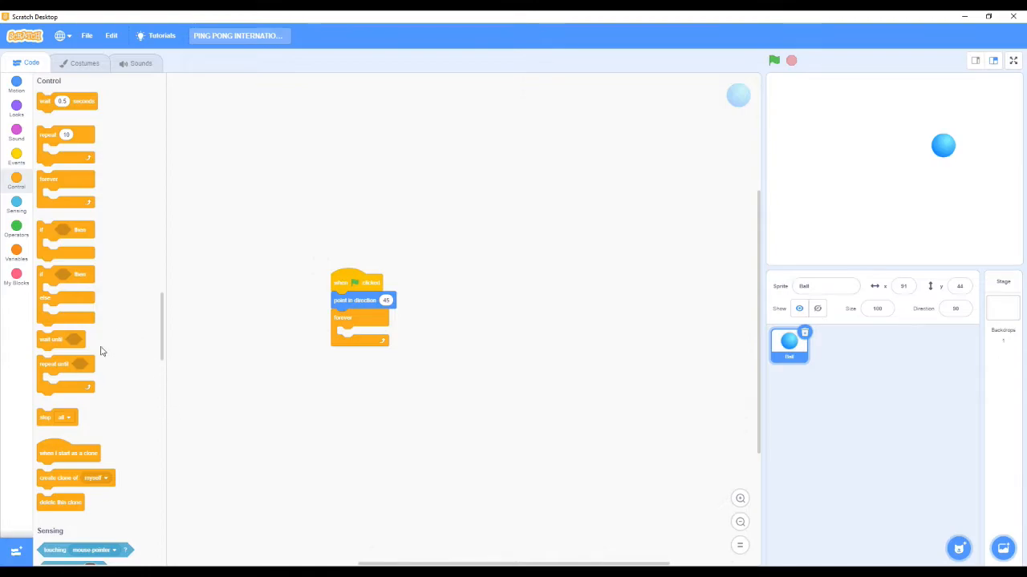
pyautogui.click(16, 85)
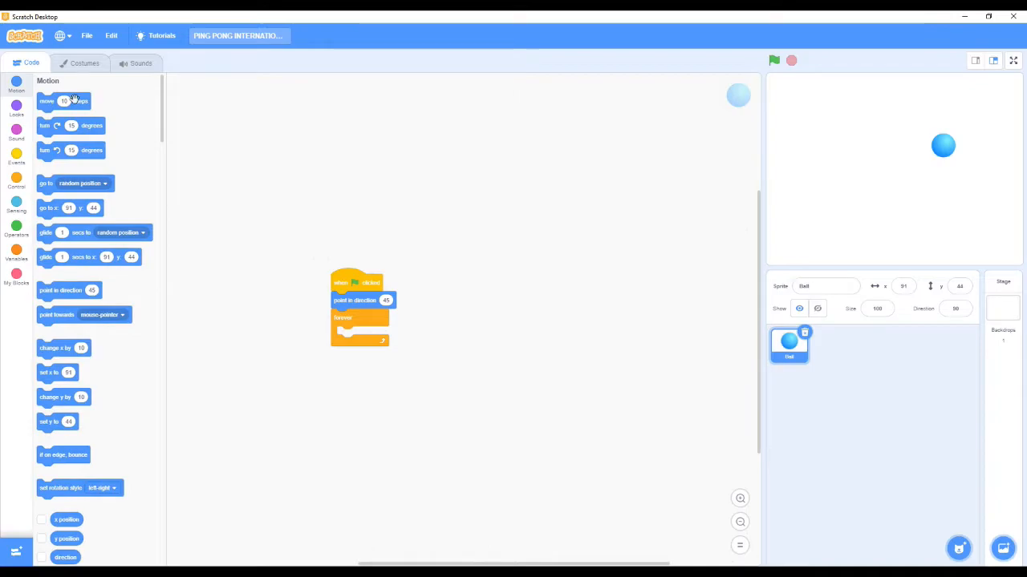
pyautogui.moveTo(136, 134)
pyautogui.write('15')
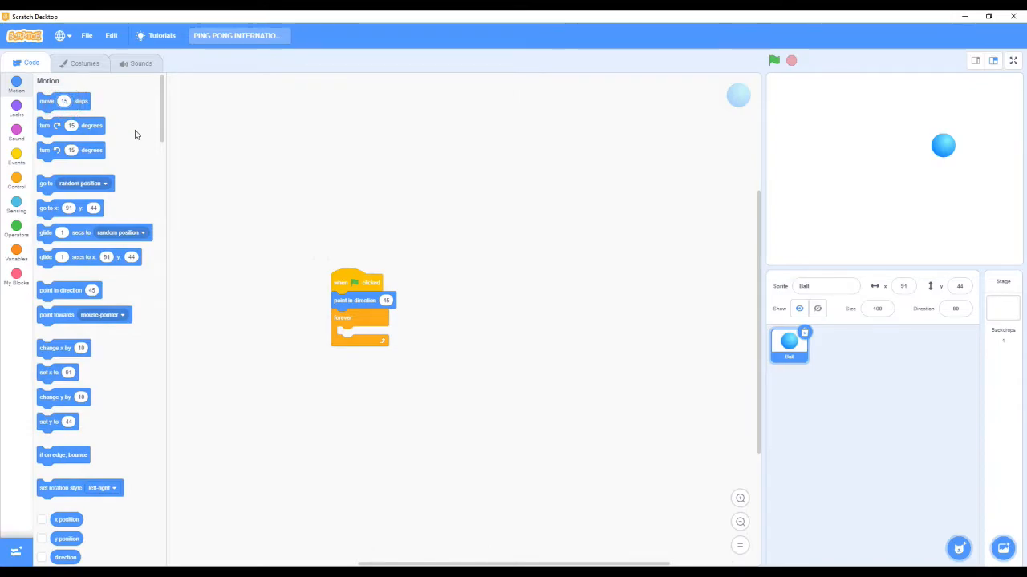
pyautogui.scroll(-3)
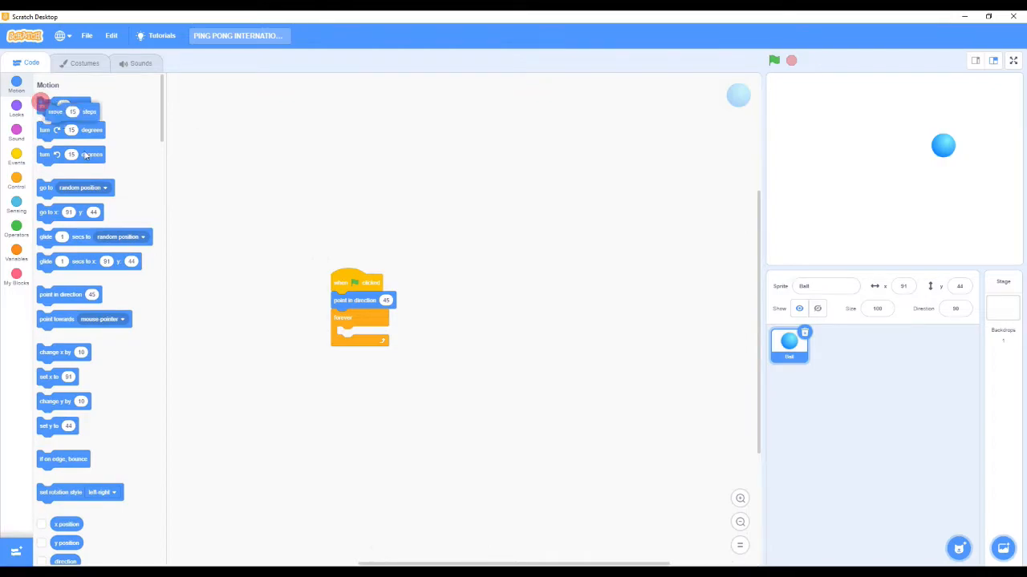
pyautogui.moveTo(63, 105); pyautogui.dragTo(360, 335)
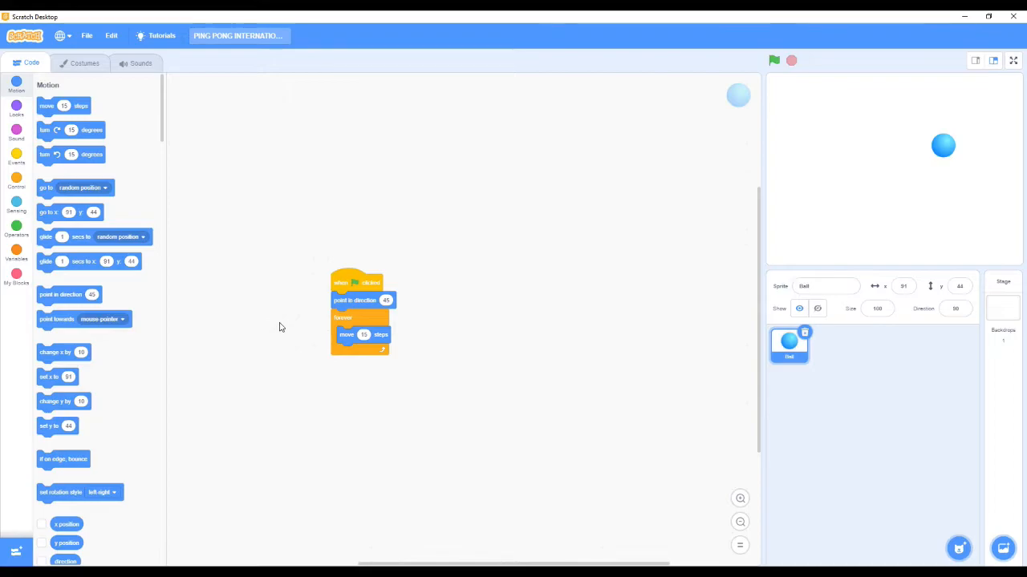
pyautogui.moveTo(50, 280)
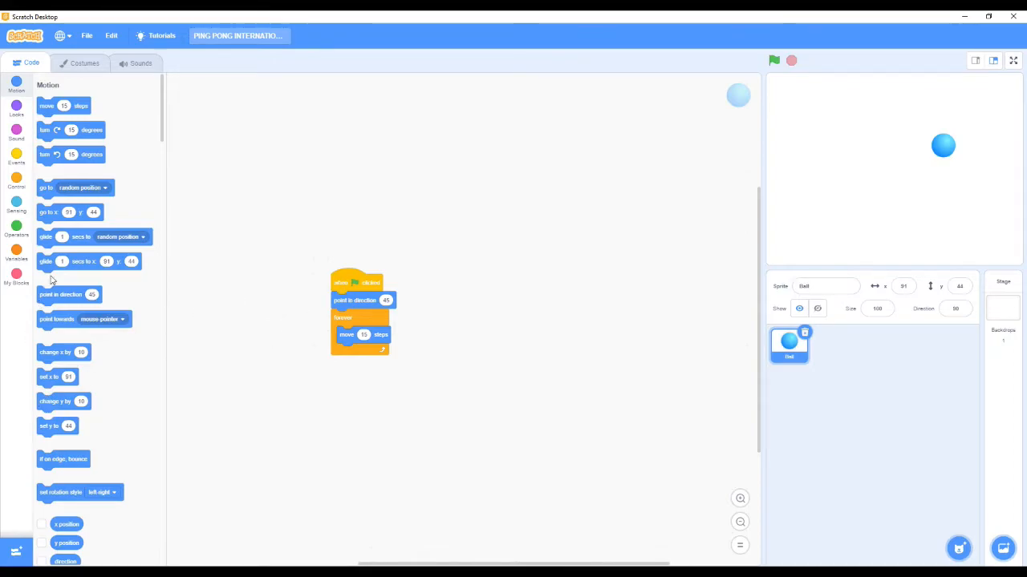
pyautogui.moveTo(63, 459); pyautogui.dragTo(382, 350)
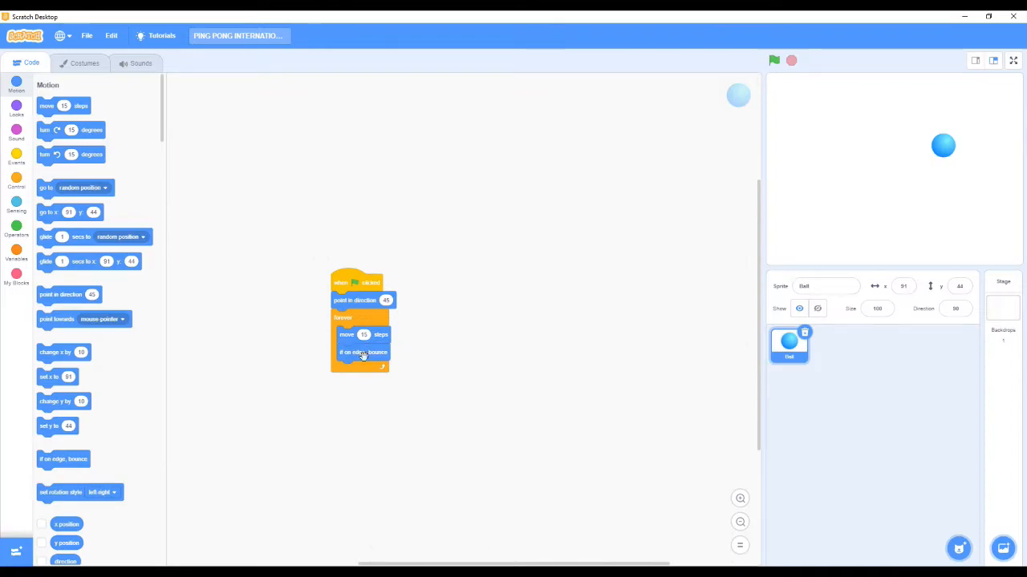
pyautogui.click(773, 60)
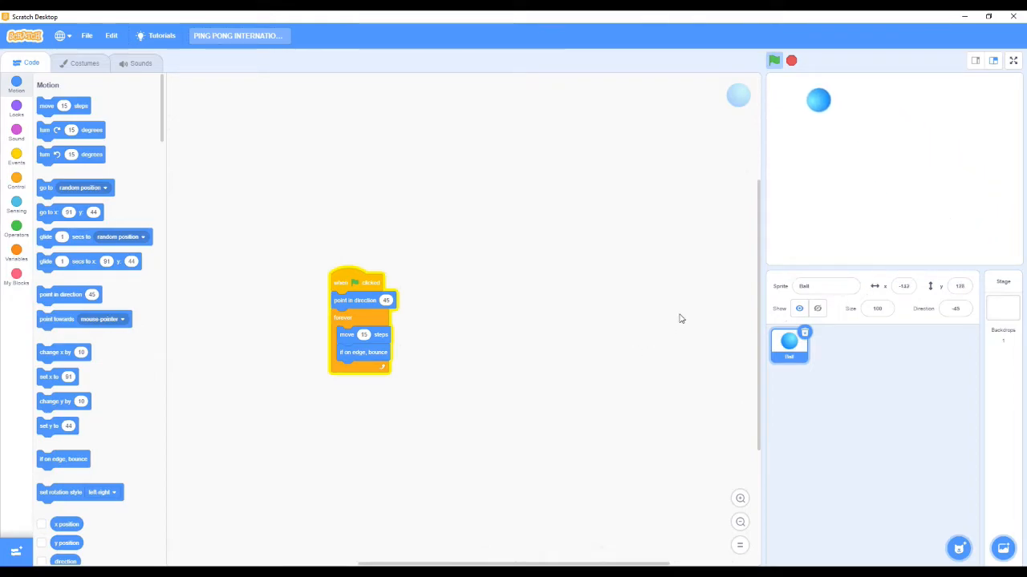
# Halt the bouncing-ball test run with the red Stop button.
pyautogui.click(773, 60)
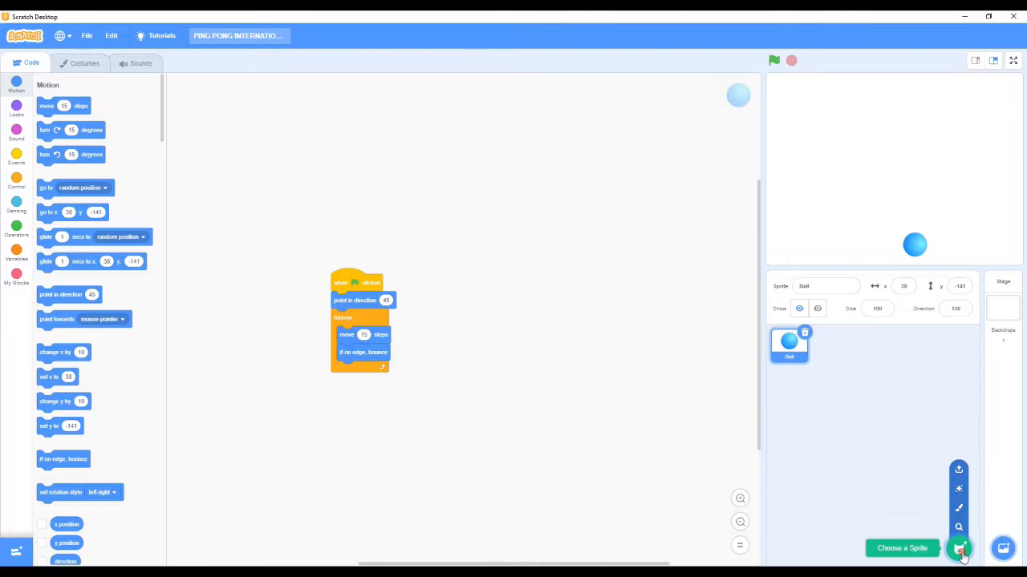
# Search the sprite library for 'pad' and add the Paddle sprite.
pyautogui.click(959, 547)
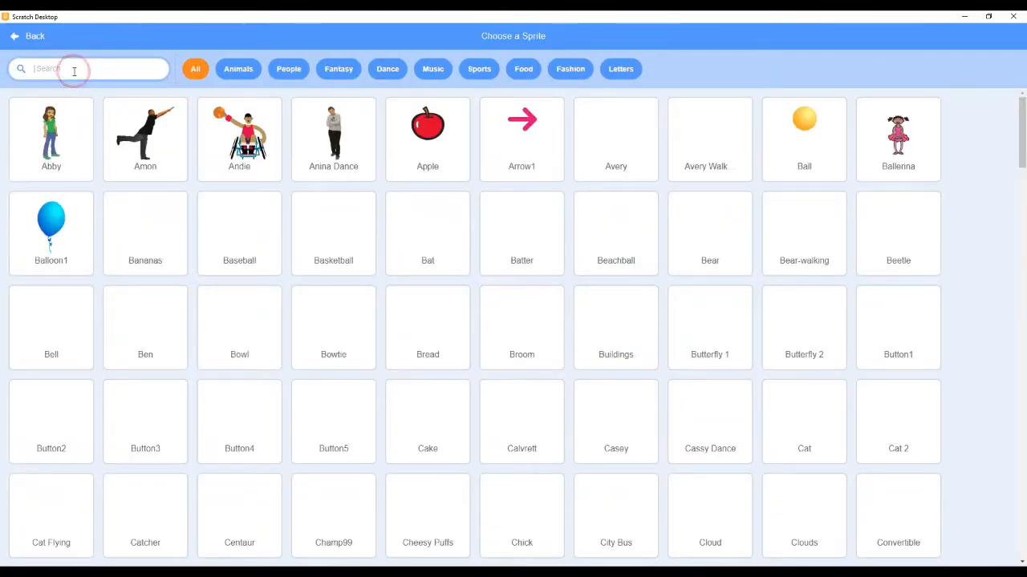
pyautogui.write('pad')
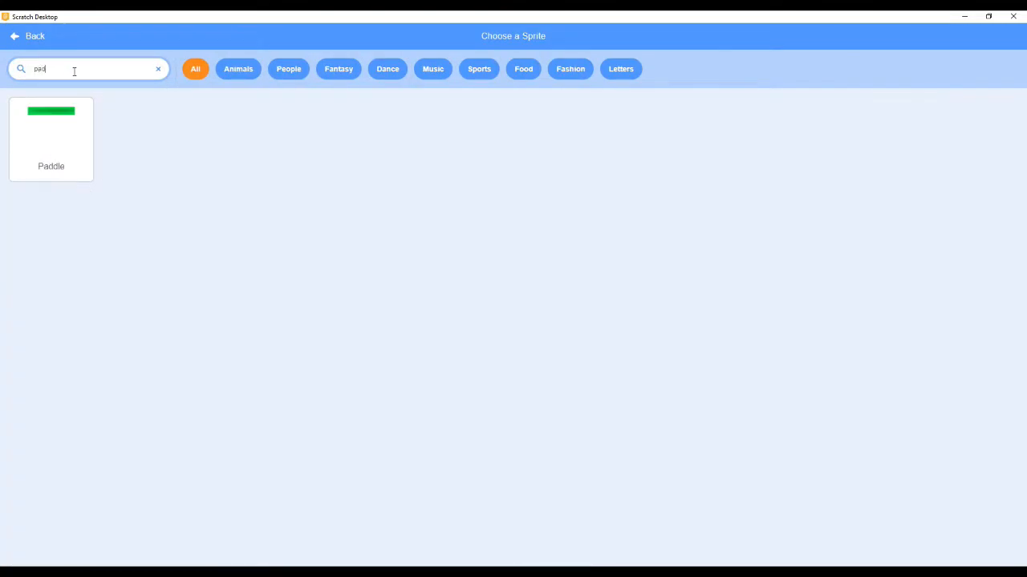
pyautogui.click(50, 138)
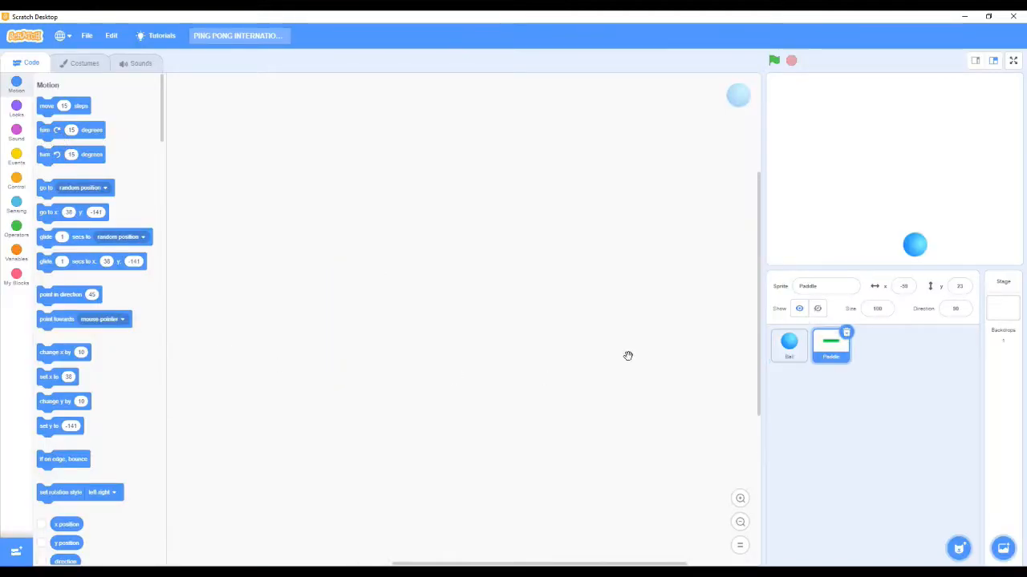
pyautogui.click(773, 60)
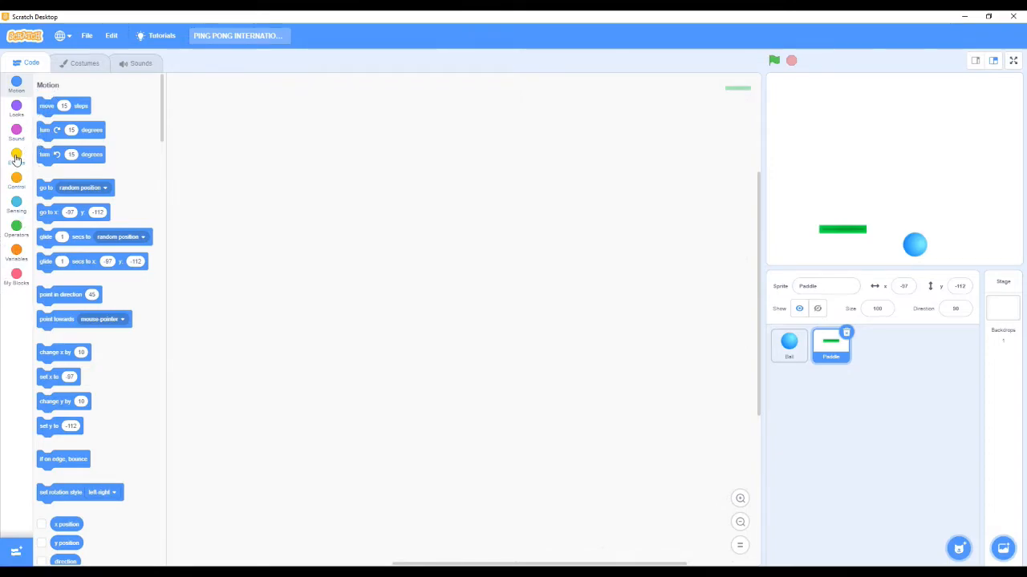
# Build the Paddle script: when flag clicked, forever set x to mouse x.
pyautogui.click(16, 157)
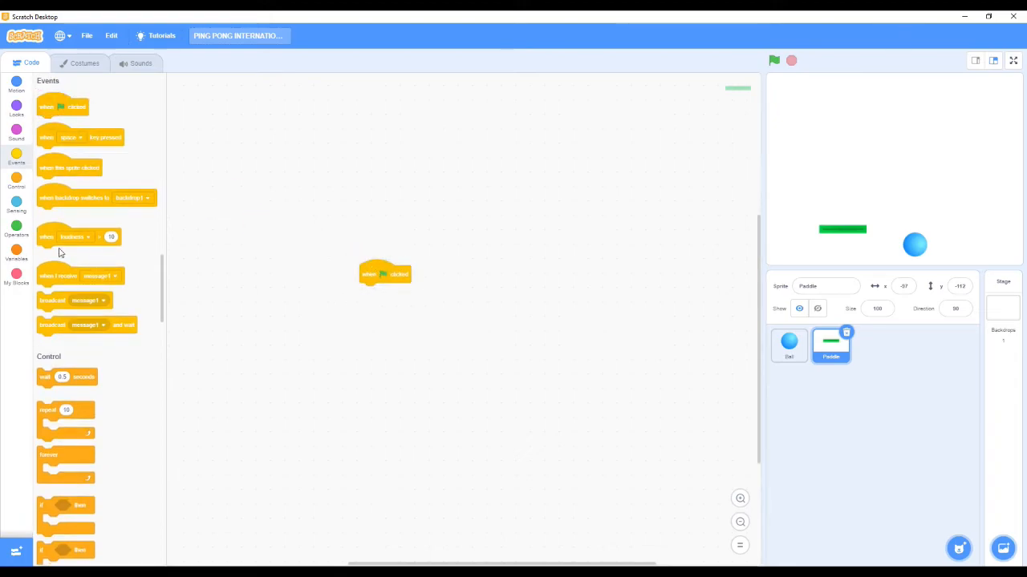
pyautogui.click(16, 204)
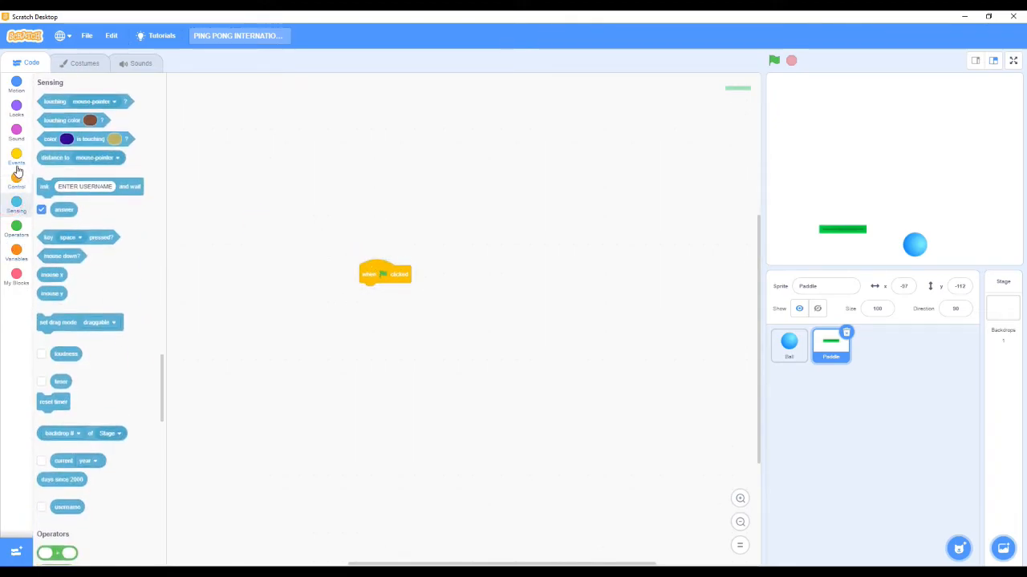
pyautogui.click(16, 157)
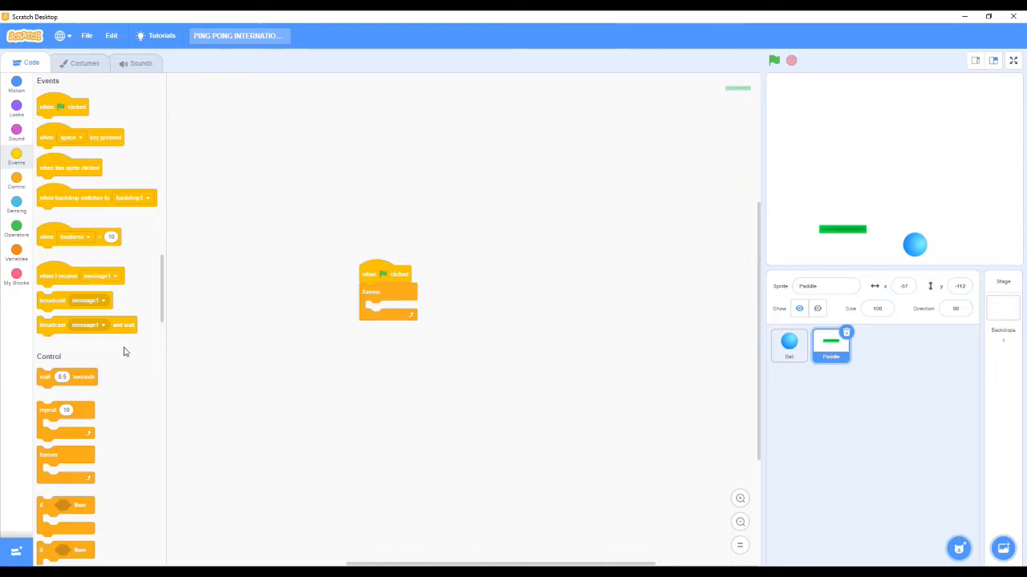
pyautogui.click(16, 206)
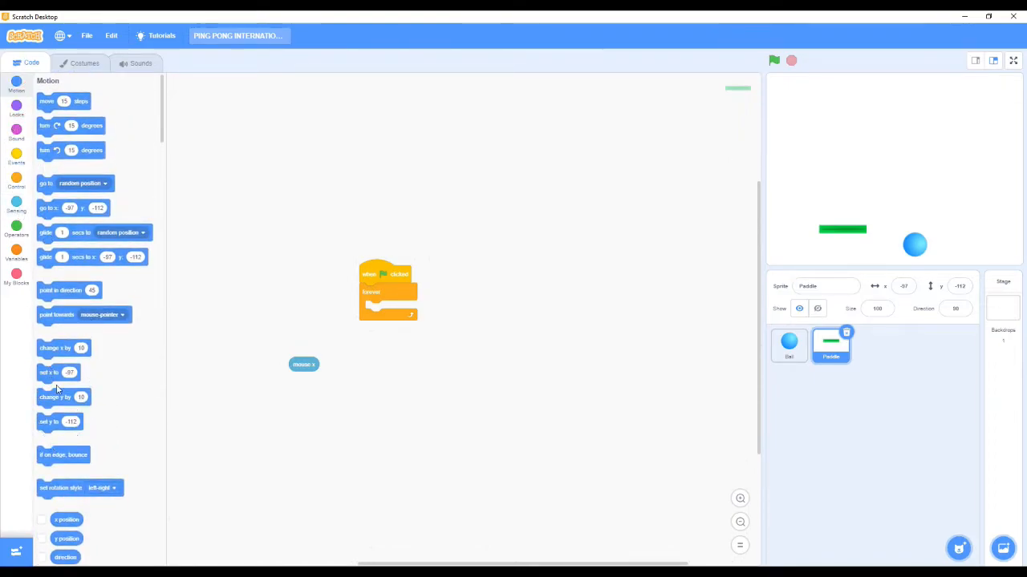
pyautogui.moveTo(49, 372); pyautogui.dragTo(377, 309)
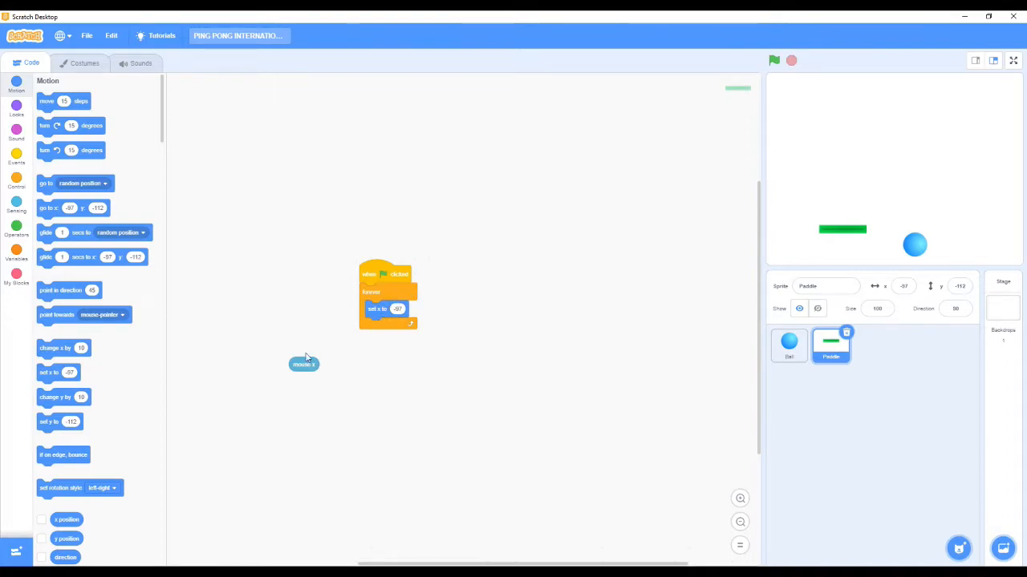
pyautogui.click(377, 275)
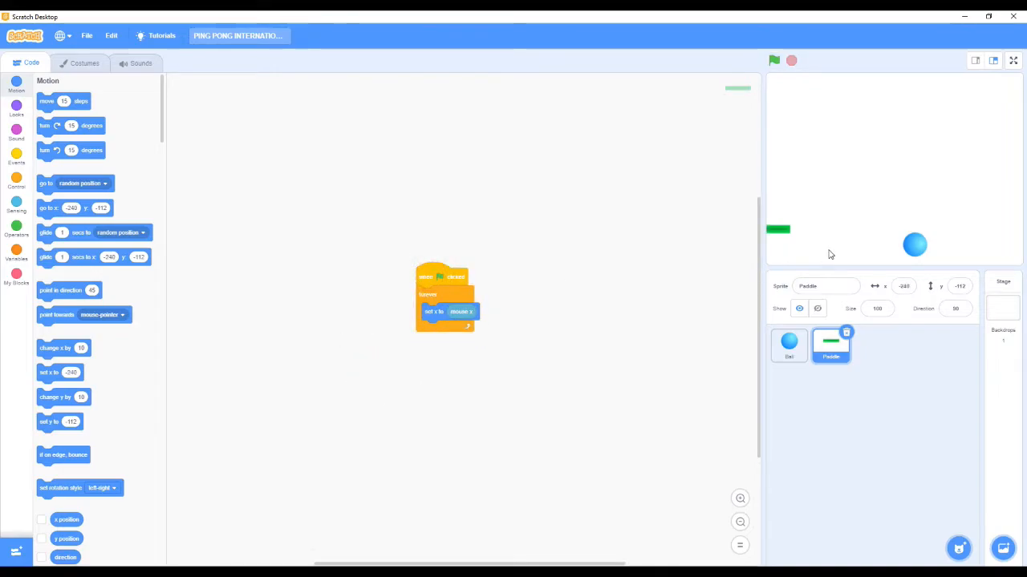
# Run the project to check the paddle follows the mouse, then stop it.
pyautogui.click(773, 61)
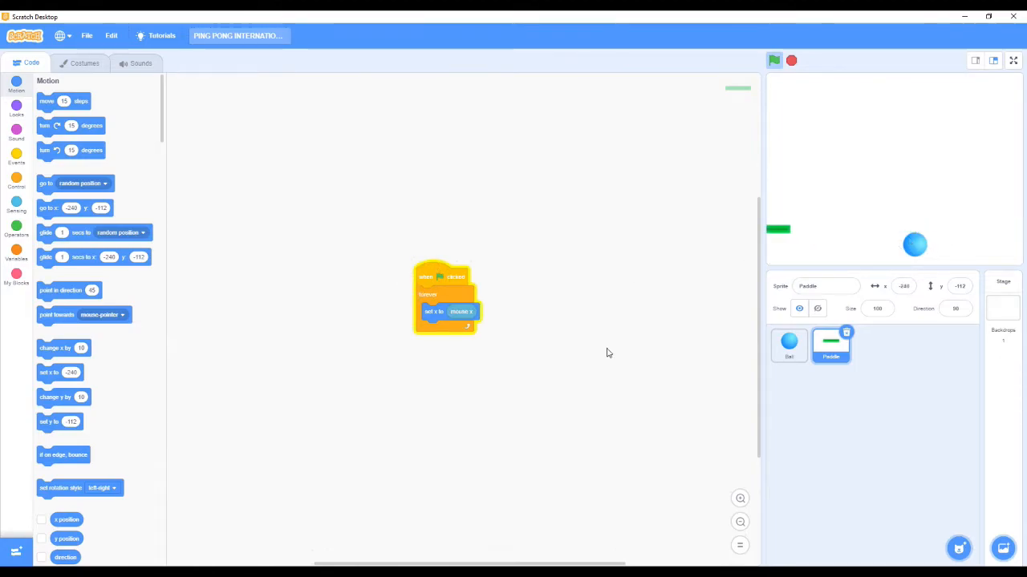
pyautogui.moveTo(645, 158)
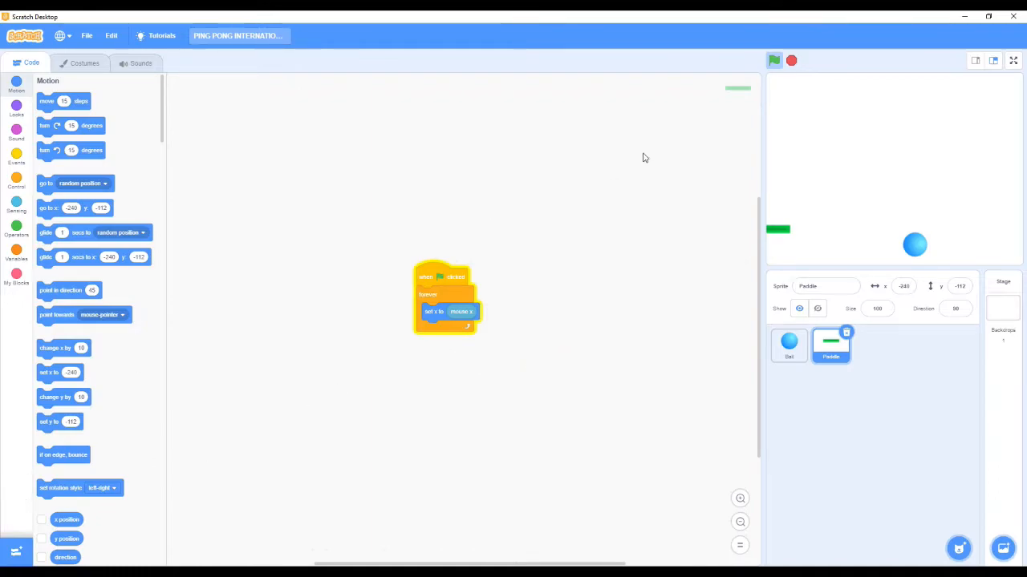
pyautogui.click(791, 61)
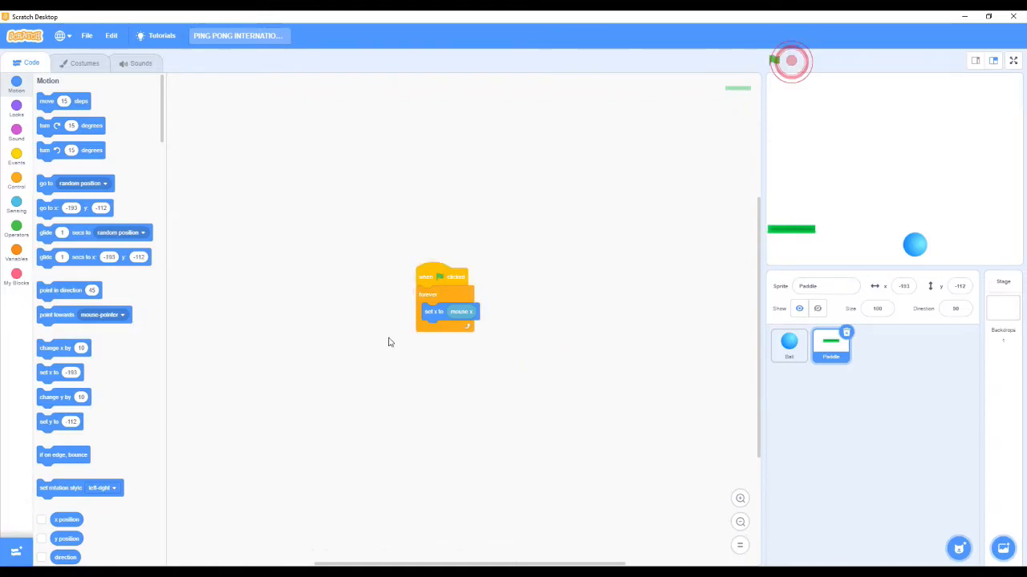
pyautogui.click(773, 60)
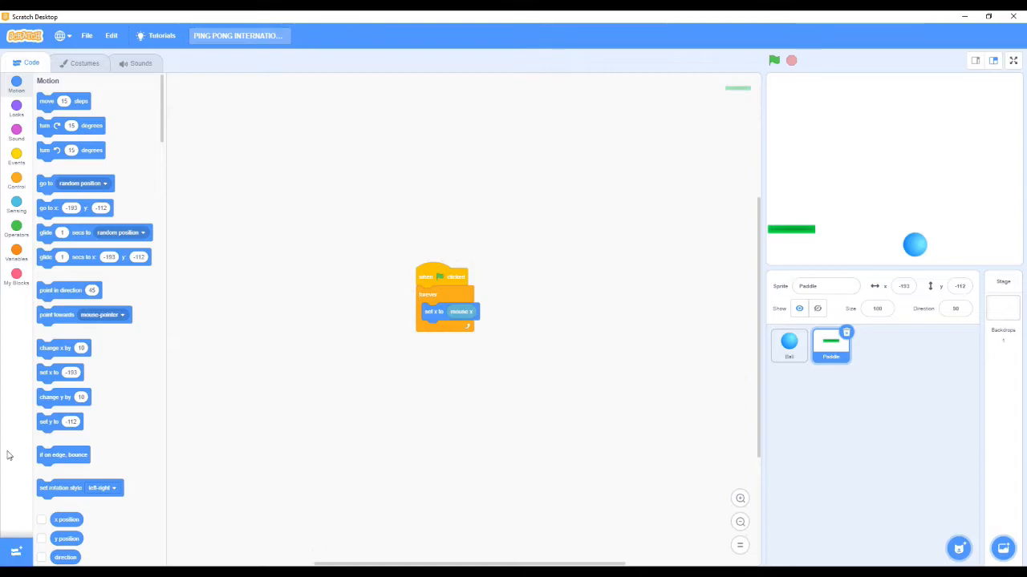
pyautogui.click(788, 345)
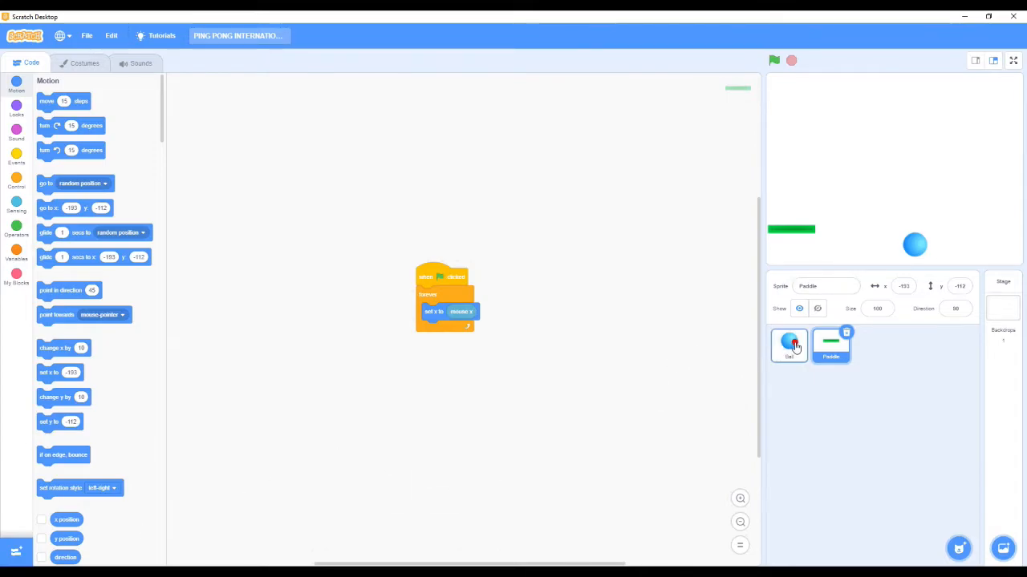
# Start a second Ball script: when flag clicked, forever if touching Paddle.
pyautogui.click(788, 345)
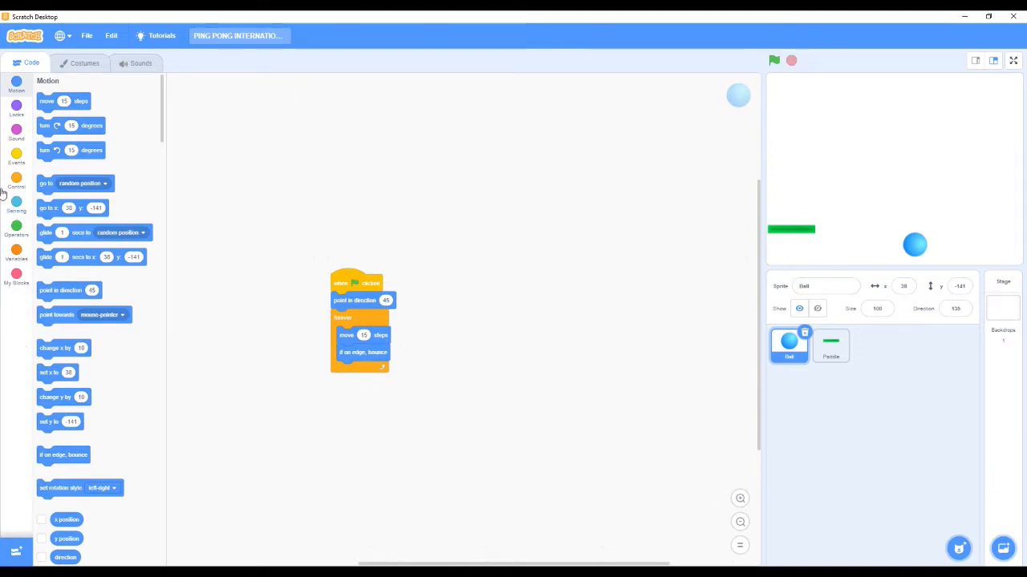
pyautogui.click(16, 157)
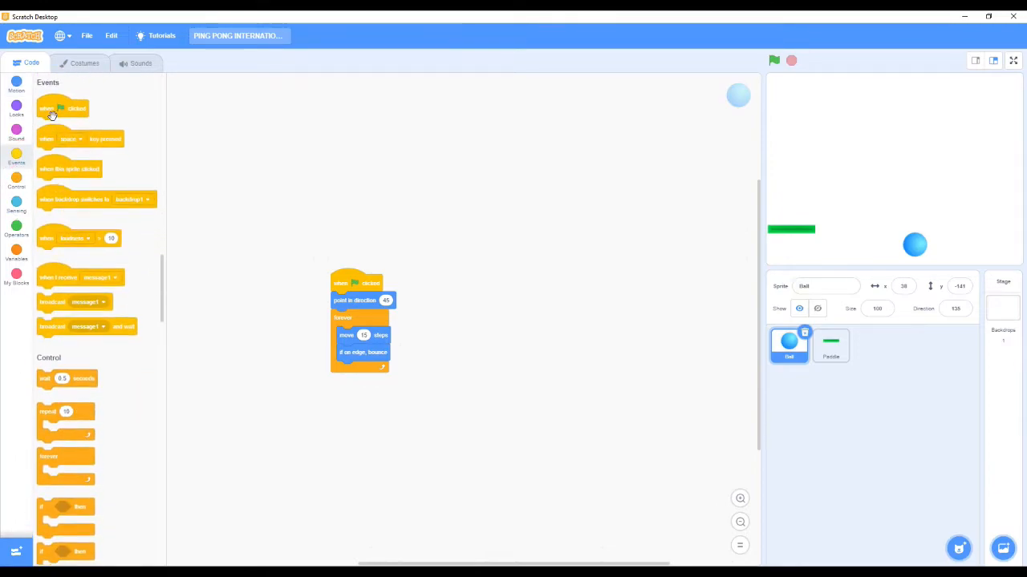
pyautogui.moveTo(63, 107); pyautogui.dragTo(545, 342)
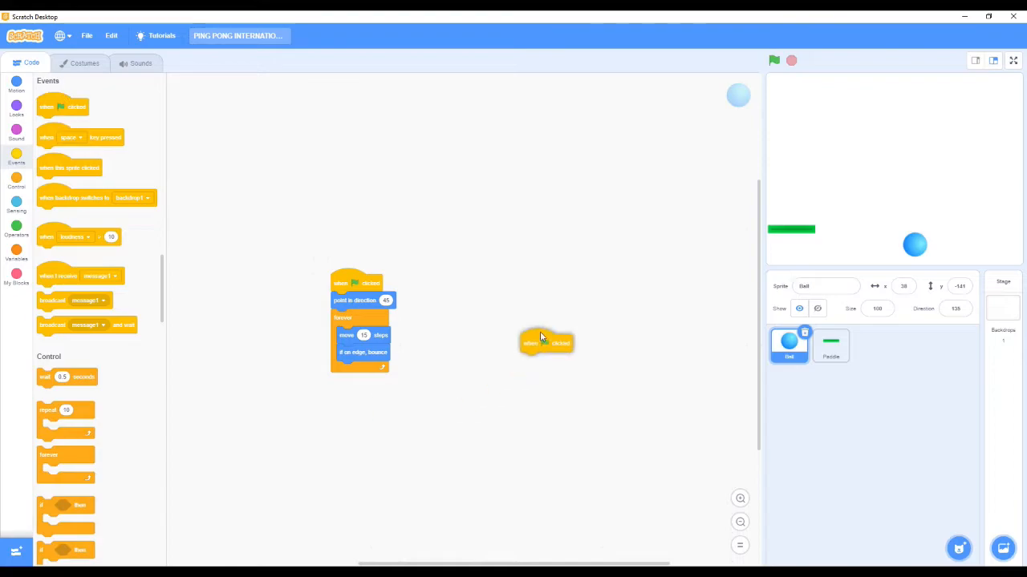
pyautogui.moveTo(545, 343); pyautogui.dragTo(550, 298)
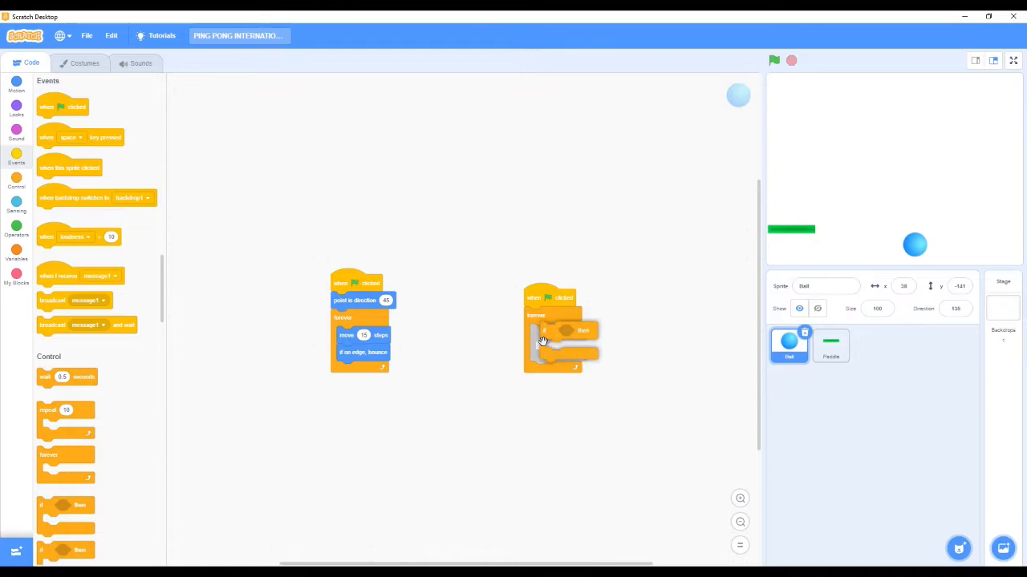
pyautogui.click(16, 203)
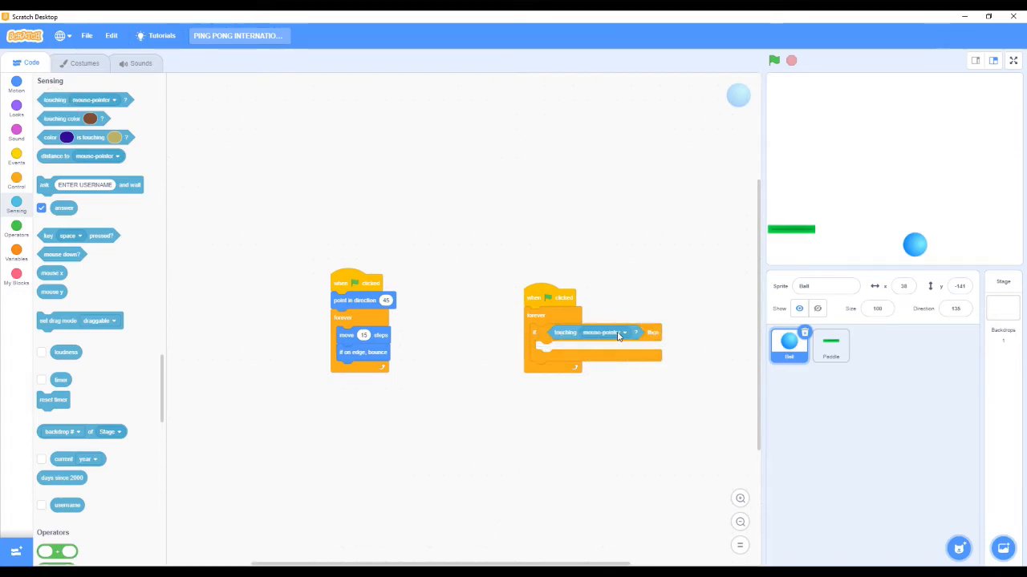
pyautogui.click(600, 332)
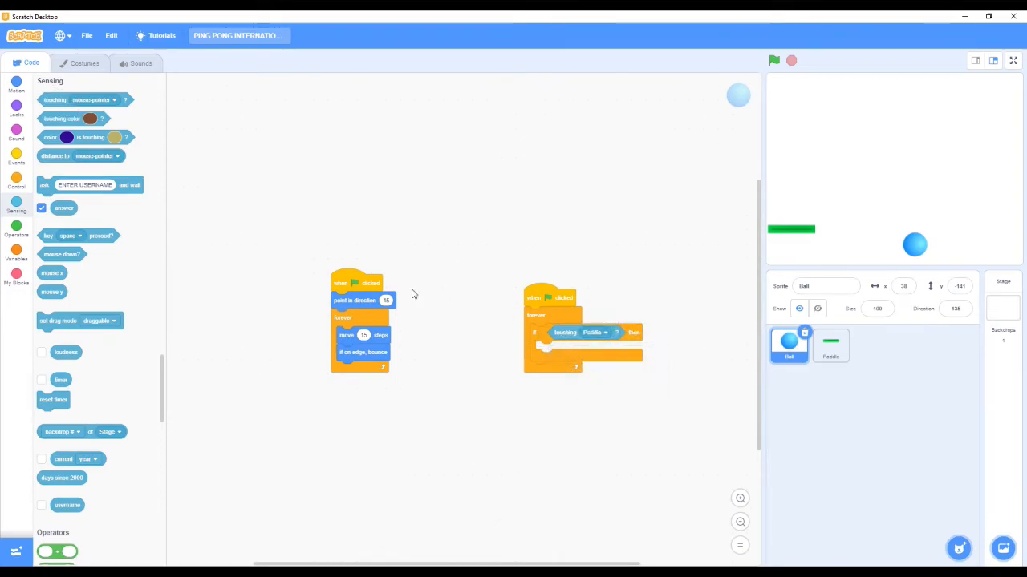
pyautogui.moveTo(188, 372)
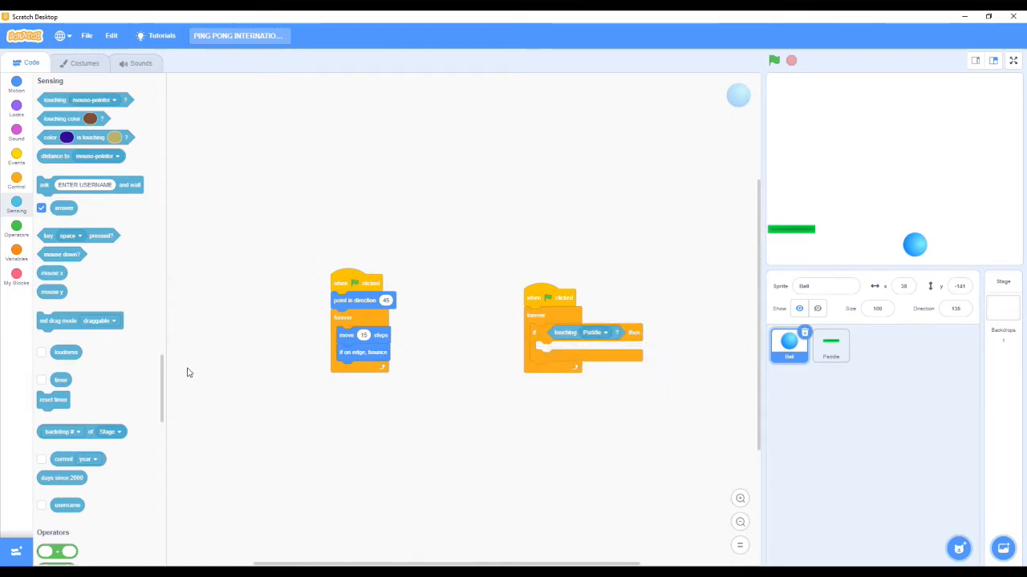
pyautogui.moveTo(314, 326)
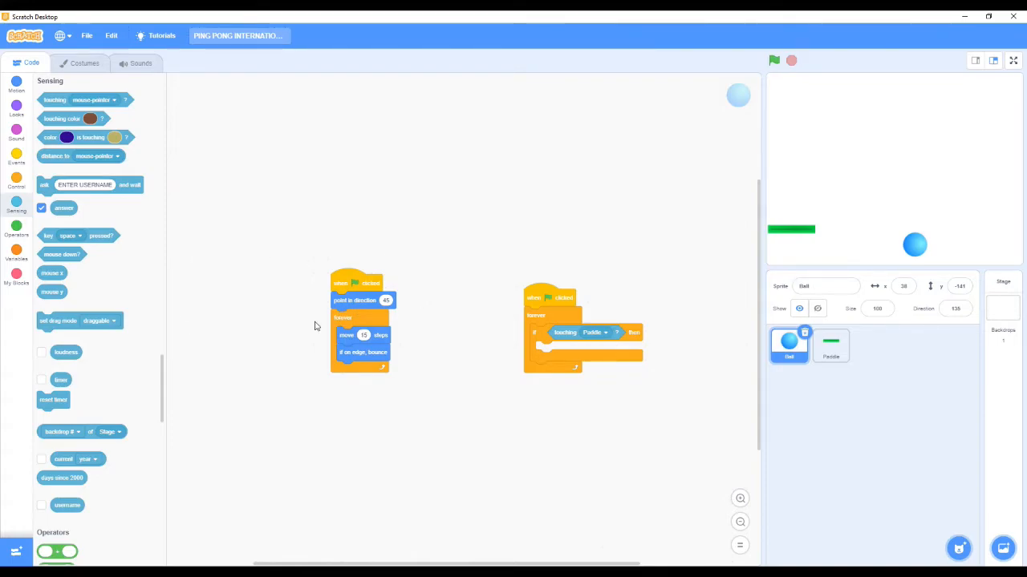
pyautogui.moveTo(153, 168)
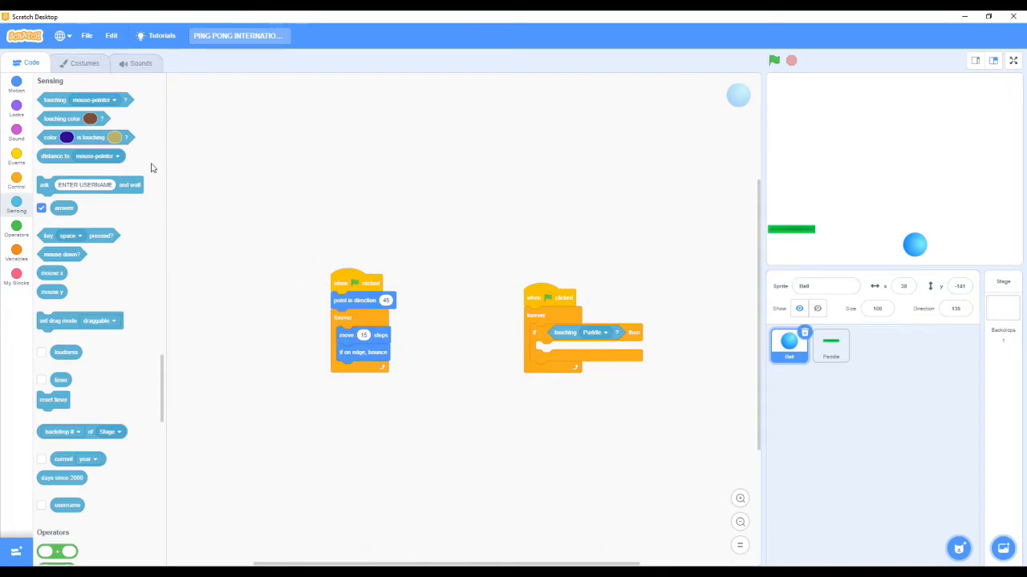
# Fill the Paddle branch with turn 180 degrees, move 15 steps, and wait 0.5 seconds.
pyautogui.click(16, 80)
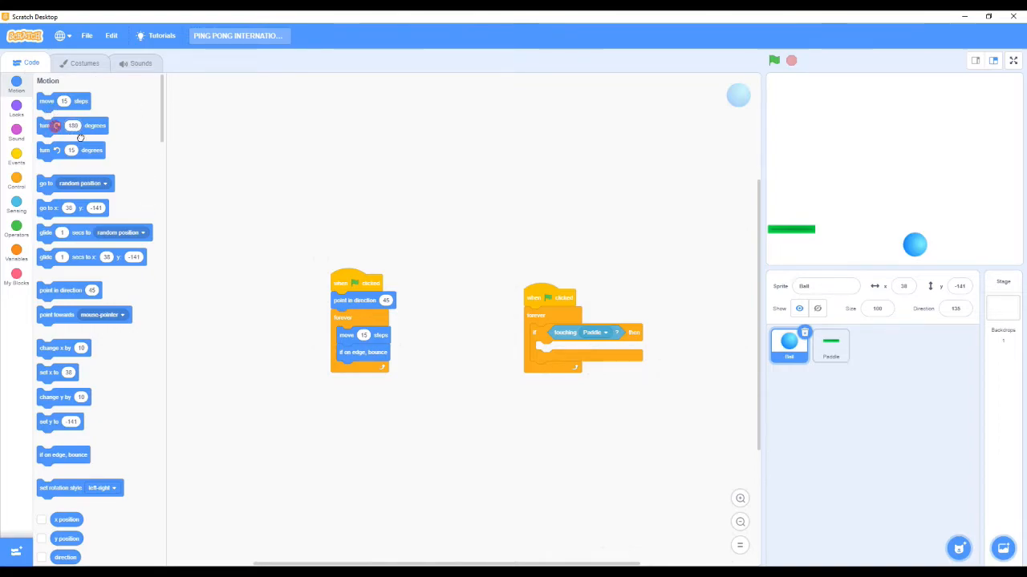
pyautogui.moveTo(72, 125); pyautogui.dragTo(554, 355)
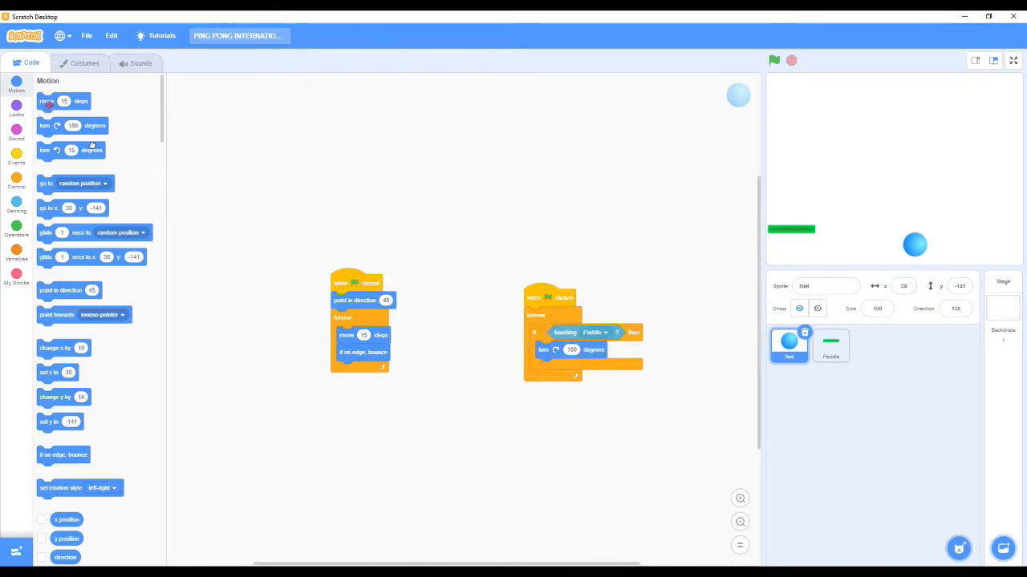
pyautogui.moveTo(64, 100); pyautogui.dragTo(562, 364)
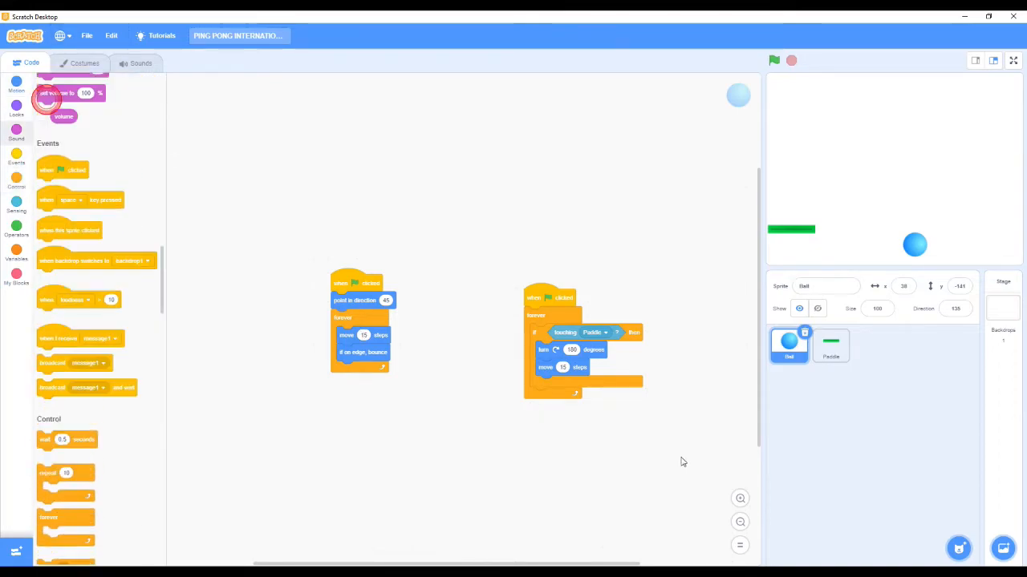
pyautogui.moveTo(66, 439); pyautogui.dragTo(590, 446)
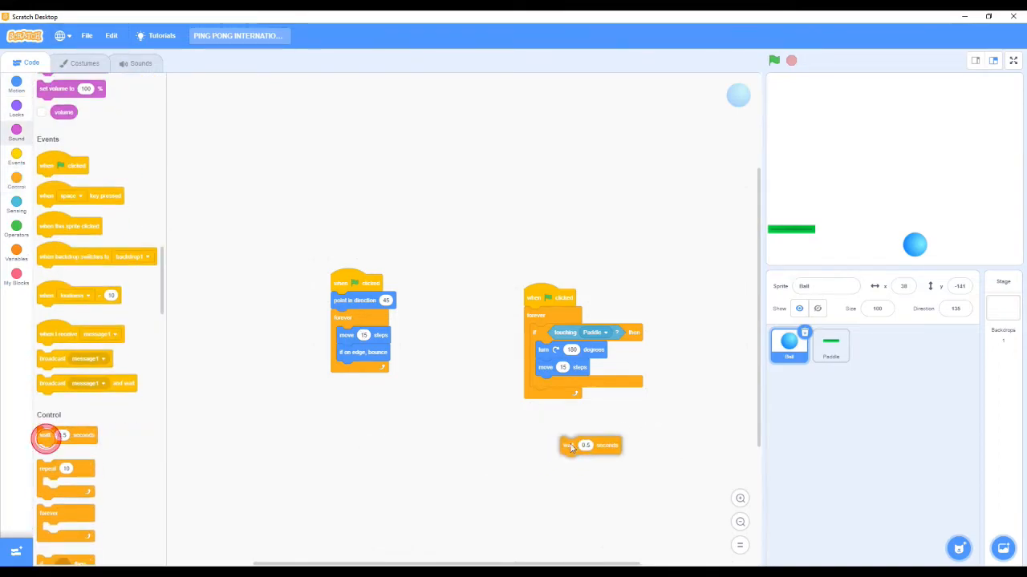
pyautogui.moveTo(569, 445); pyautogui.dragTo(561, 384)
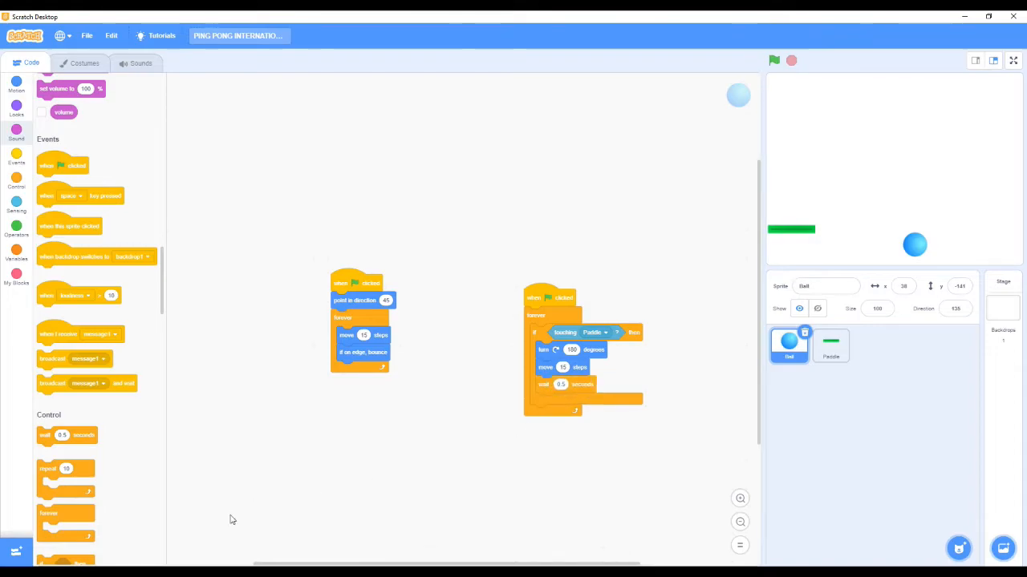
pyautogui.moveTo(153, 468)
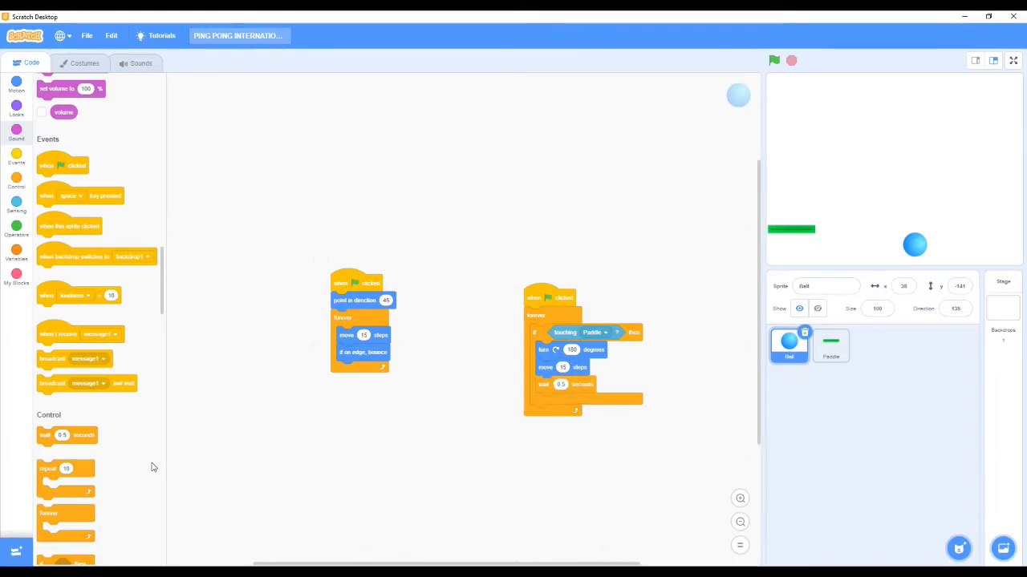
pyautogui.moveTo(462, 491)
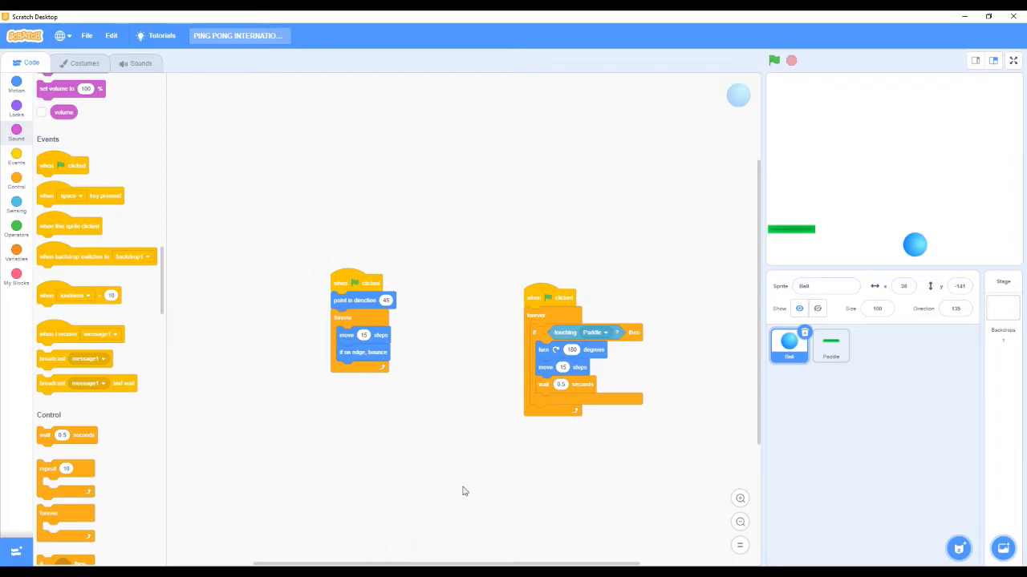
pyautogui.moveTo(16, 276)
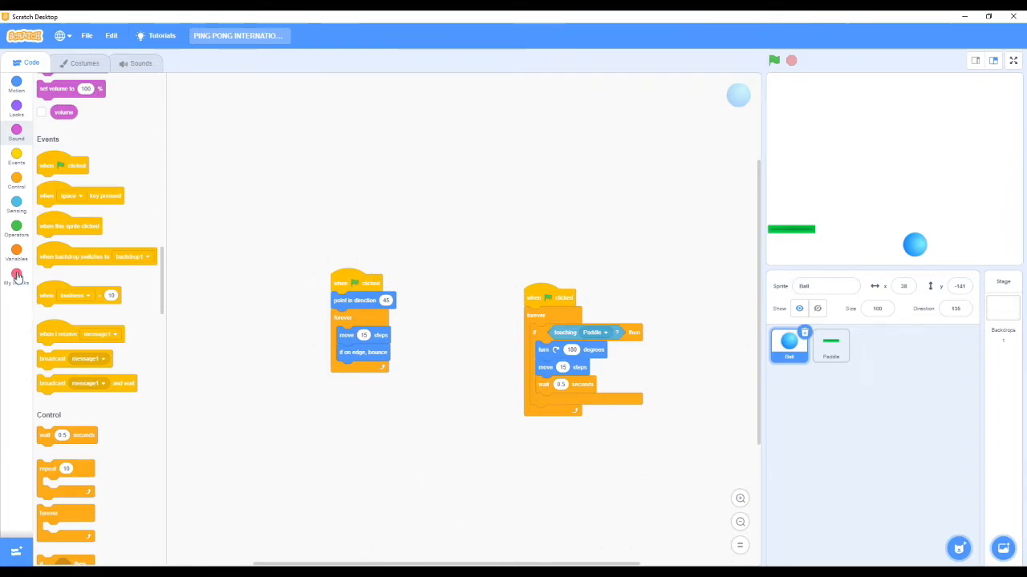
# Make a 'score' variable and put 'change score by 1' in the paddle-touch branch.
pyautogui.click(16, 253)
pyautogui.write('score')
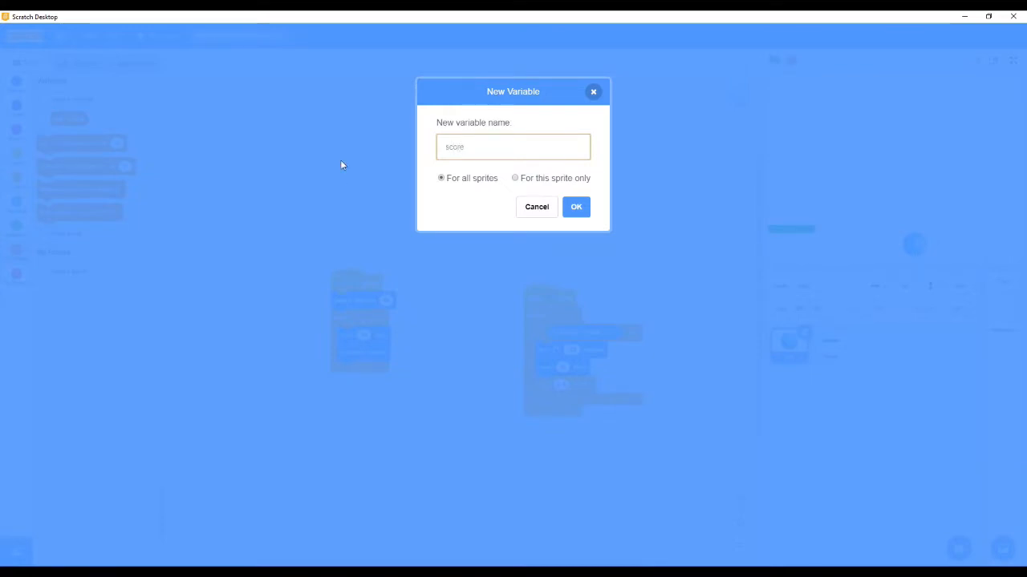
pyautogui.click(576, 206)
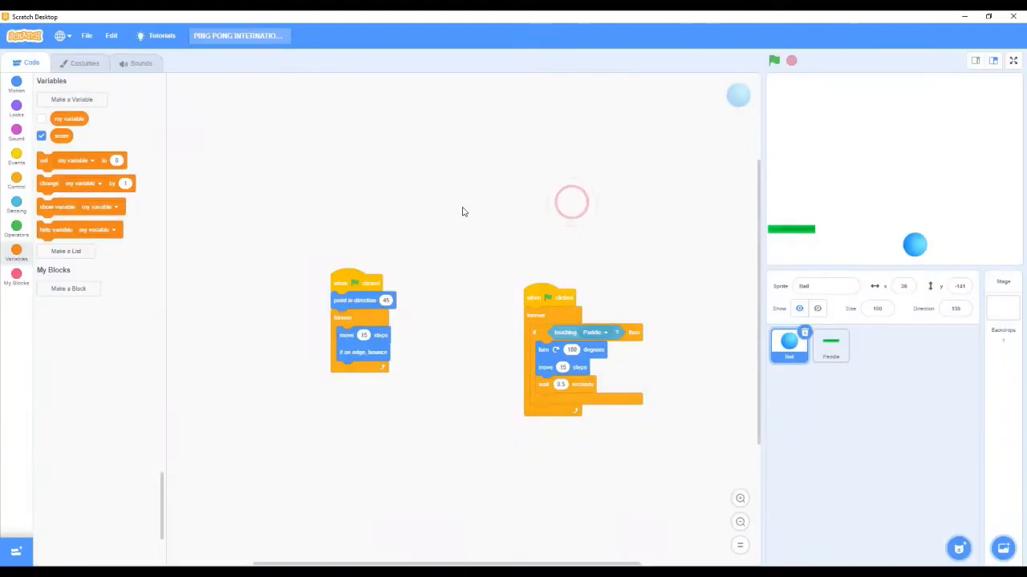
pyautogui.click(91, 160)
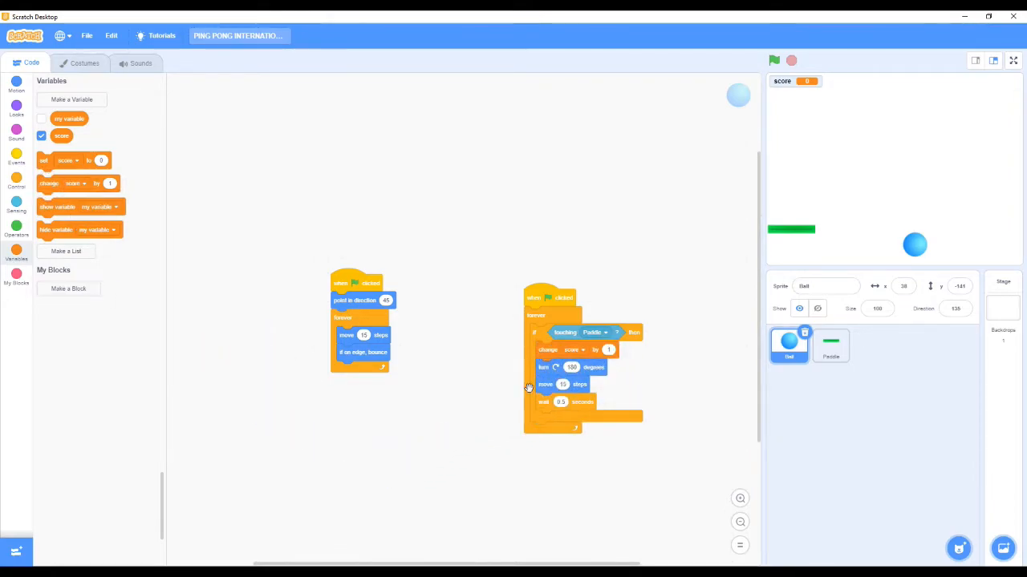
pyautogui.moveTo(528, 403)
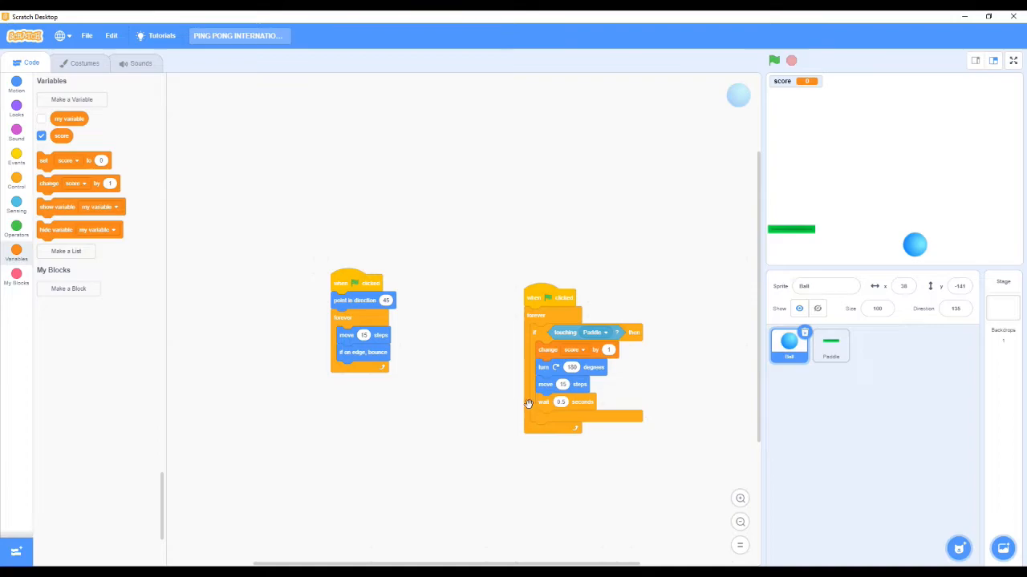
pyautogui.moveTo(522, 404)
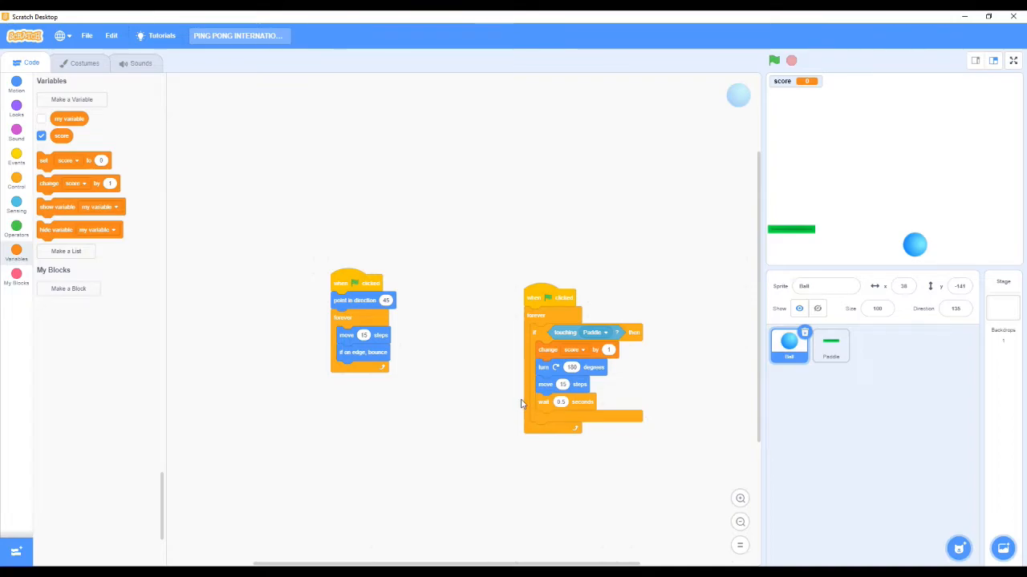
pyautogui.moveTo(180, 417)
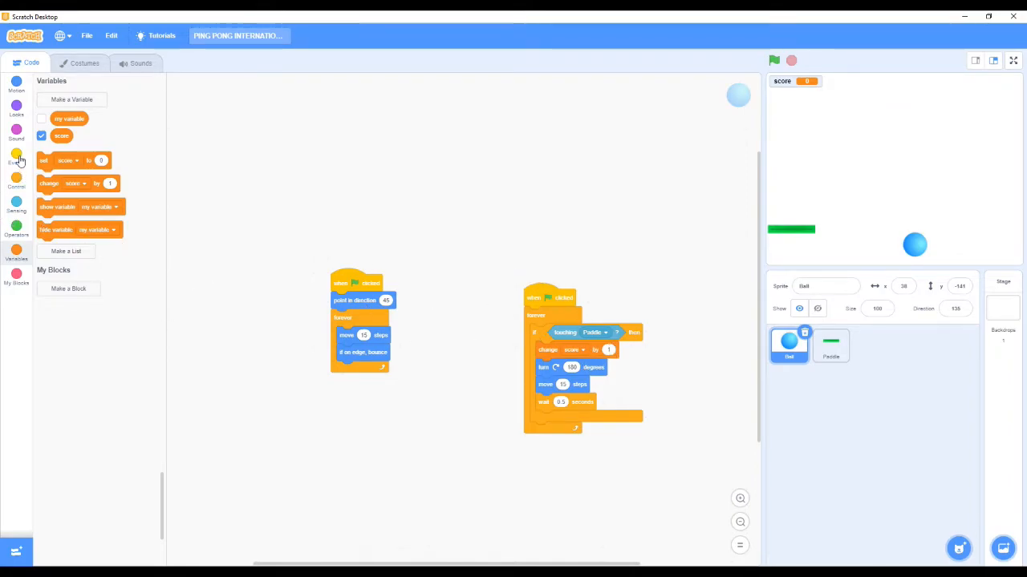
# Add a green-flag script setting score to 0 and raise the paddle-hit increment to 5.
pyautogui.click(16, 156)
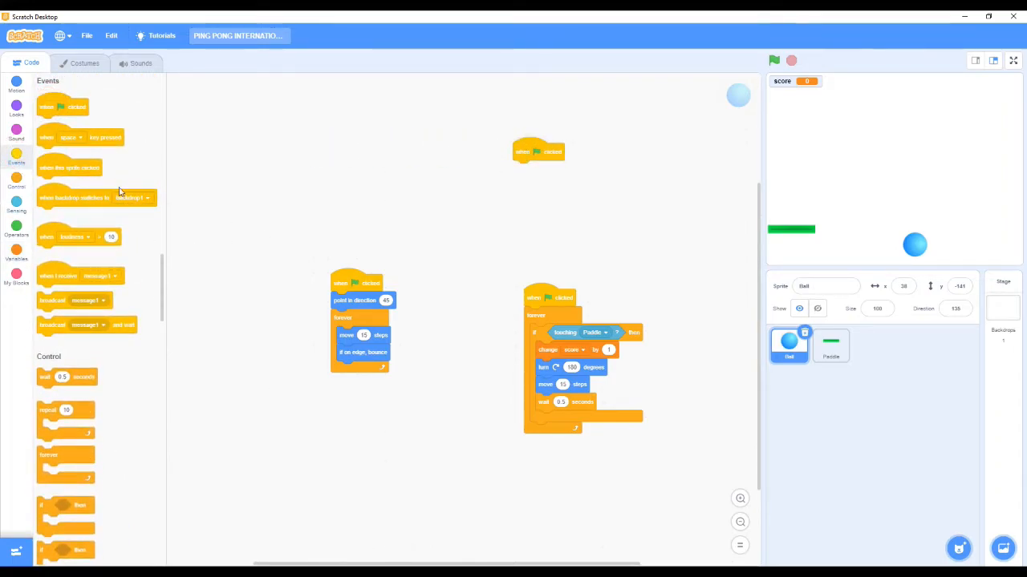
pyautogui.moveTo(1, 138)
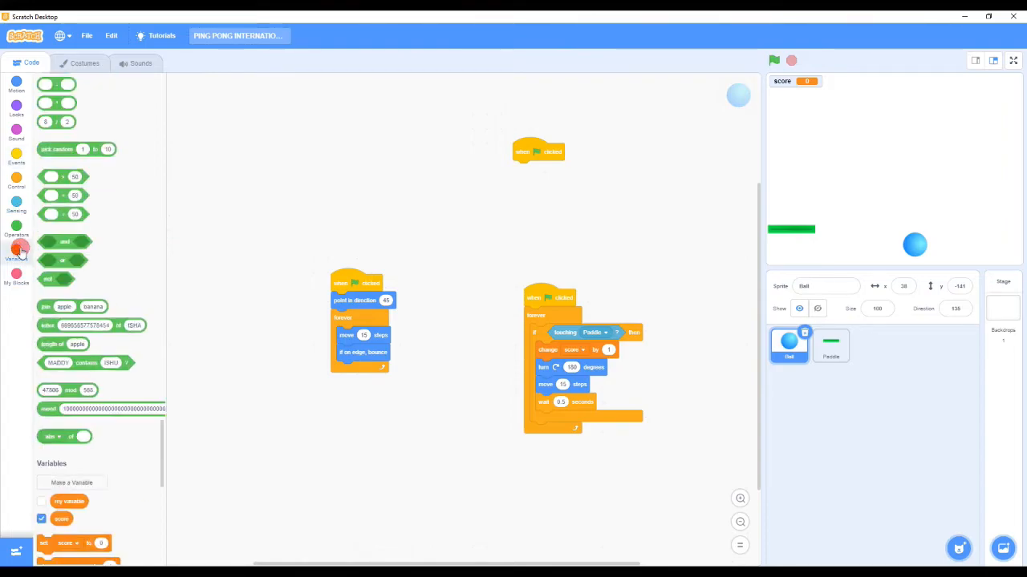
pyautogui.click(16, 253)
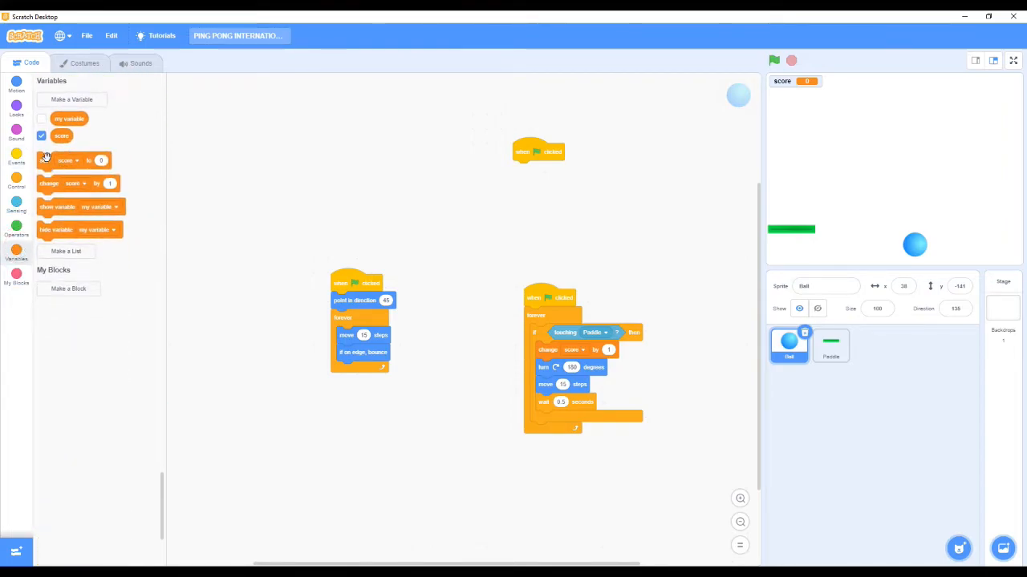
pyautogui.moveTo(70, 160); pyautogui.dragTo(562, 171)
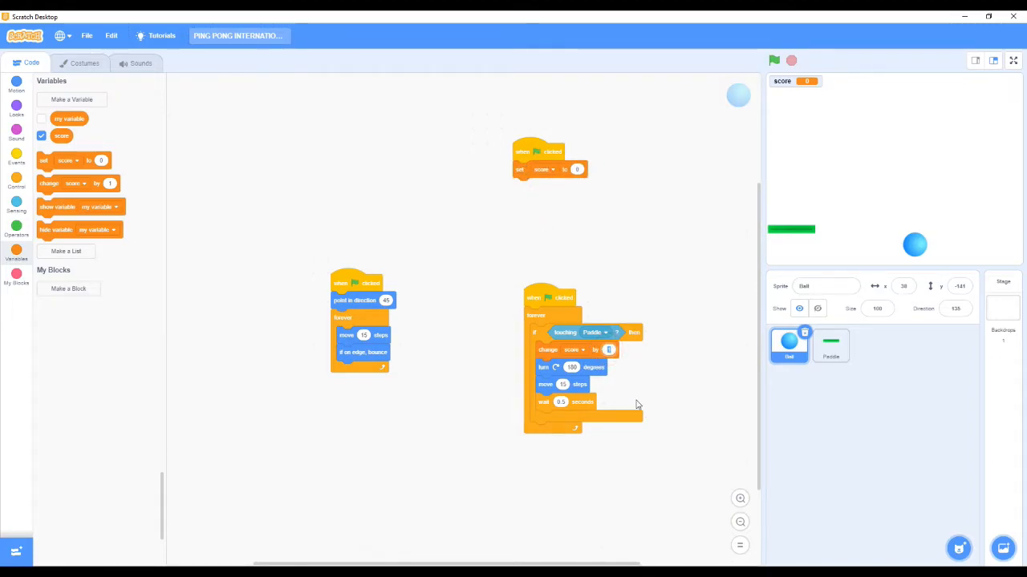
pyautogui.write('5')
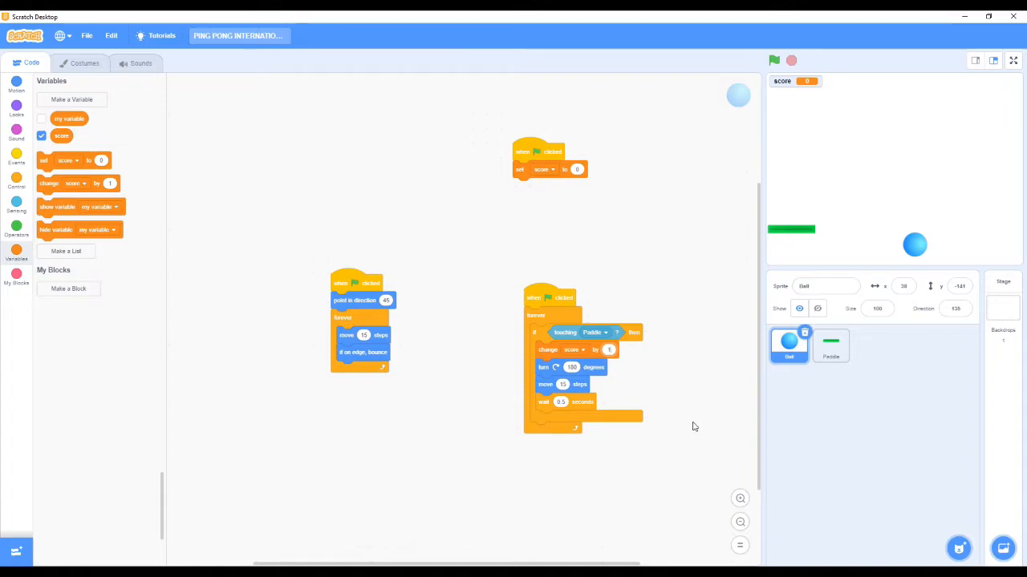
pyautogui.moveTo(130, 366)
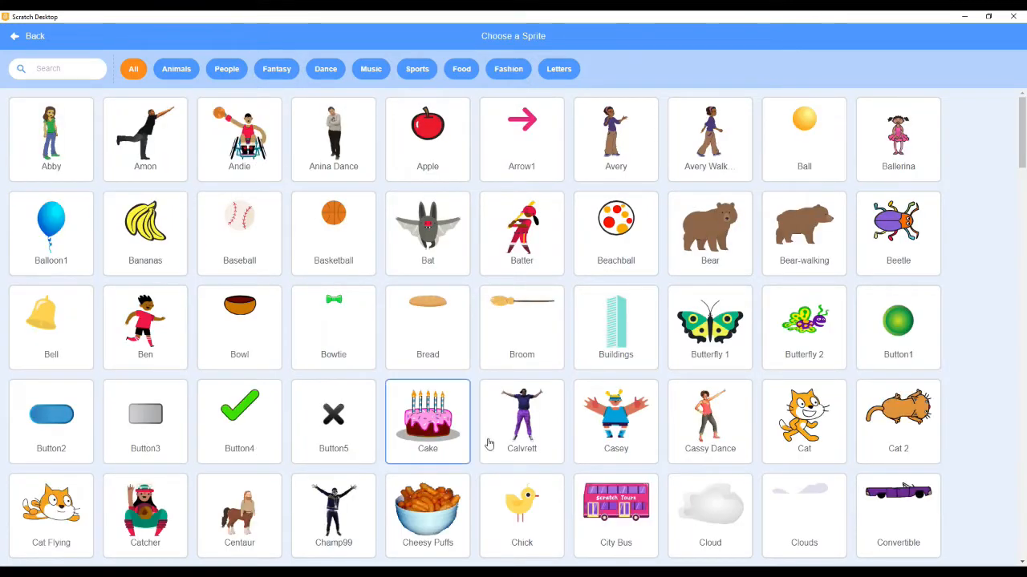
# Search the sprite library for 'line' and add the red Line sprite.
pyautogui.scroll(-3)
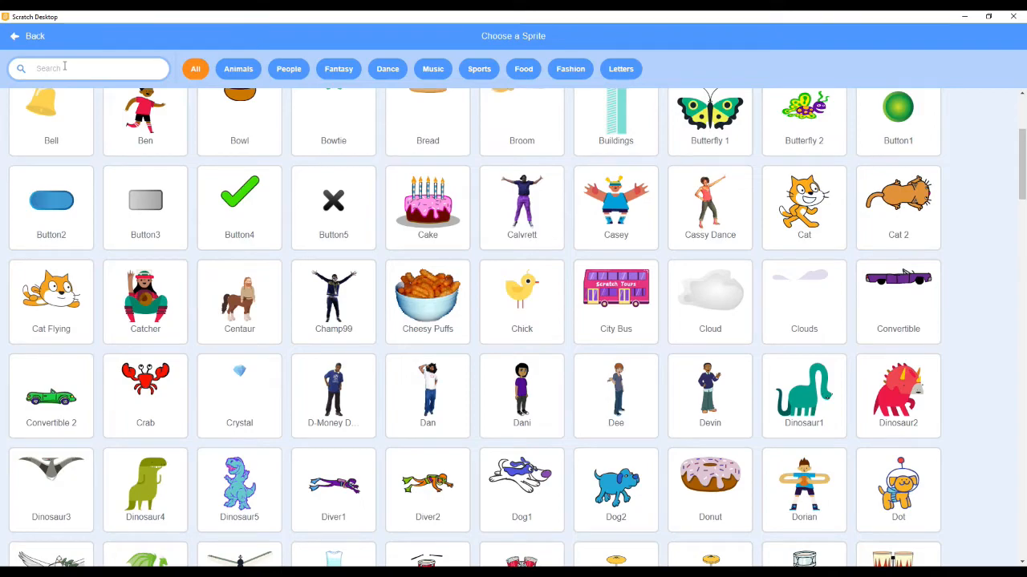
pyautogui.write('line')
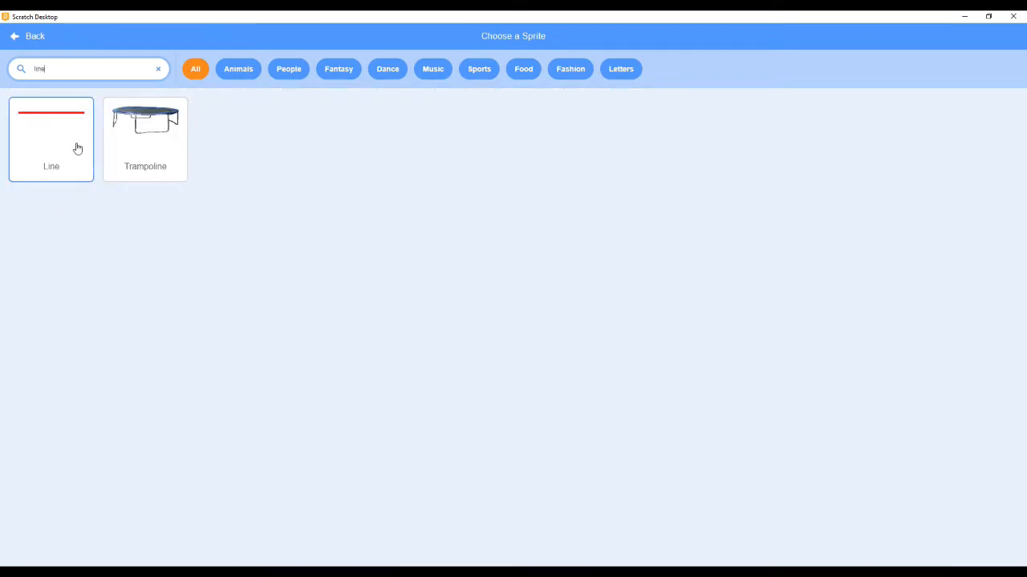
pyautogui.click(51, 138)
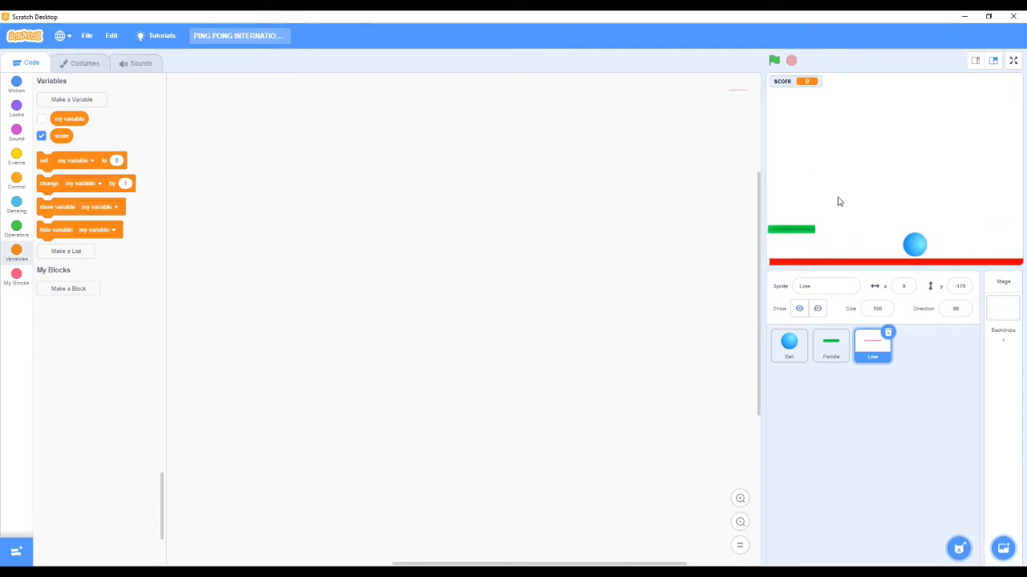
# Give the Line sprite a green-flag script with an if block inside a forever loop.
pyautogui.click(16, 182)
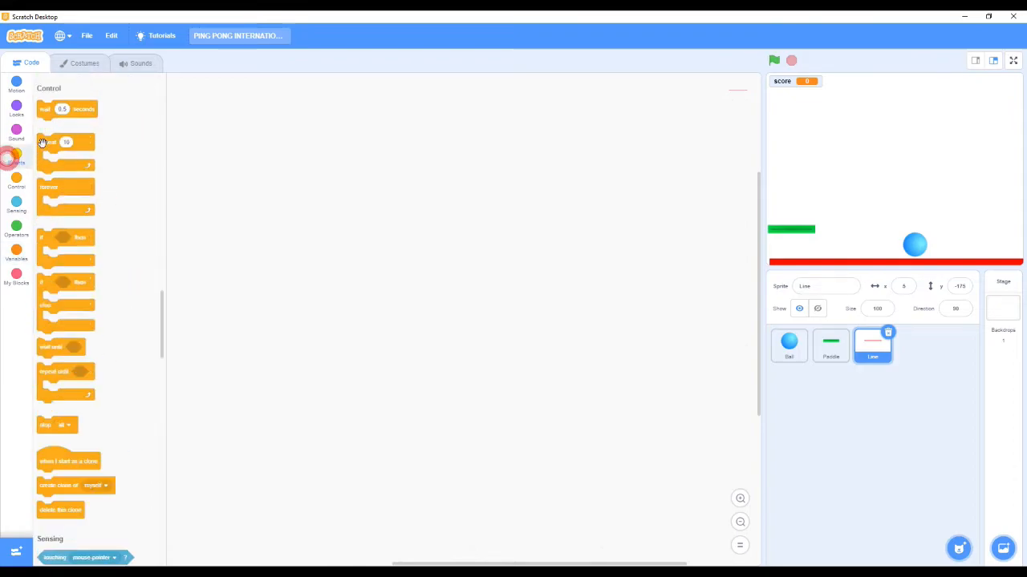
pyautogui.click(16, 158)
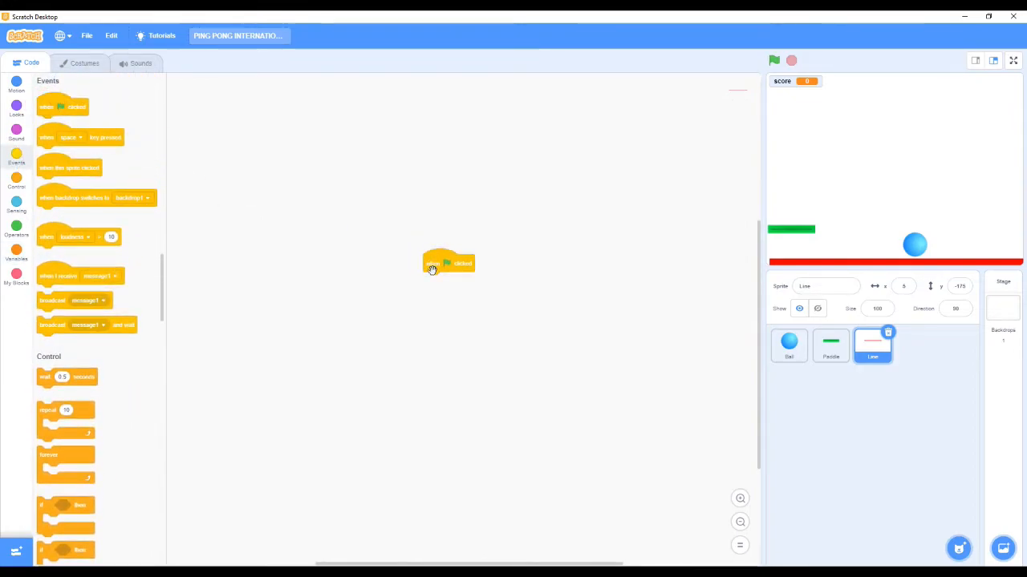
pyautogui.moveTo(114, 371)
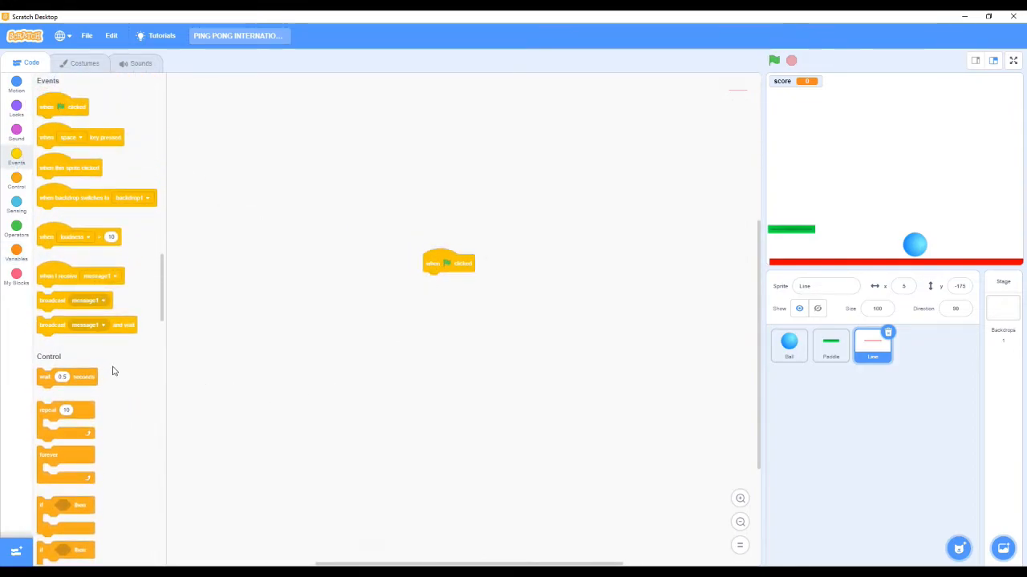
pyautogui.moveTo(66, 461); pyautogui.dragTo(377, 421)
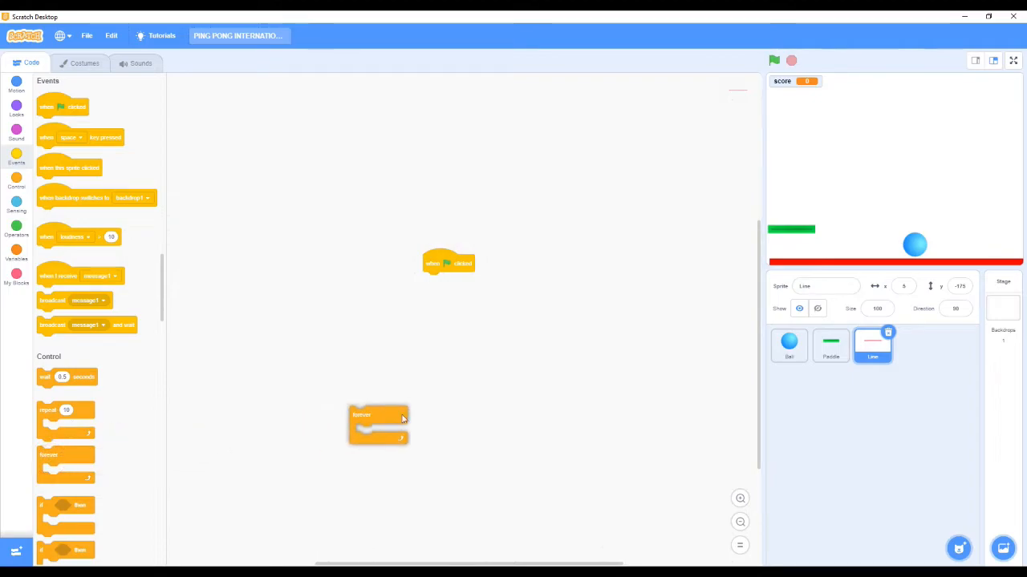
pyautogui.moveTo(377, 423); pyautogui.dragTo(461, 416)
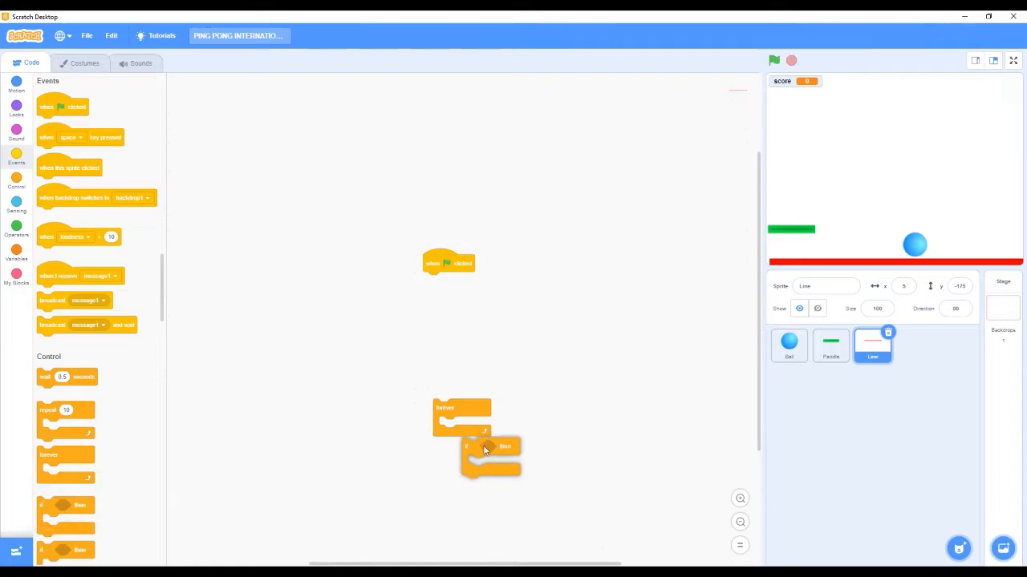
# Fill the if with a 'touching Ball' sensing condition.
pyautogui.click(16, 201)
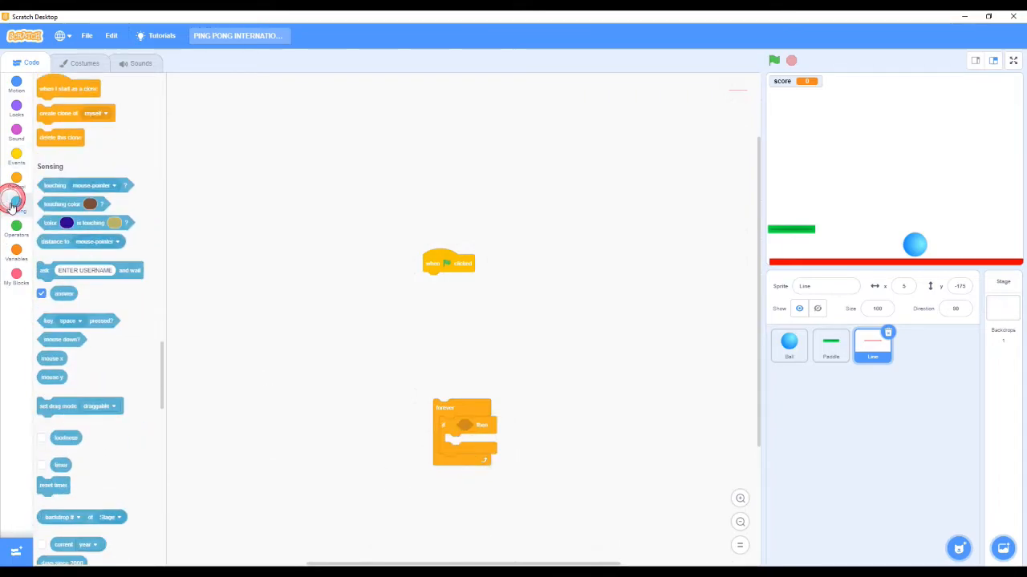
pyautogui.scroll(-3)
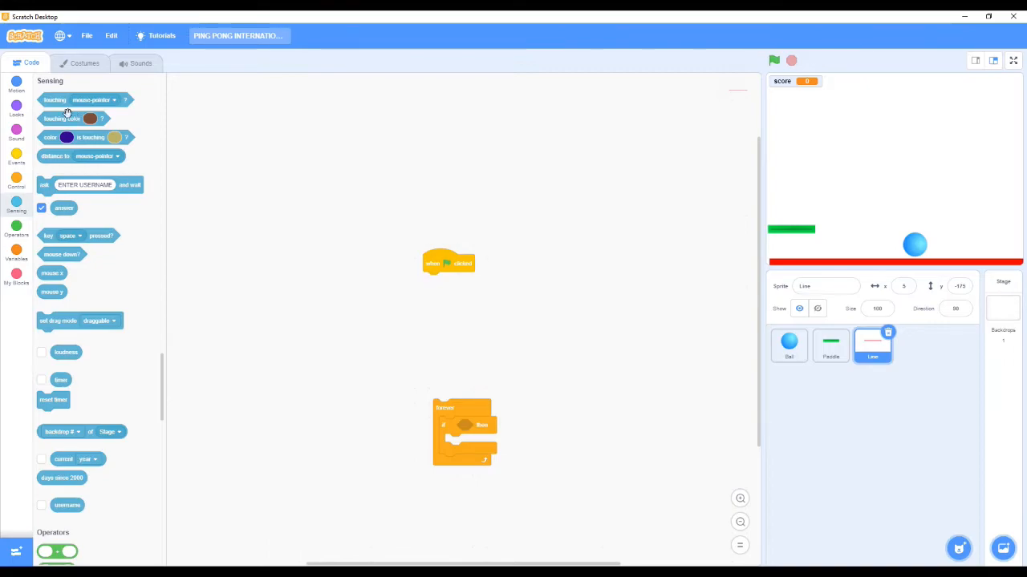
pyautogui.moveTo(59, 99)
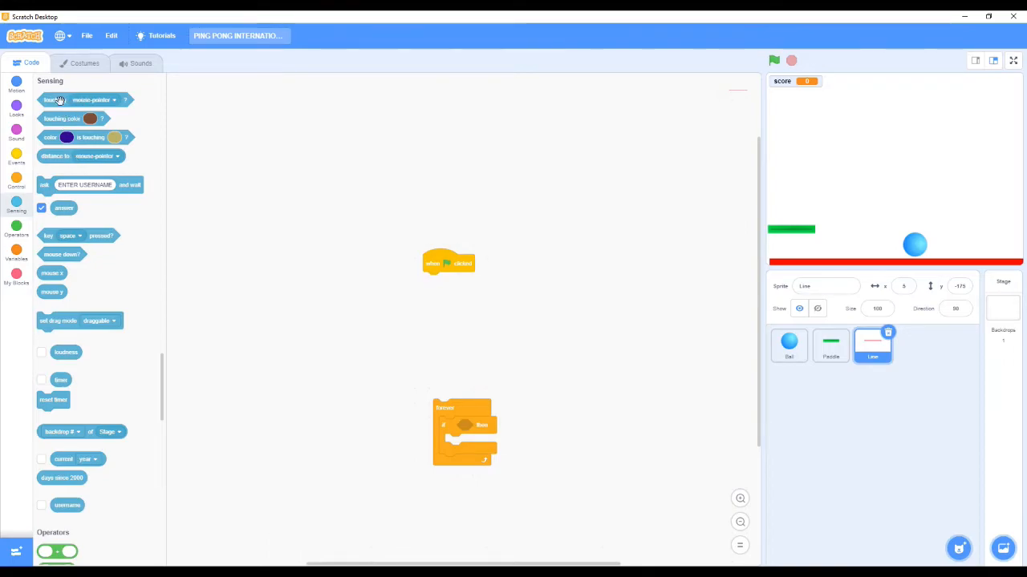
pyautogui.click(112, 99)
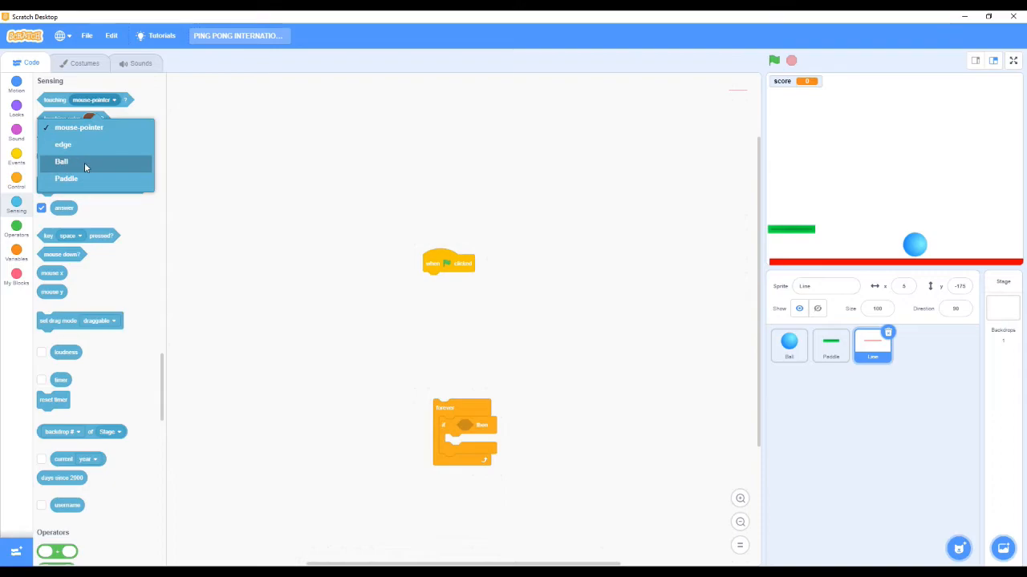
pyautogui.click(61, 161)
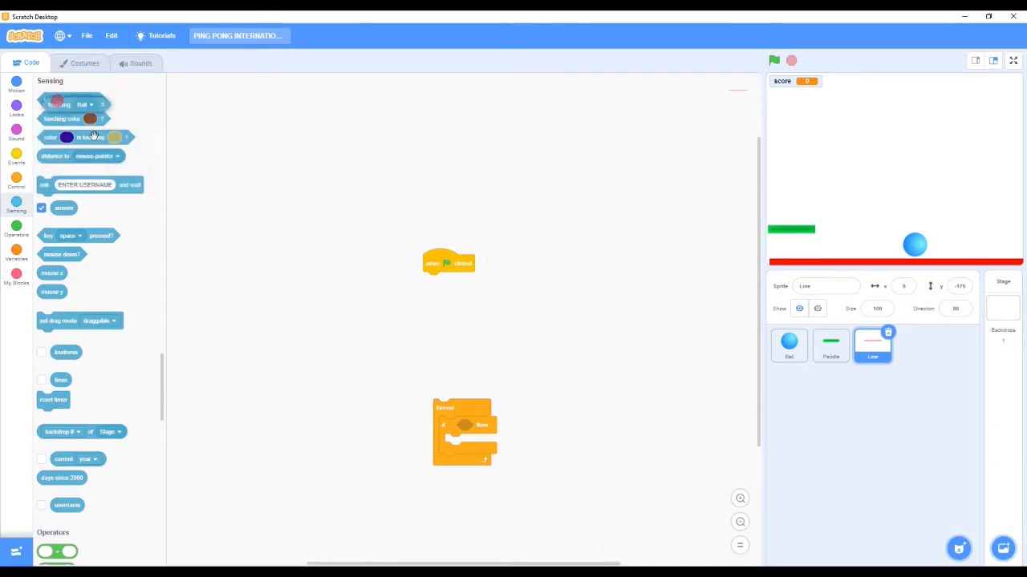
pyautogui.moveTo(60, 99); pyautogui.dragTo(490, 425)
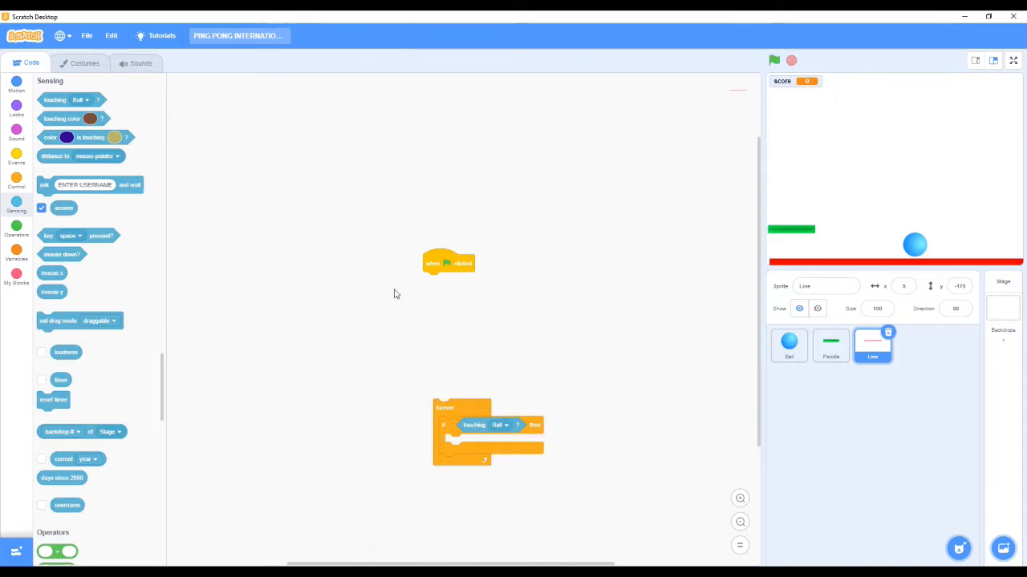
pyautogui.moveTo(3, 293)
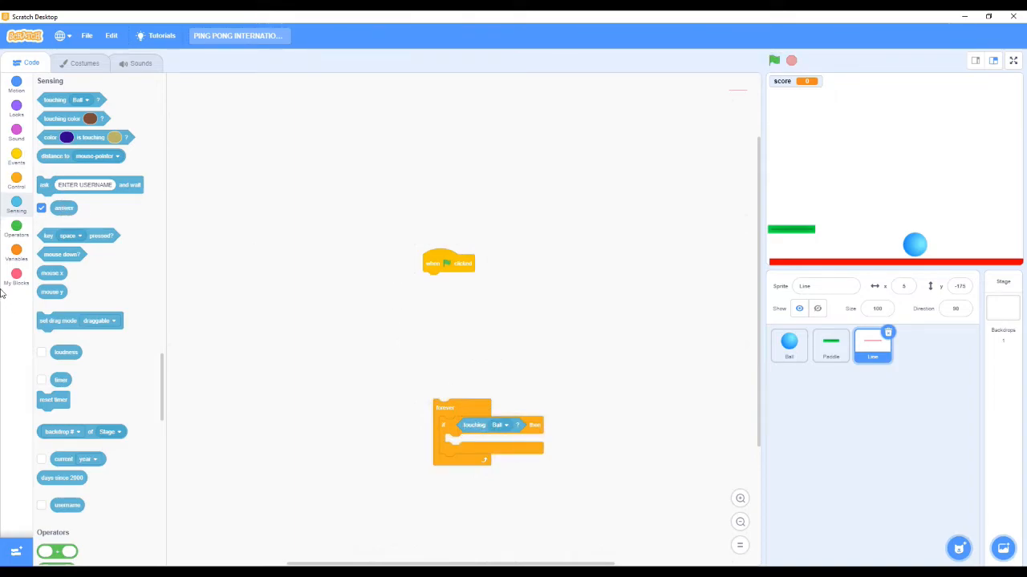
pyautogui.moveTo(64, 420)
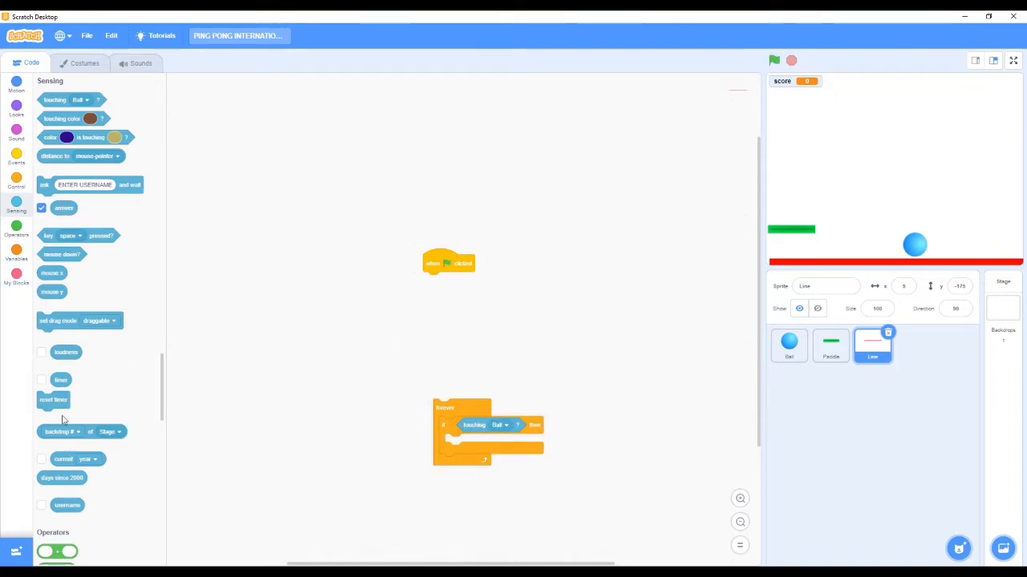
pyautogui.click(16, 183)
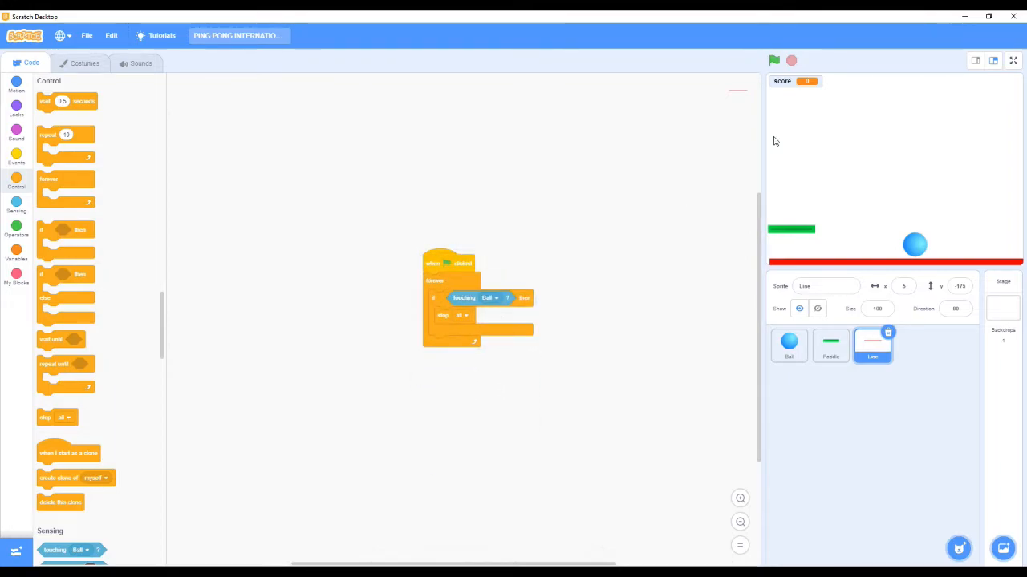
# Test-run the game until it halts at the red line, then inspect the Paddle and Ball scripts.
pyautogui.click(773, 61)
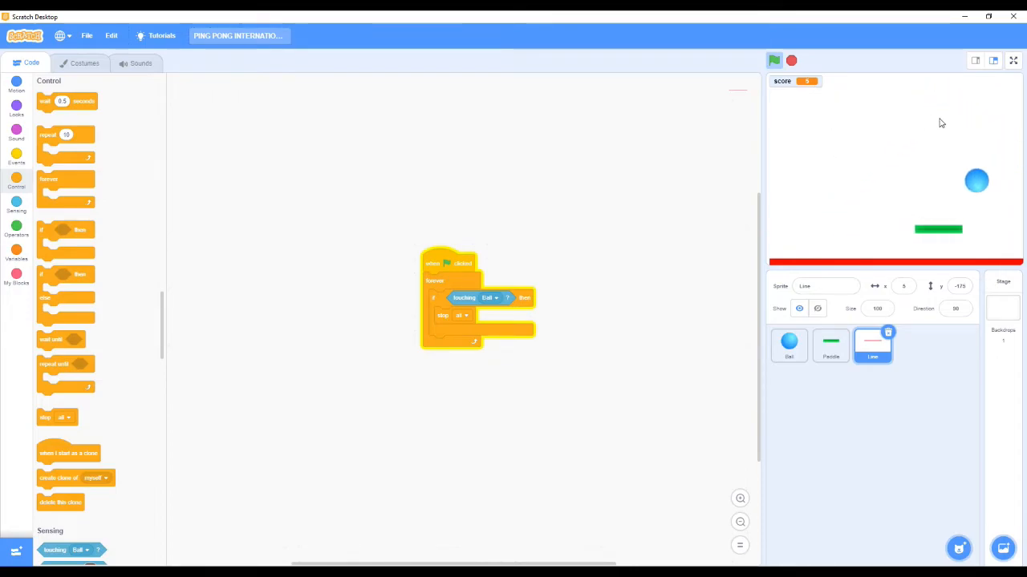
pyautogui.click(792, 61)
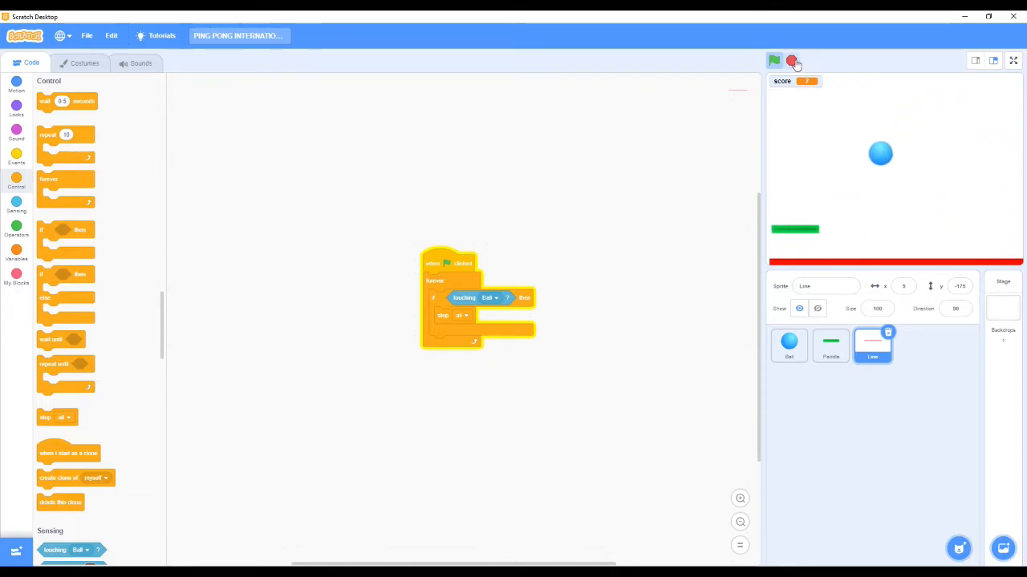
pyautogui.click(774, 60)
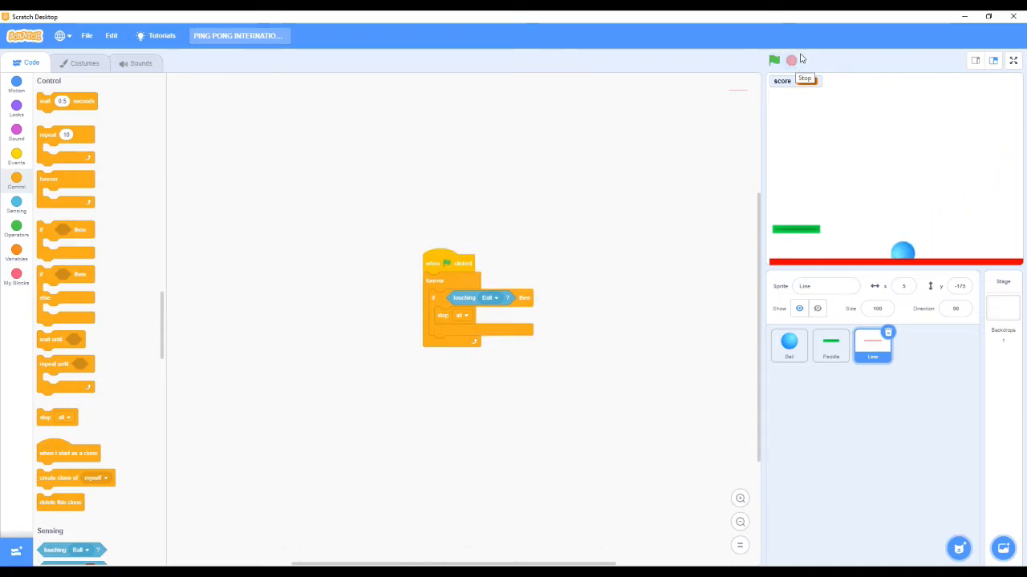
pyautogui.click(774, 60)
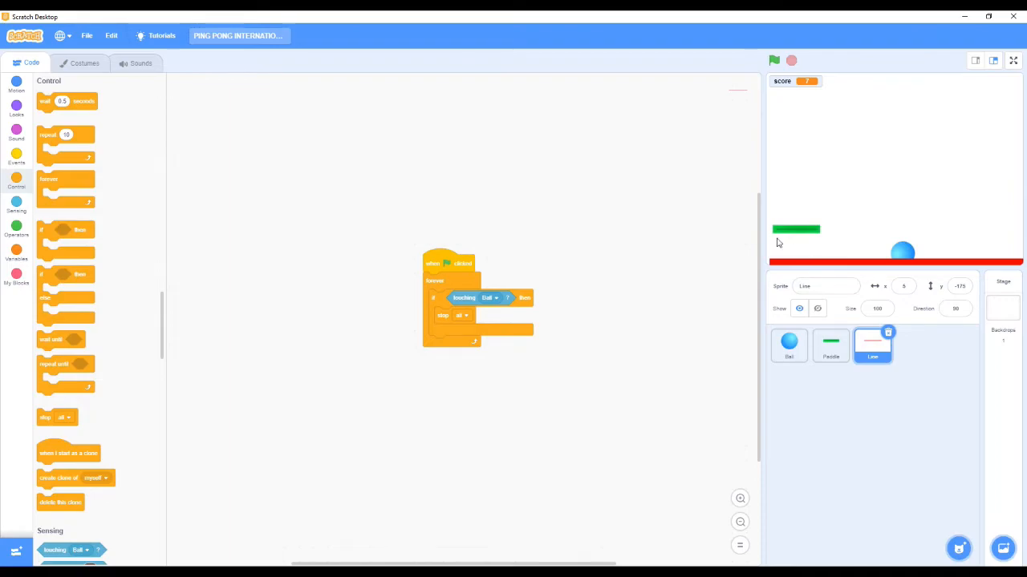
pyautogui.click(830, 344)
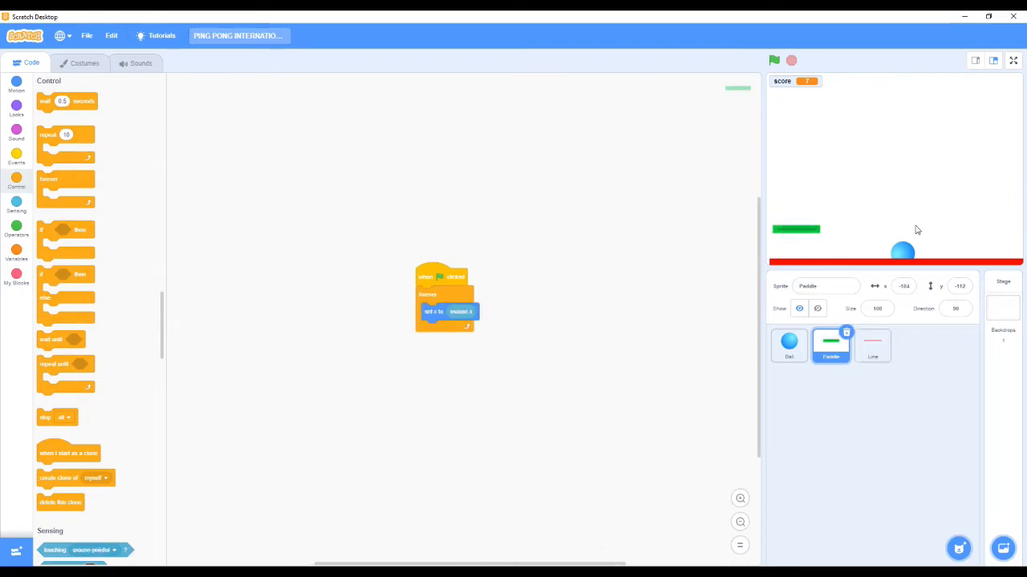
pyautogui.moveTo(873, 56)
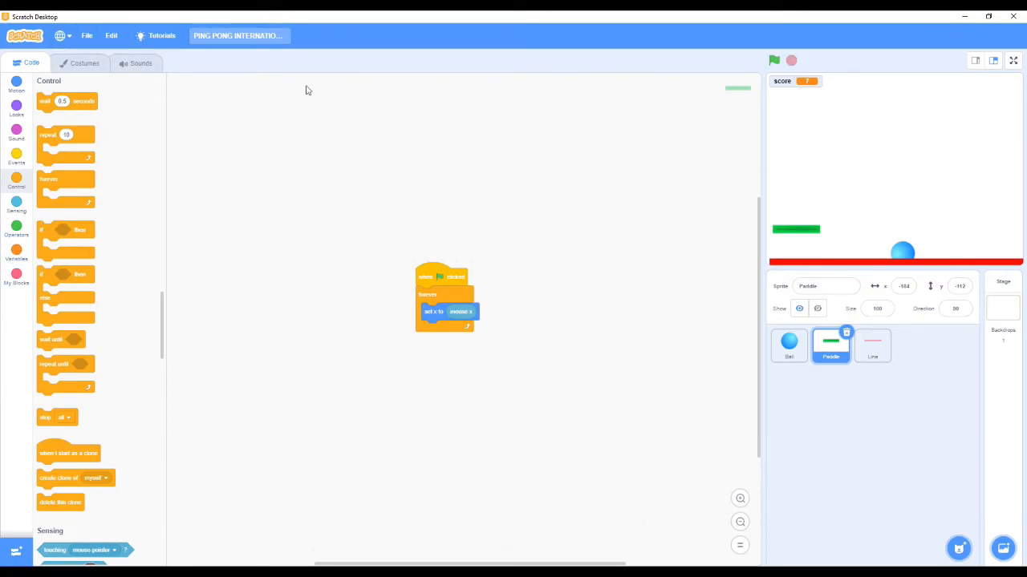
pyautogui.click(789, 345)
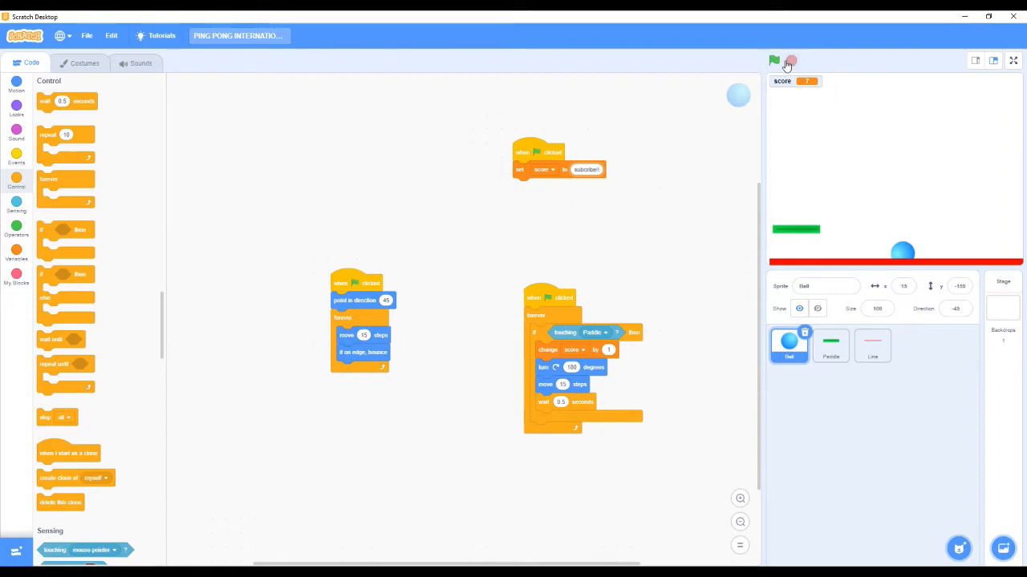
# Rerun the game, bouncing the ball off the paddle until it hits the red line.
pyautogui.click(773, 61)
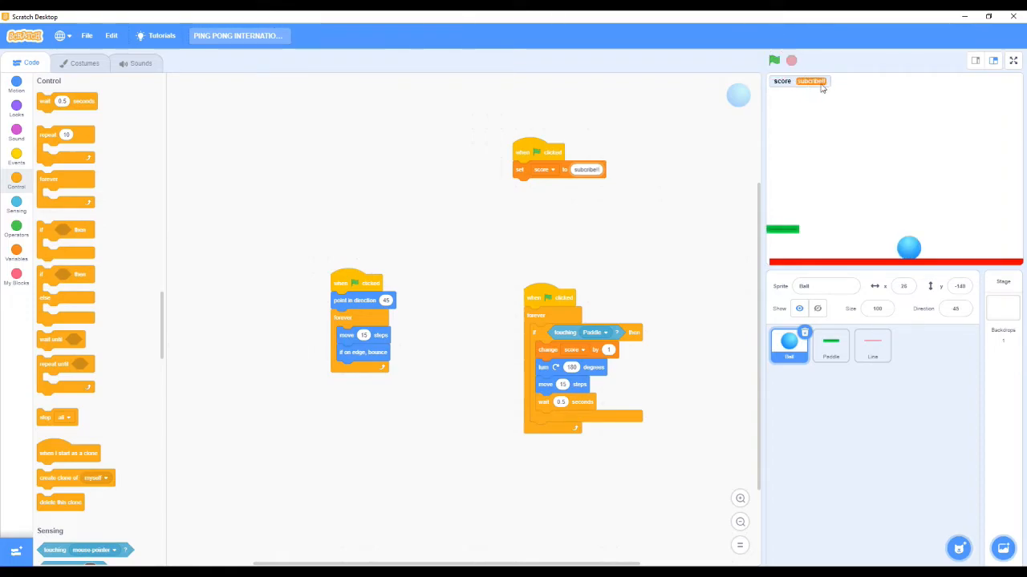
pyautogui.click(774, 61)
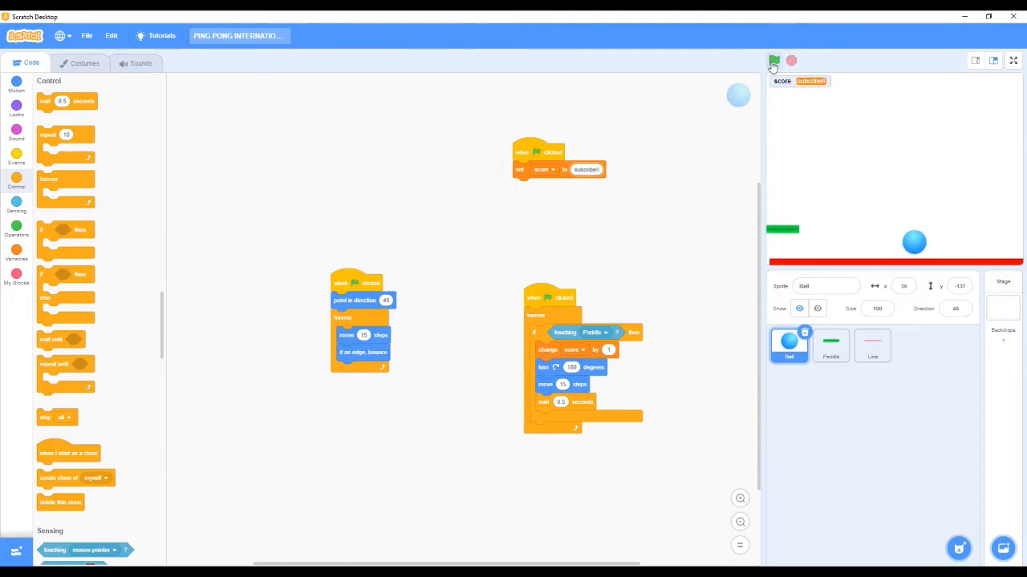
pyautogui.click(774, 61)
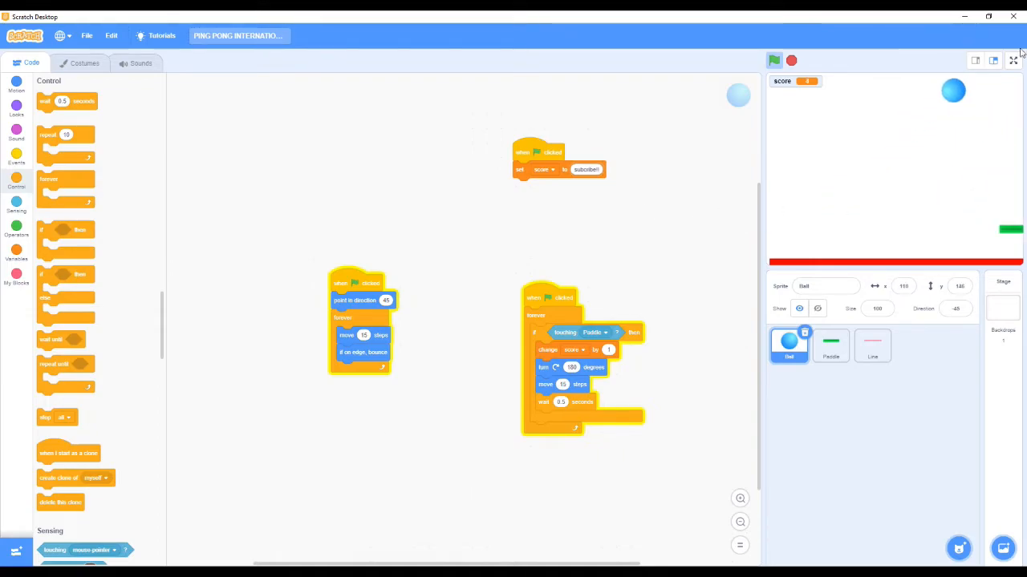
pyautogui.click(773, 60)
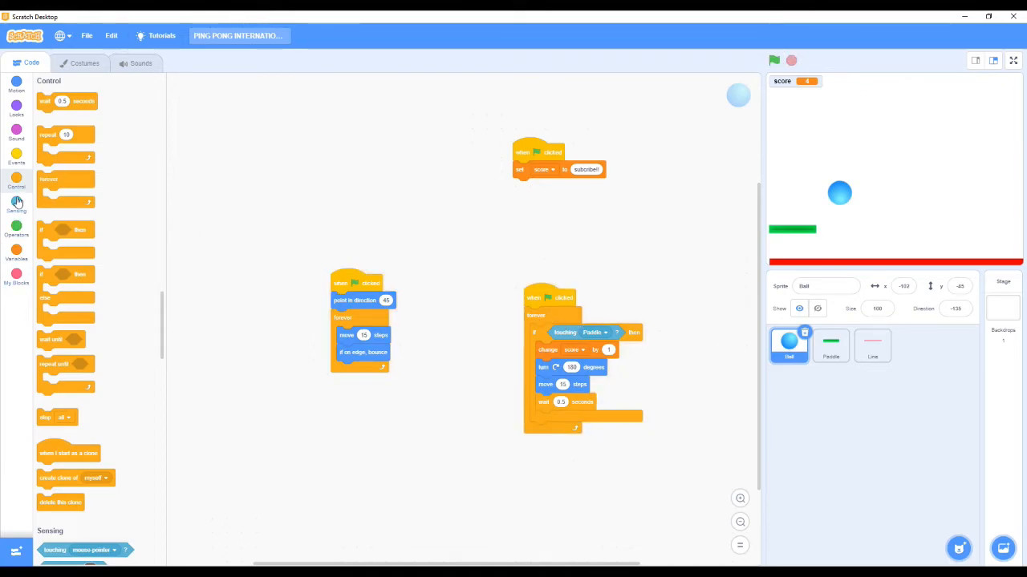
# Add 'ask ENTER USERNAME and wait' under the Ball's flag hat and show answer on stage.
pyautogui.click(16, 205)
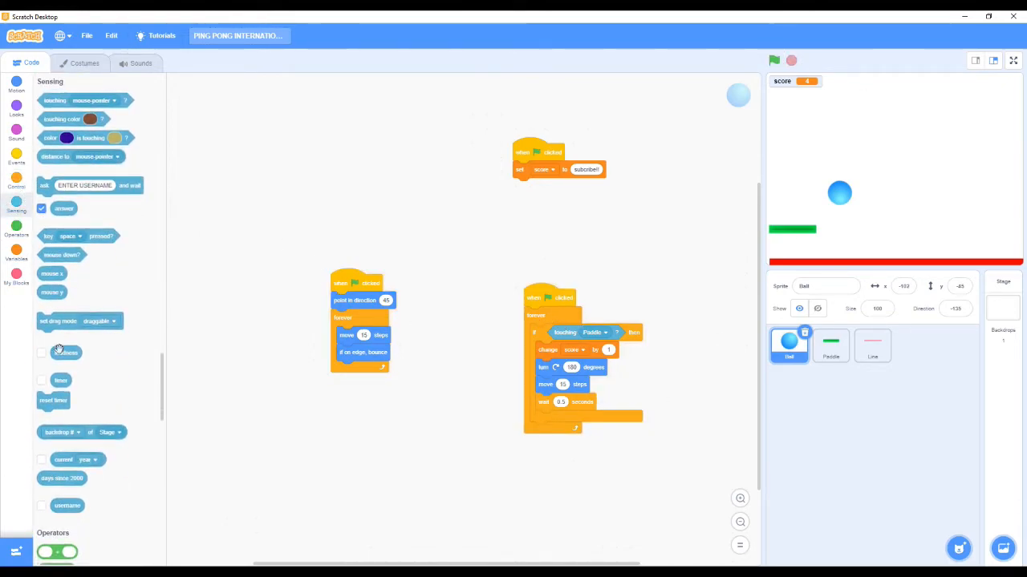
pyautogui.click(41, 208)
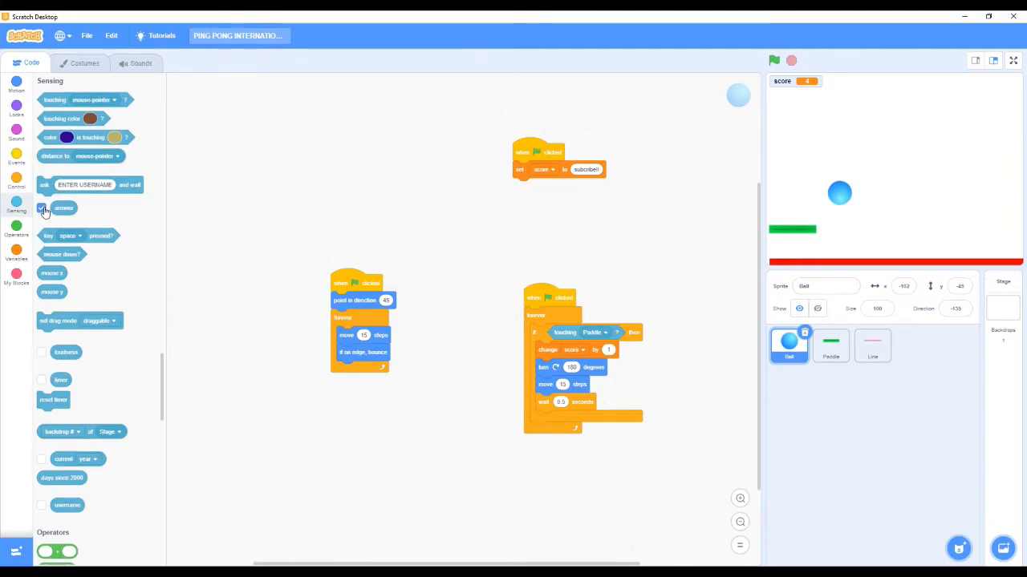
pyautogui.click(41, 207)
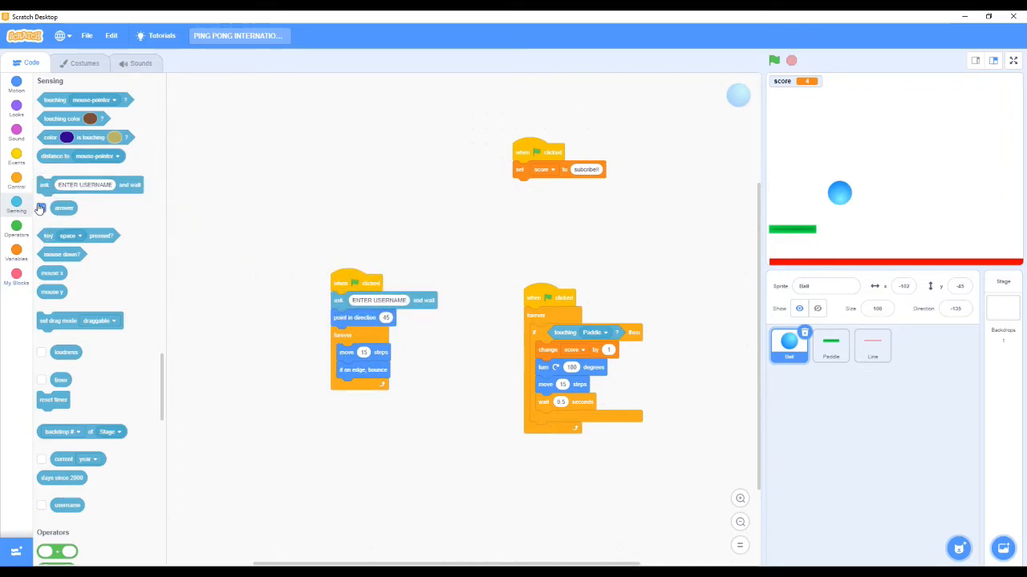
pyautogui.click(41, 208)
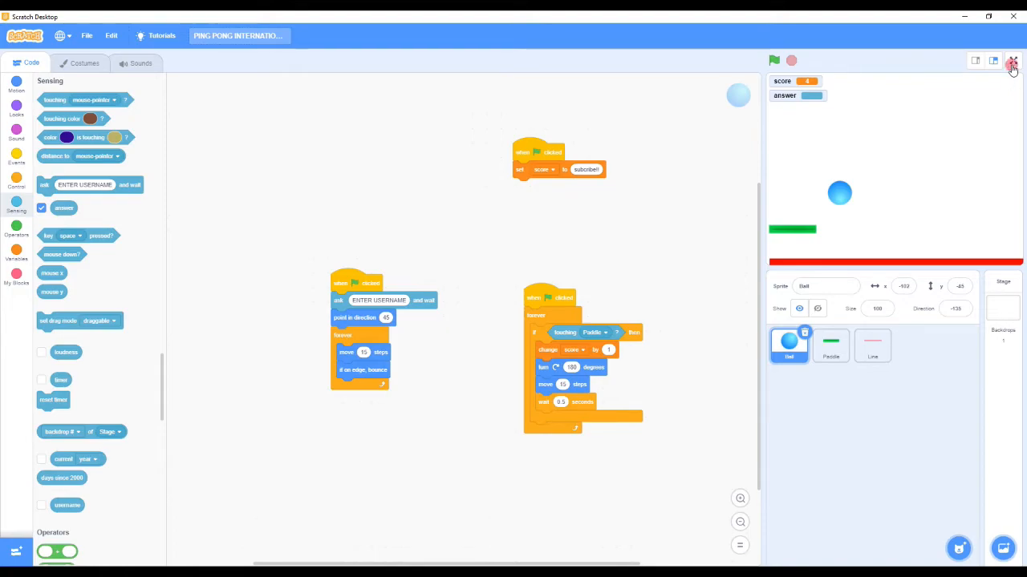
# Play full screen, entering NMGAMINGHOUSE as the username, until the score reaches 10.
pyautogui.click(993, 61)
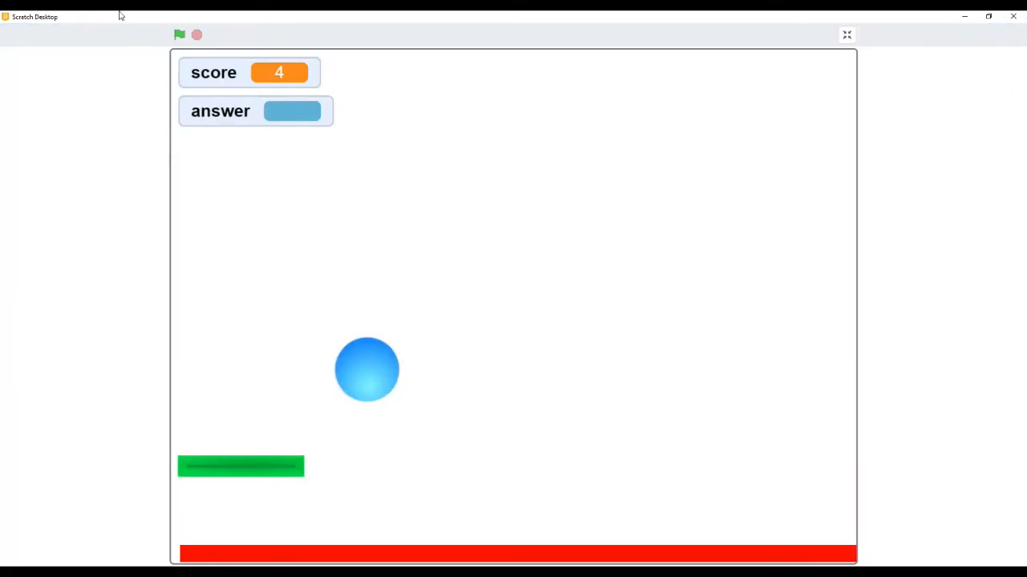
pyautogui.click(180, 34)
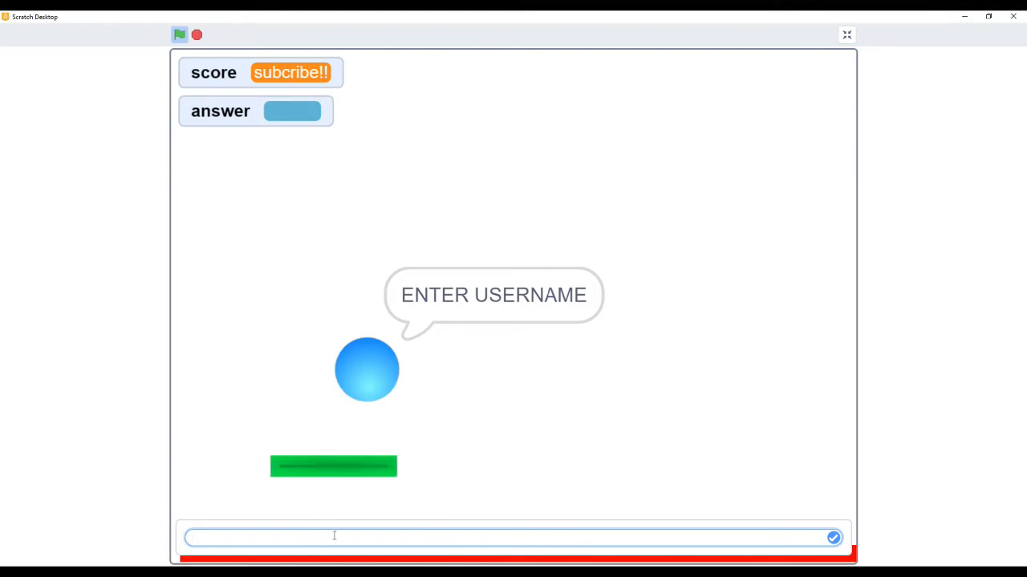
pyautogui.write('NMGAMING')
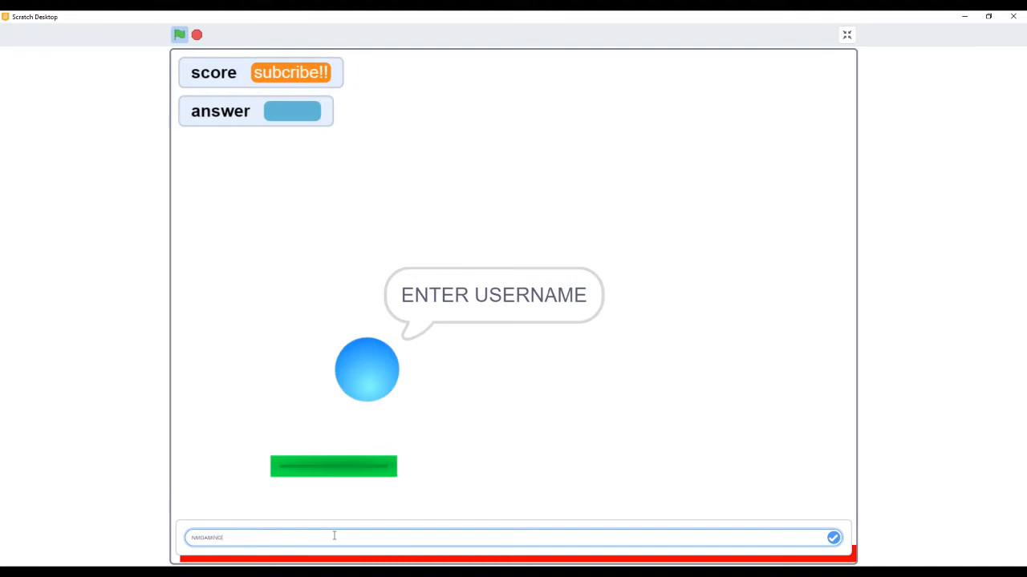
pyautogui.write('HOUSE')
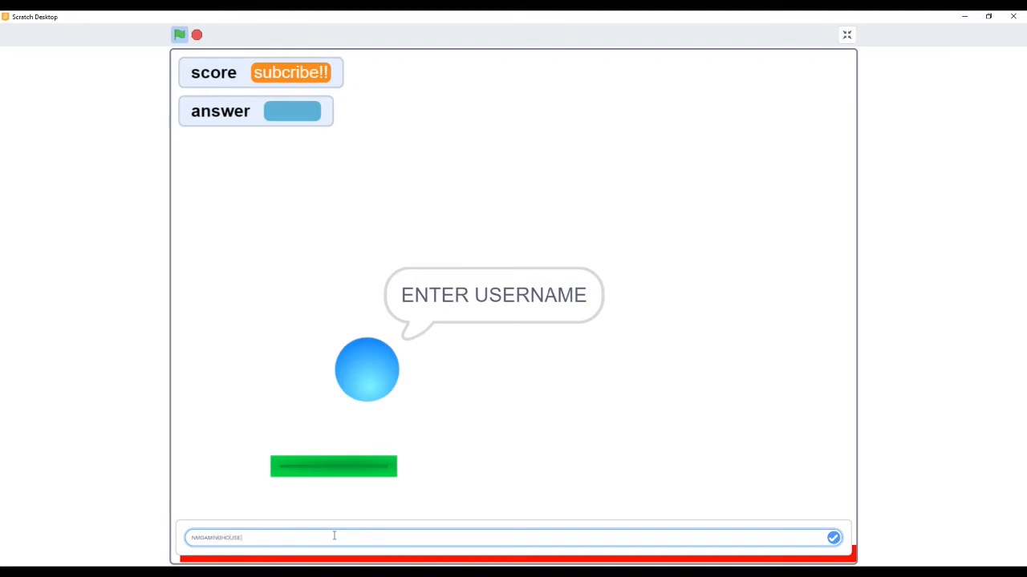
pyautogui.click(833, 537)
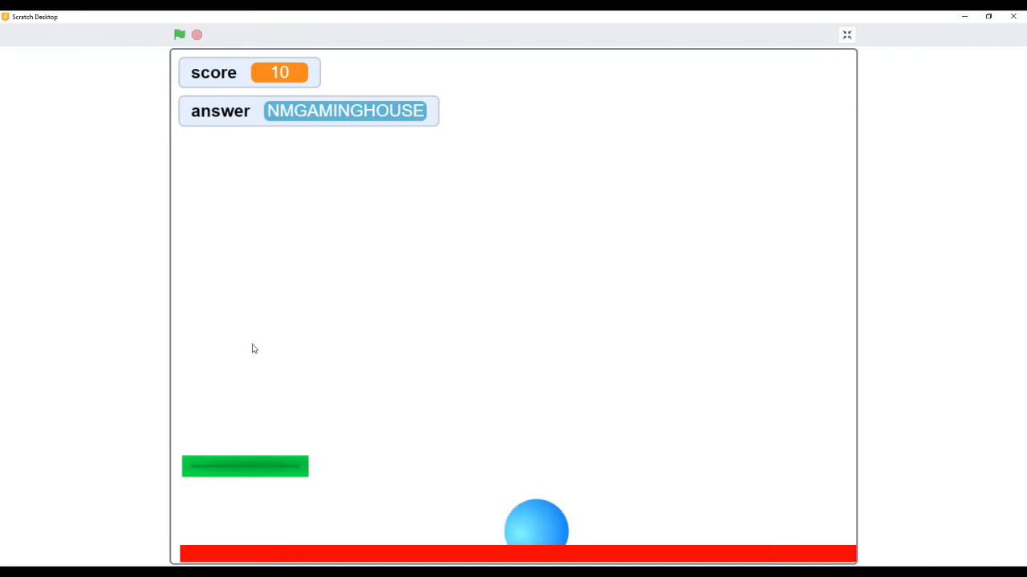
pyautogui.moveTo(303, 78)
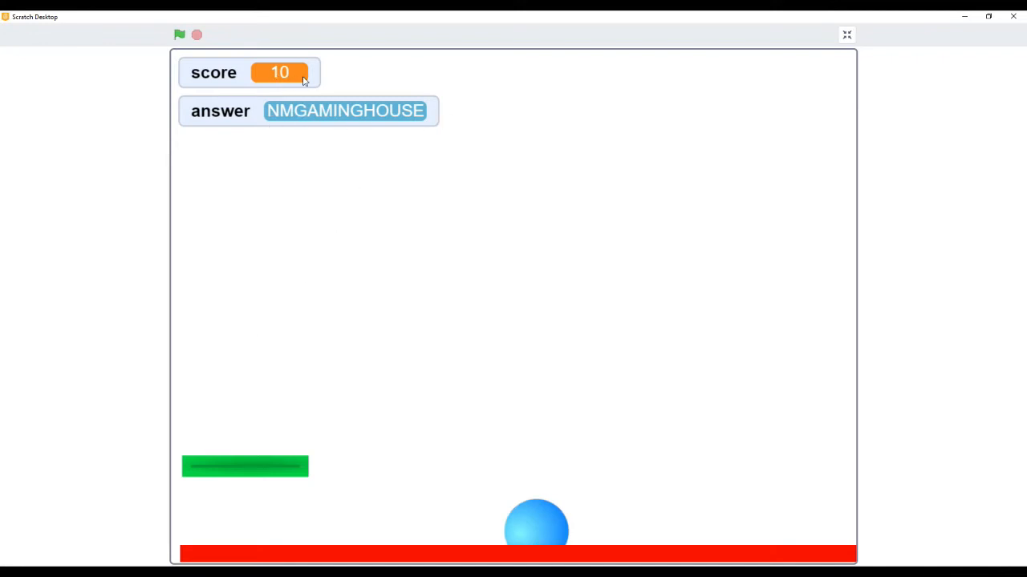
pyautogui.moveTo(462, 150)
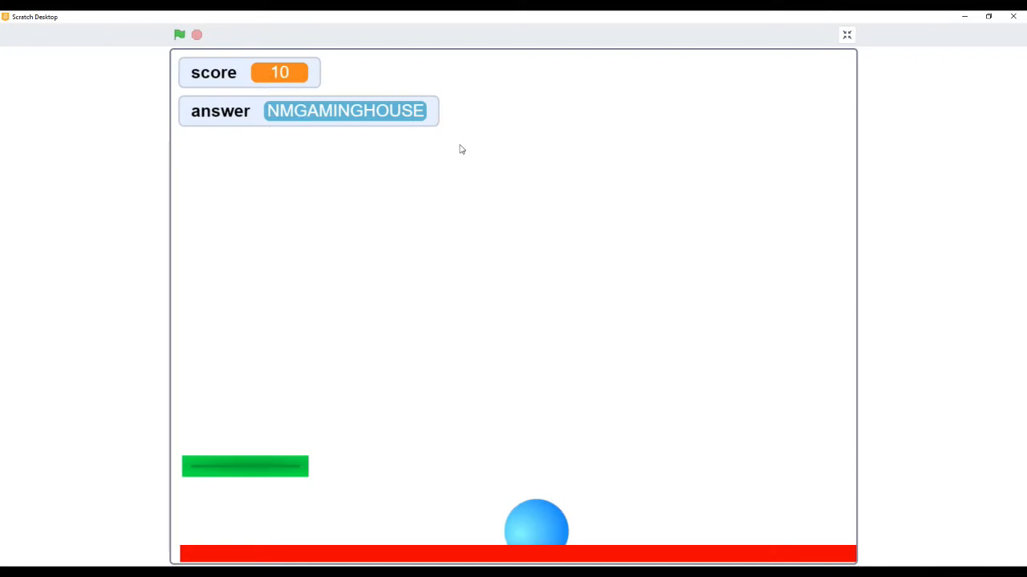
# Leave full screen, run the ask block, and restart the game with NM as the answer.
pyautogui.click(846, 35)
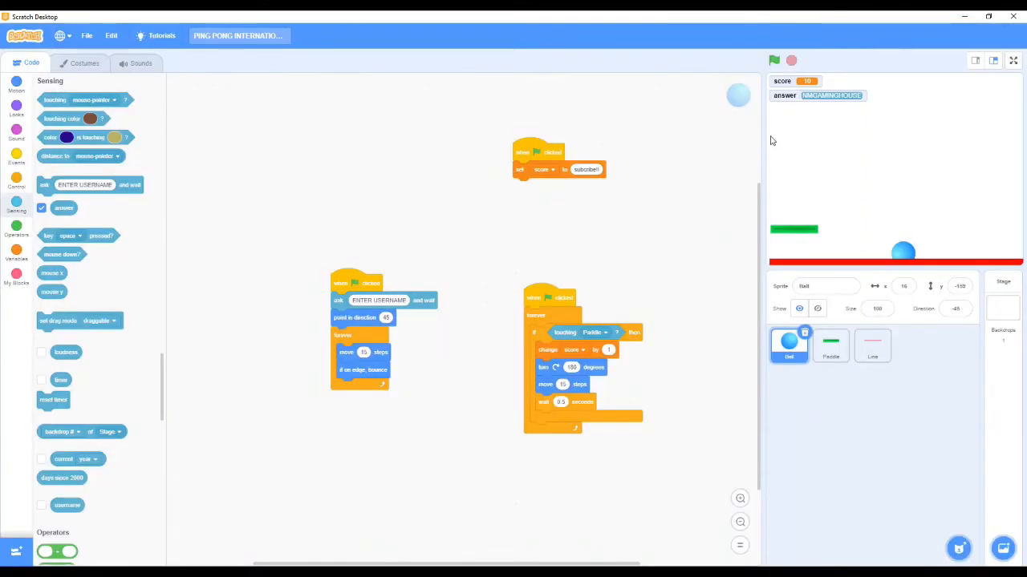
pyautogui.moveTo(789, 135)
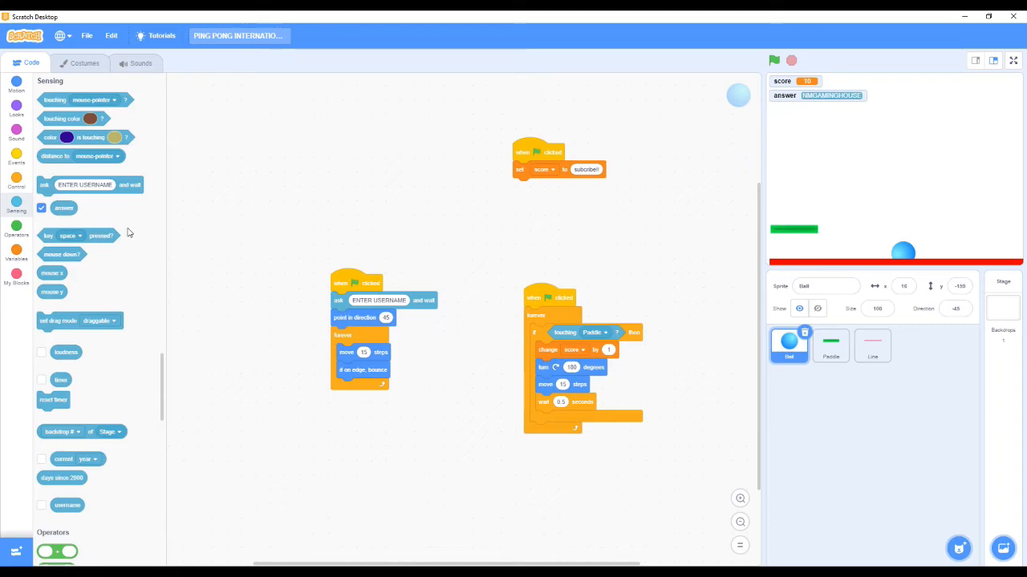
pyautogui.moveTo(798, 222)
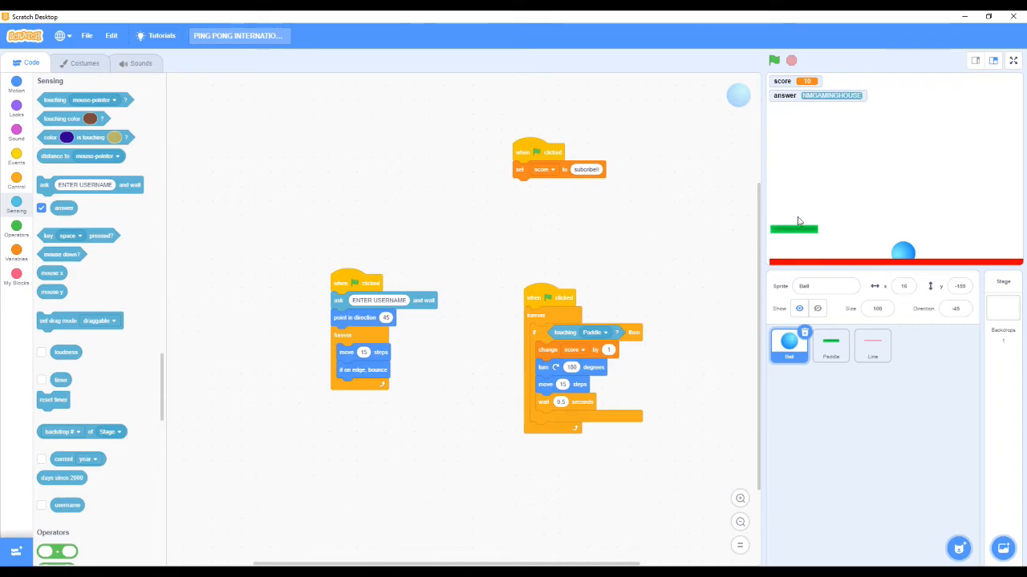
pyautogui.moveTo(1014, 61)
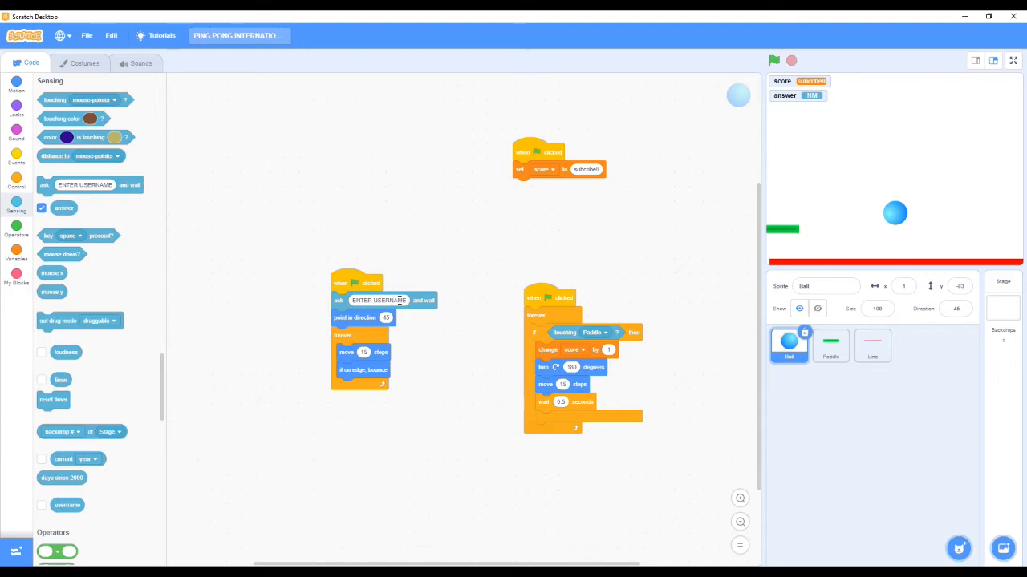
pyautogui.doubleClick(380, 299)
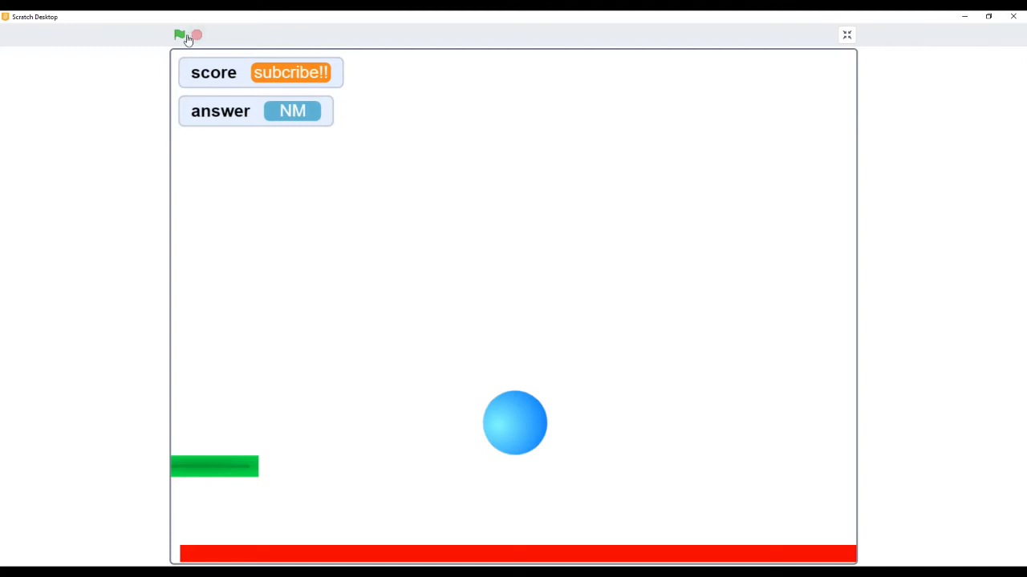
pyautogui.click(179, 35)
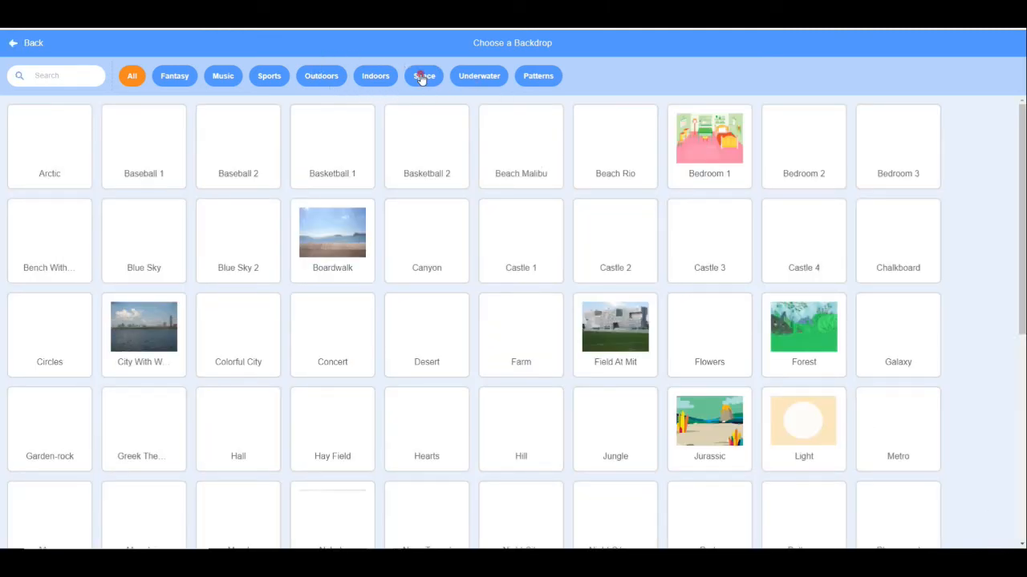
# Filter the backdrop library to Space and add the Moon backdrop.
pyautogui.click(424, 76)
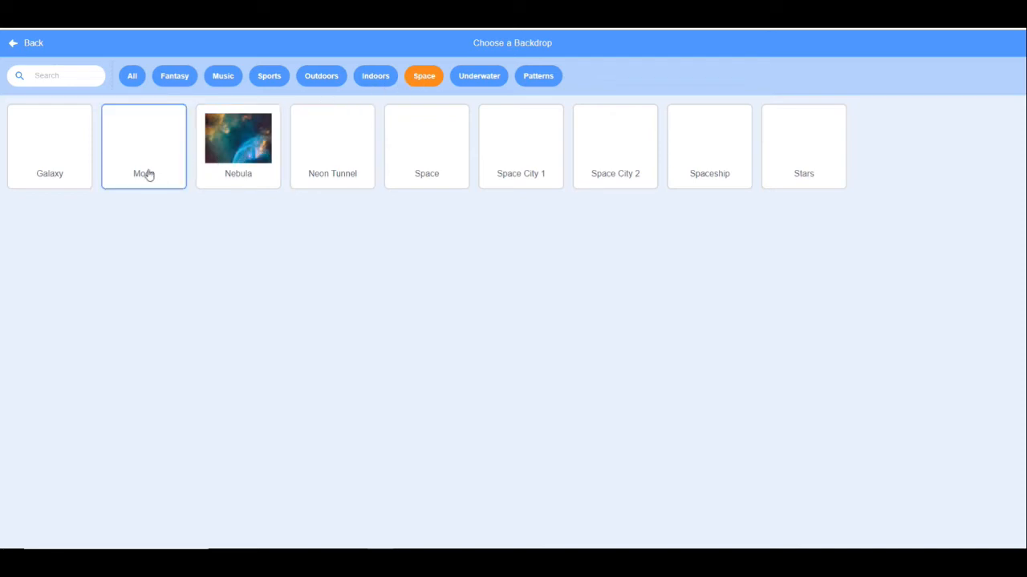
pyautogui.moveTo(146, 155)
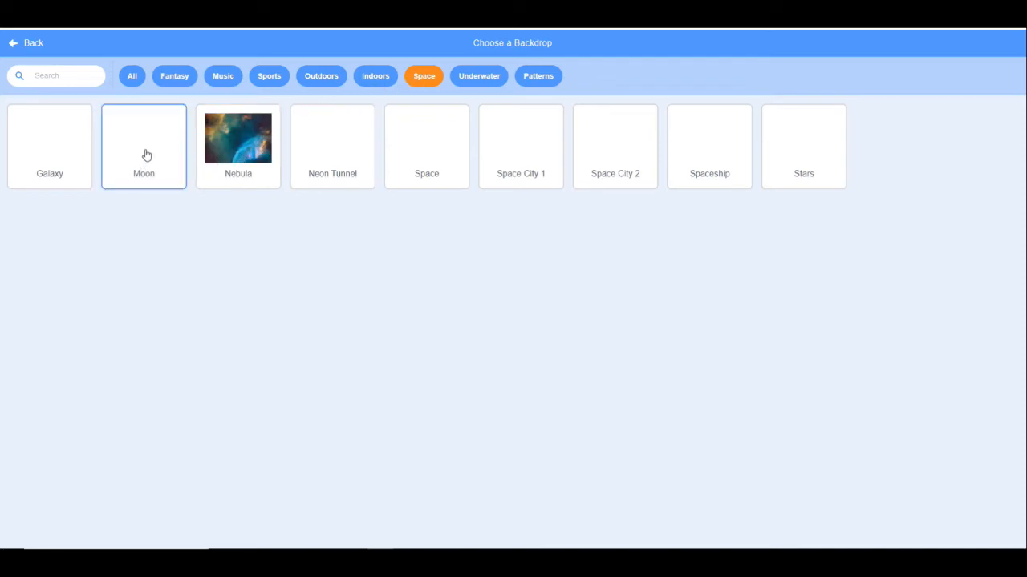
pyautogui.click(143, 144)
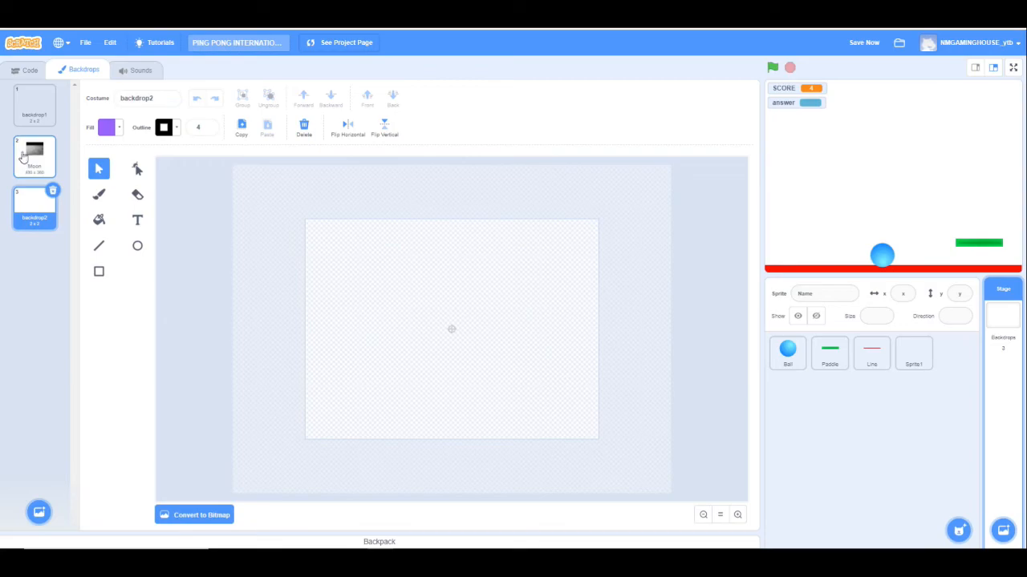
# Convert the Moon backdrop to vector and write NMGAMINGHOUSE on it as text.
pyautogui.click(35, 156)
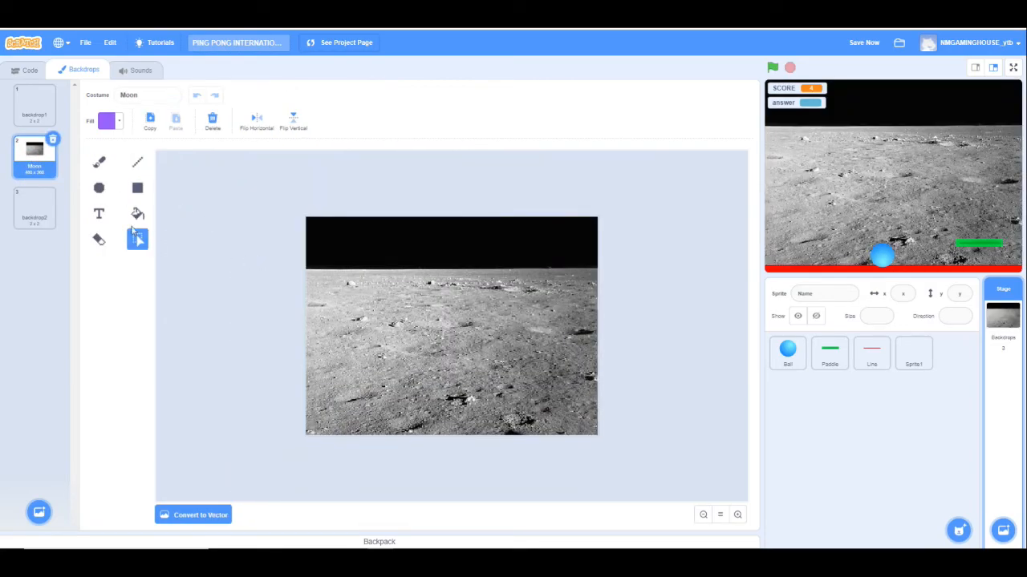
pyautogui.click(98, 213)
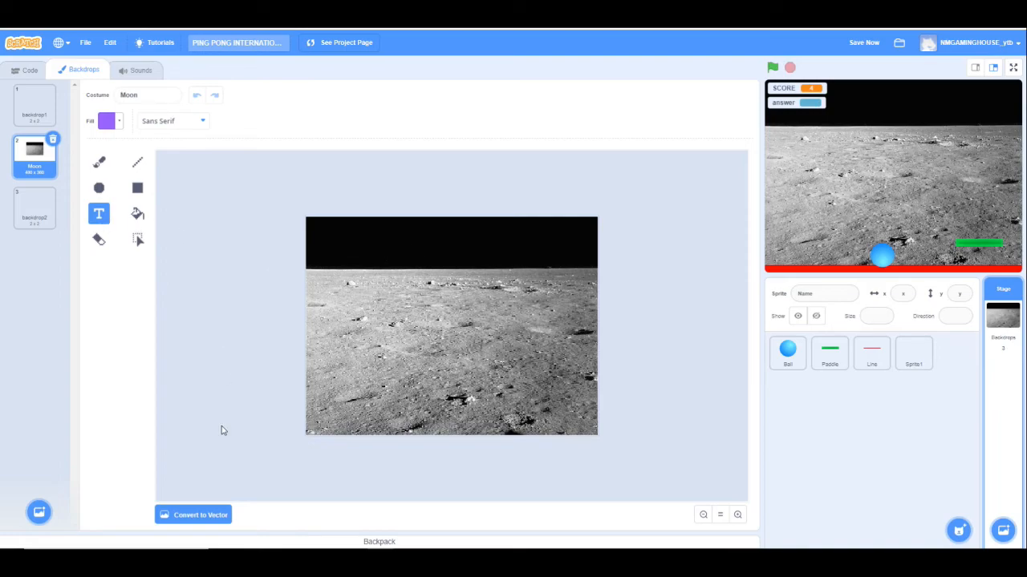
pyautogui.click(193, 515)
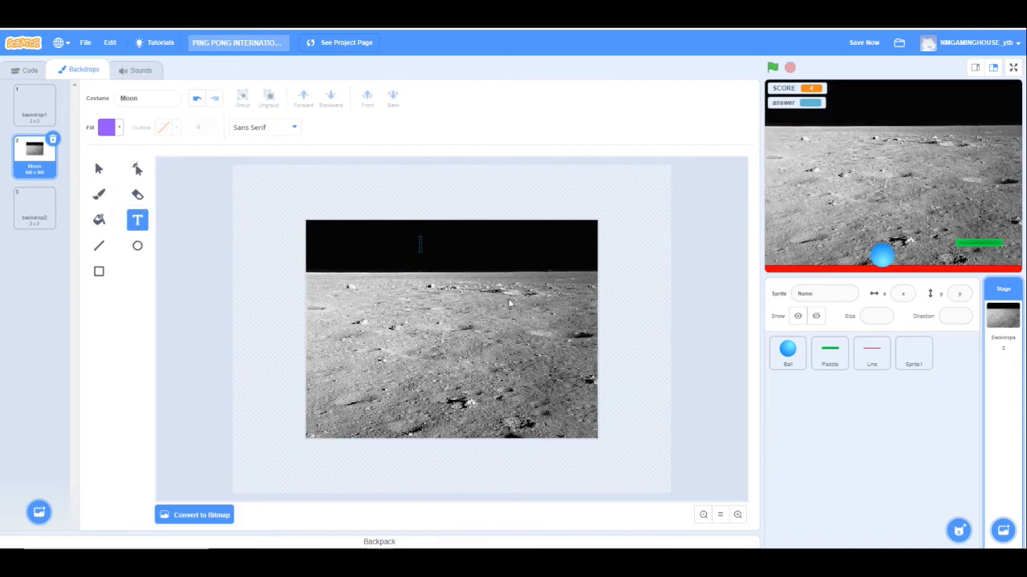
pyautogui.write('NM')
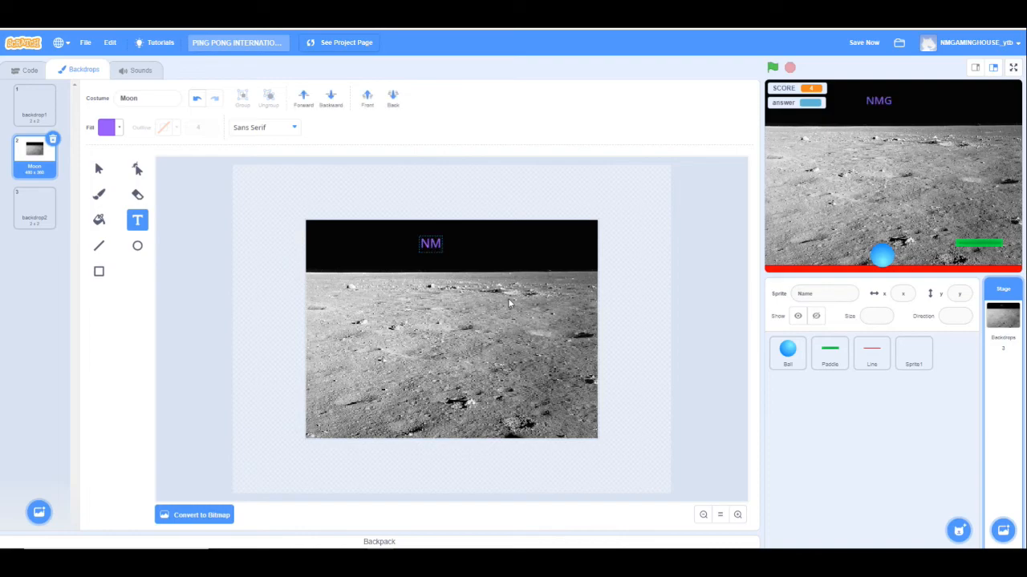
pyautogui.write('GAMINGHOUS')
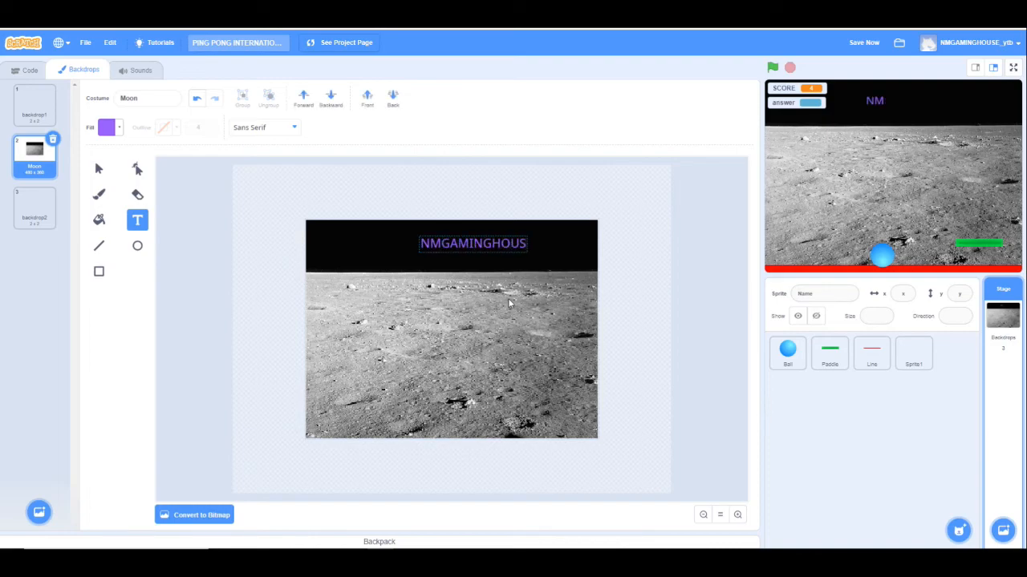
pyautogui.write('E')
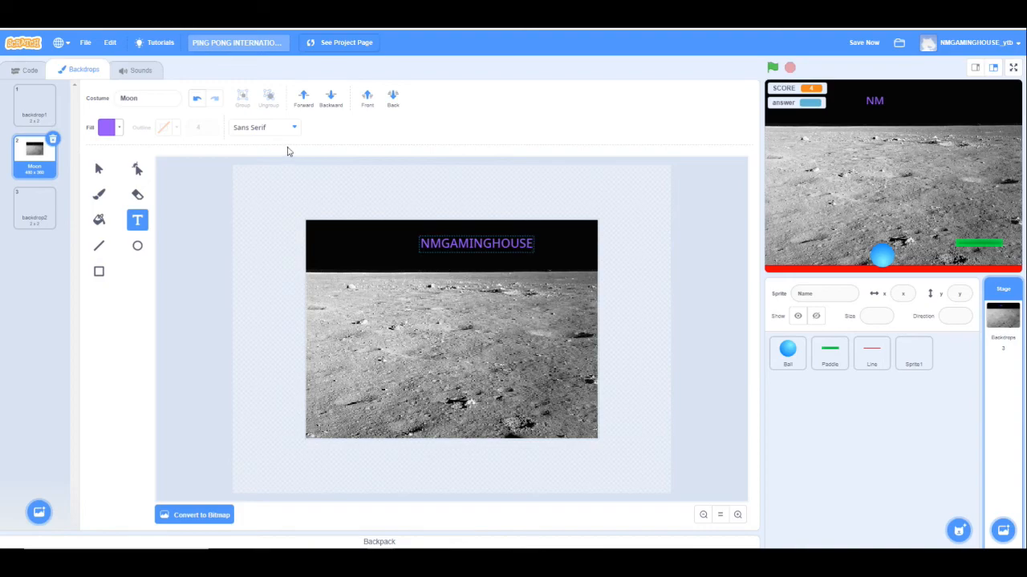
pyautogui.moveTo(277, 130)
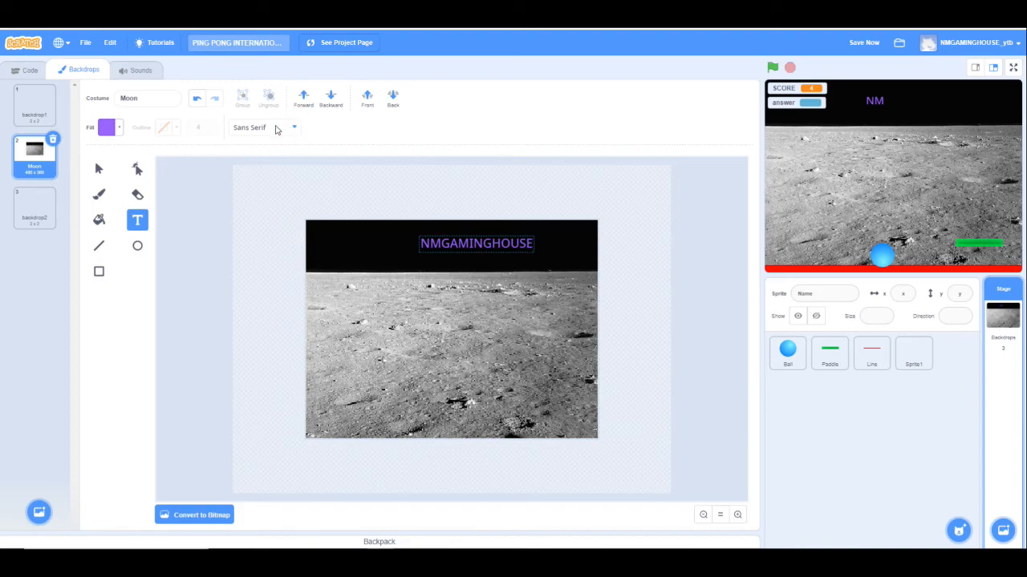
# Set the title's font to Pixel, reposition it, and return to the Code tab.
pyautogui.click(263, 128)
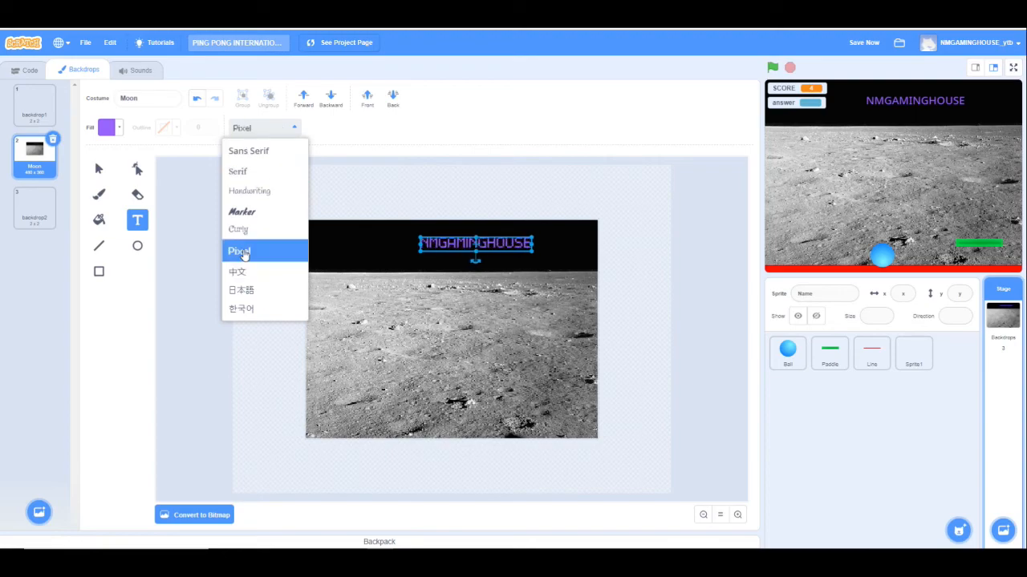
pyautogui.click(238, 251)
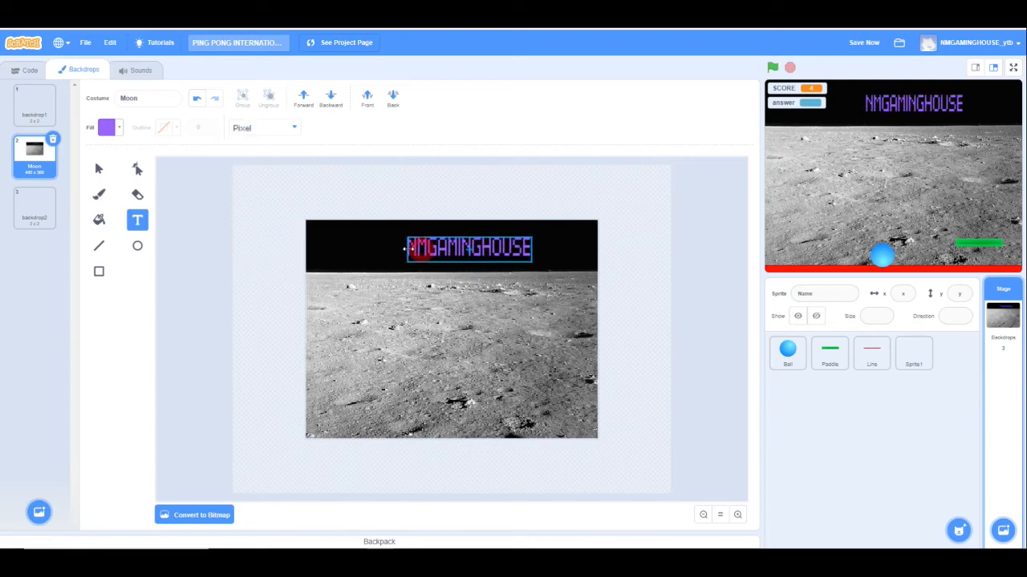
pyautogui.click(469, 248)
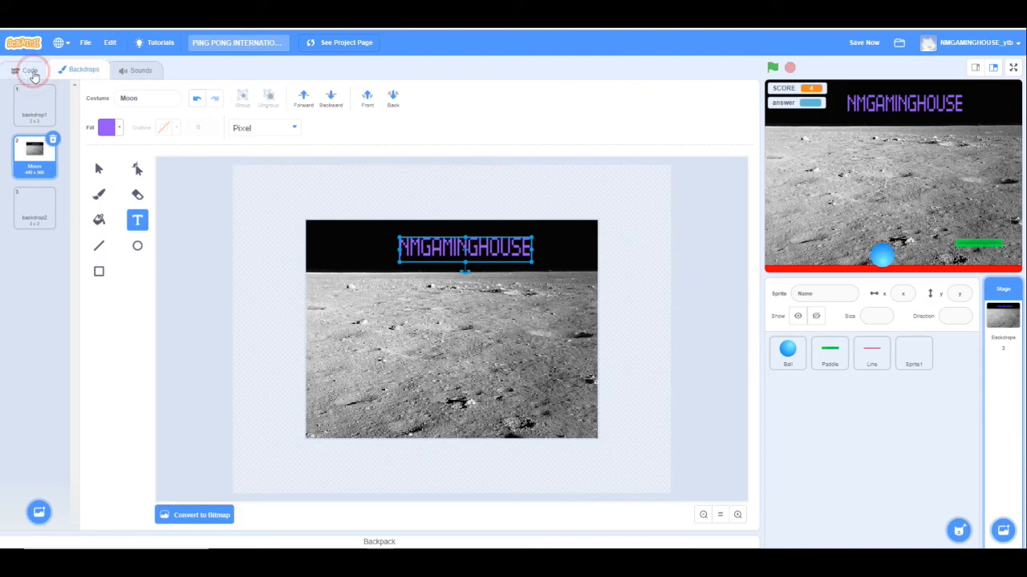
pyautogui.click(30, 70)
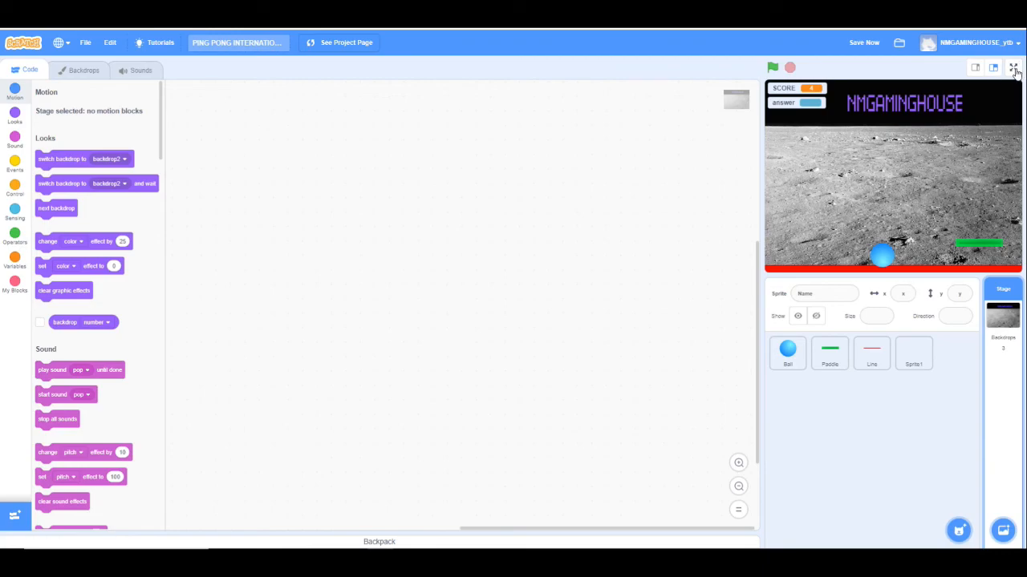
# Play full screen on the Moon backdrop, answering nm at the username prompt.
pyautogui.click(1013, 67)
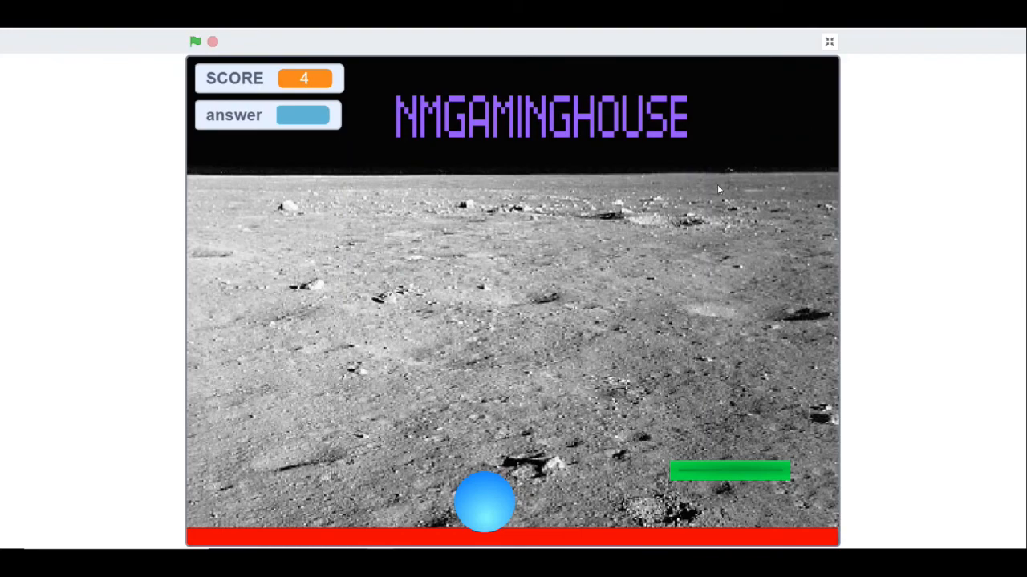
pyautogui.moveTo(607, 483)
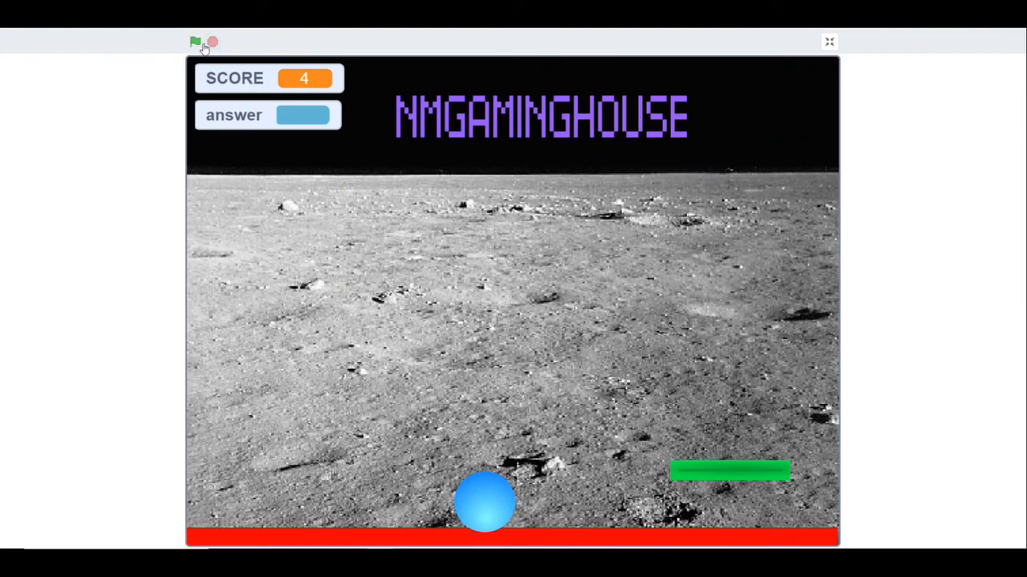
pyautogui.click(196, 42)
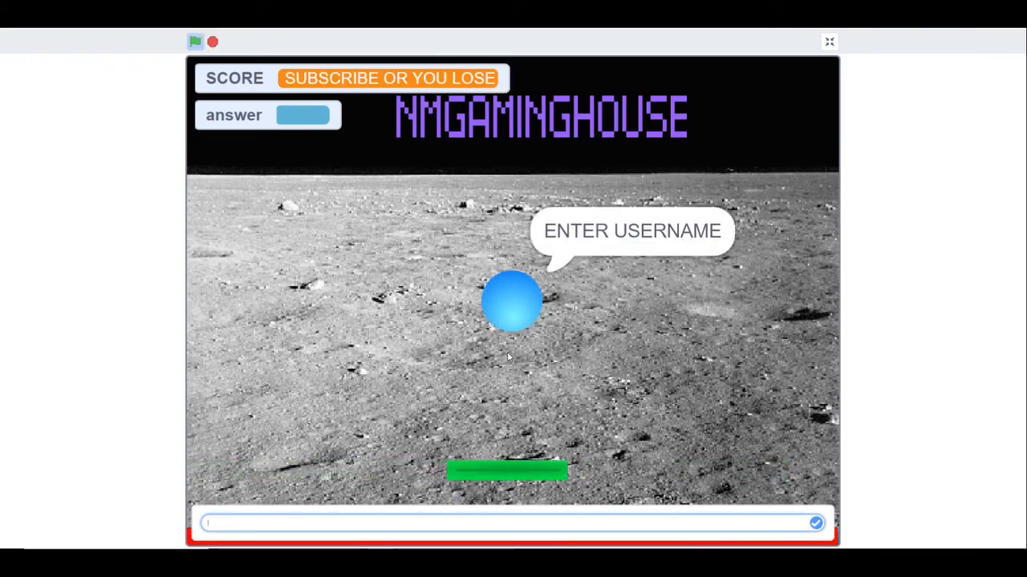
pyautogui.write('nm')
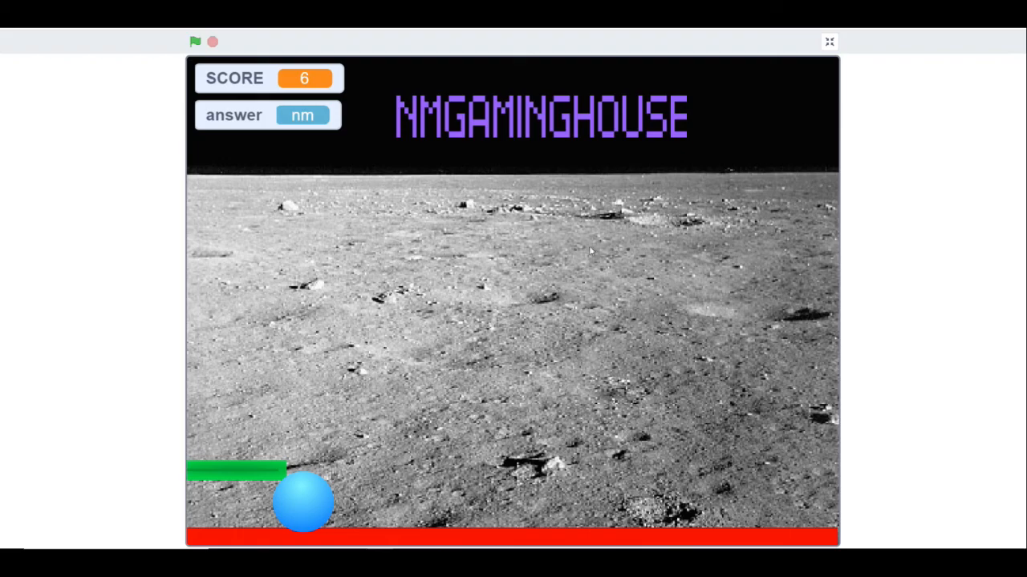
pyautogui.moveTo(204, 441)
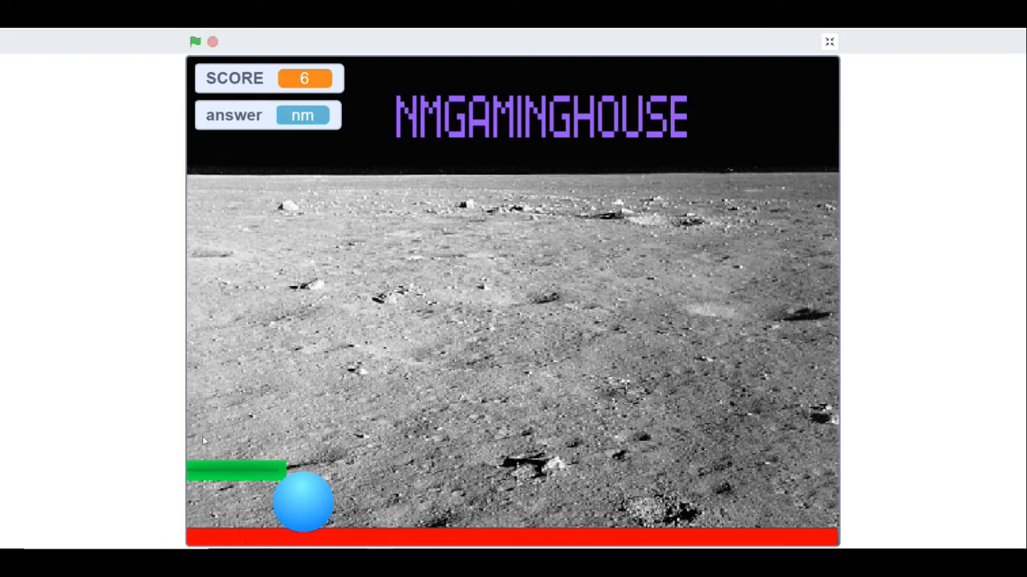